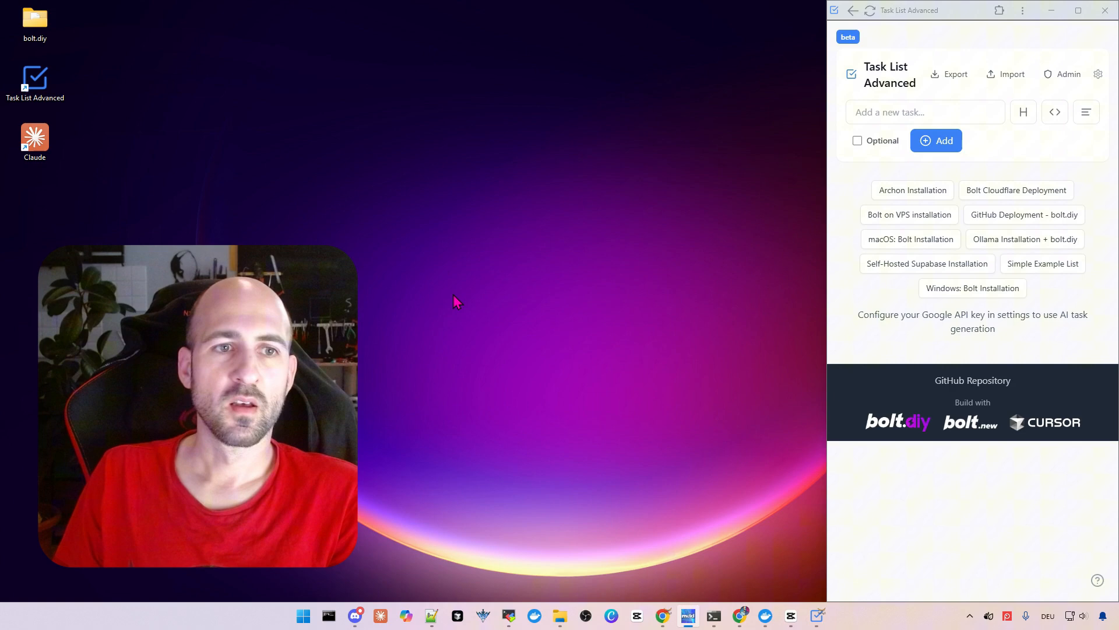
mouse_move(809, 285)
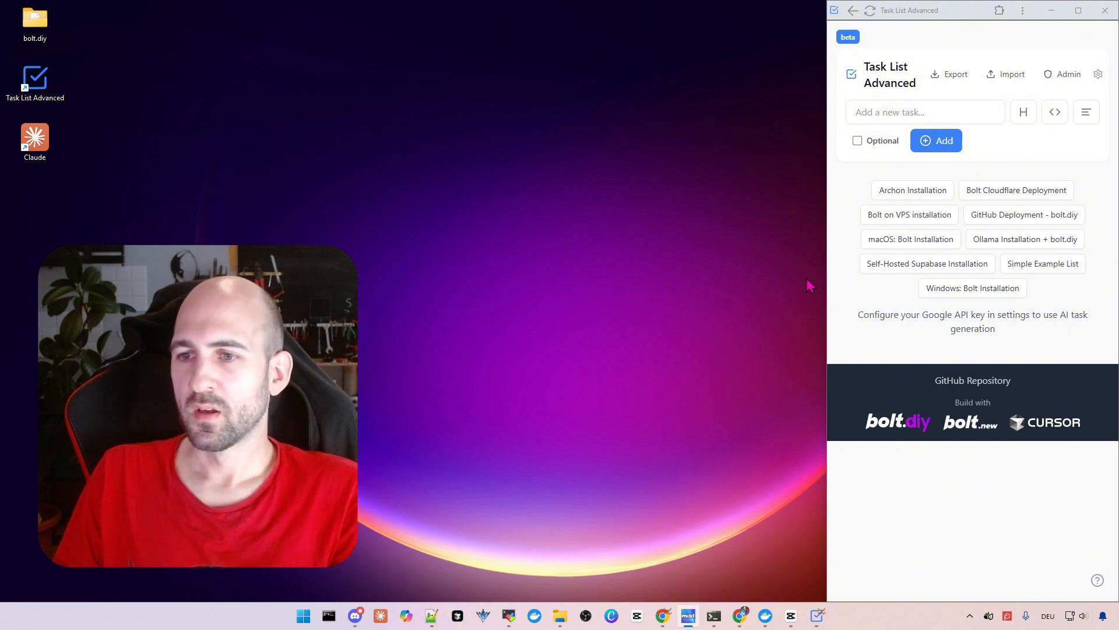
mouse_move(864, 236)
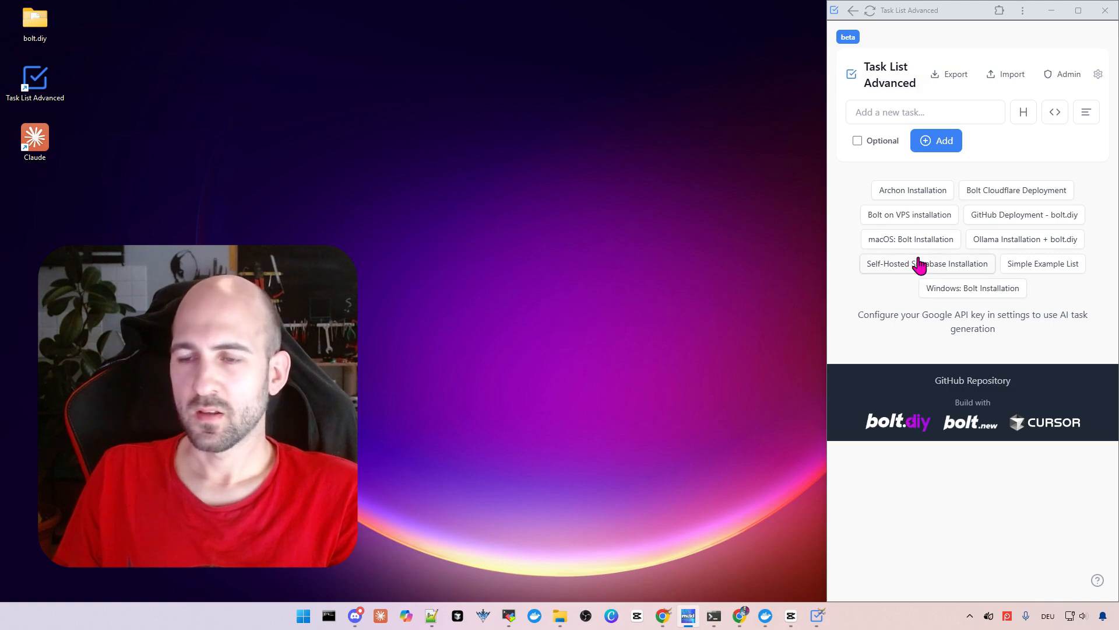
mouse_move(944, 259)
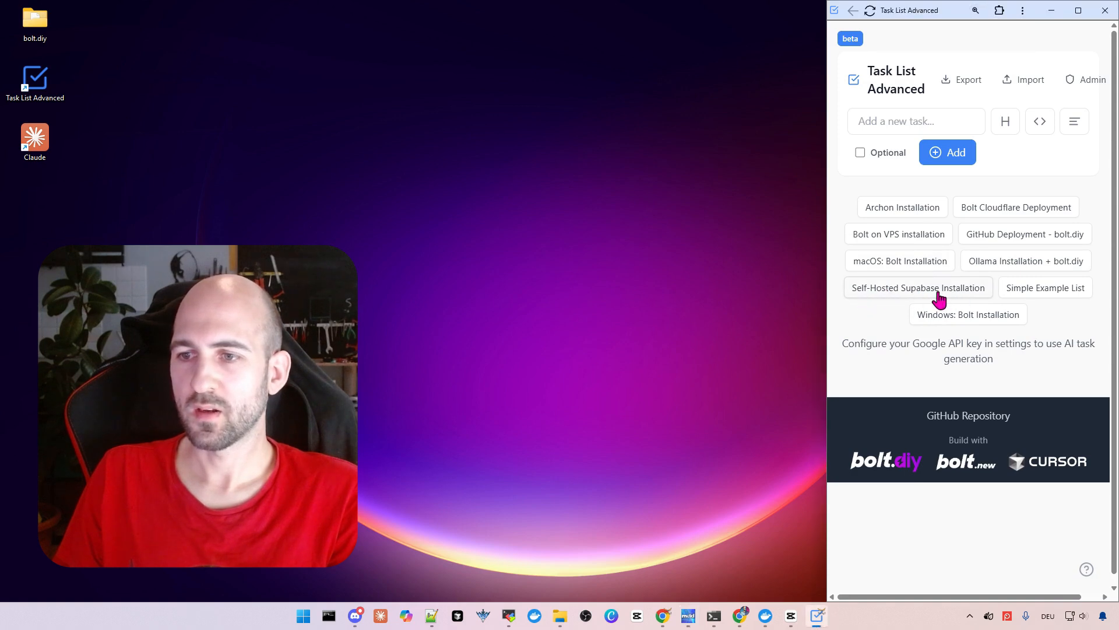
Load the Self-Hosted Supabase Installation template with its eight tasks.
left_click(917, 286)
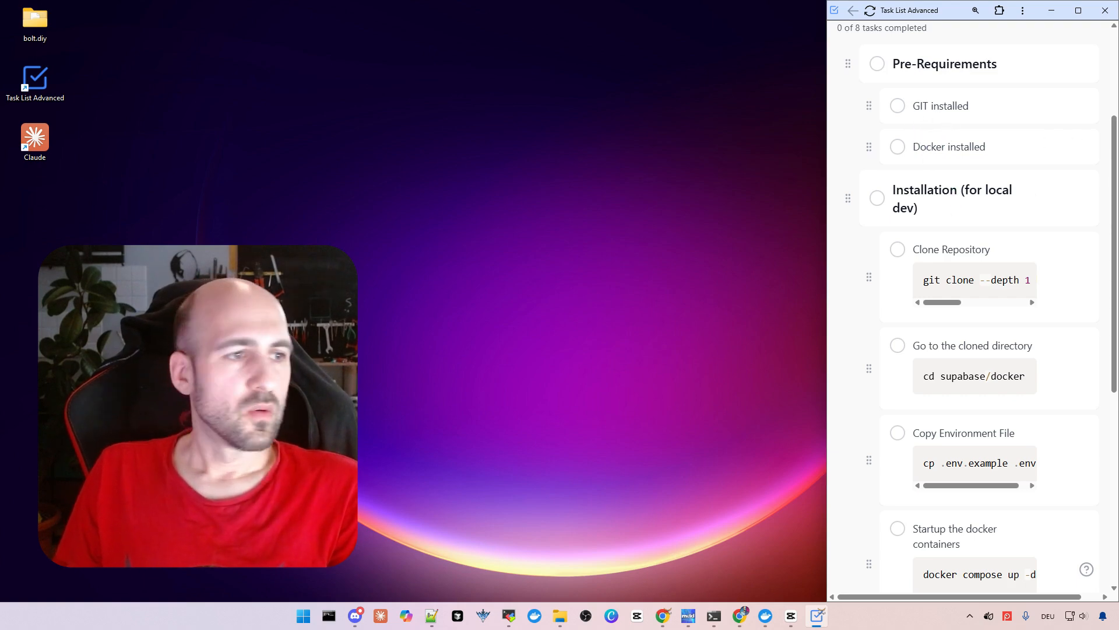
Check off the prerequisite tasks and select the GitHub\YouTube folder's address bar.
left_click(560, 615)
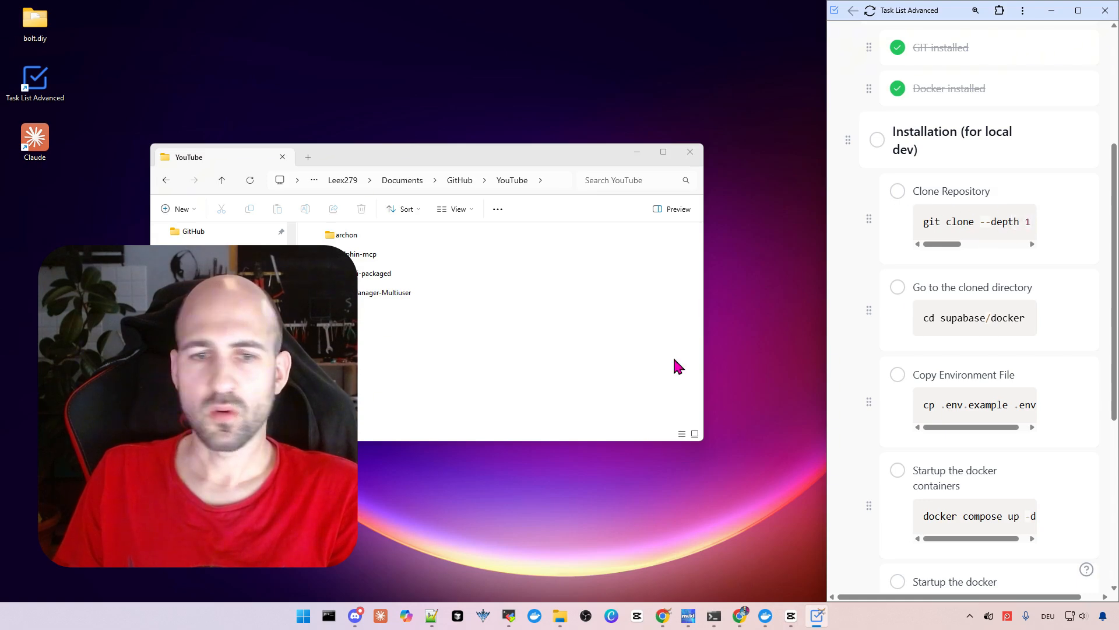
mouse_move(993, 229)
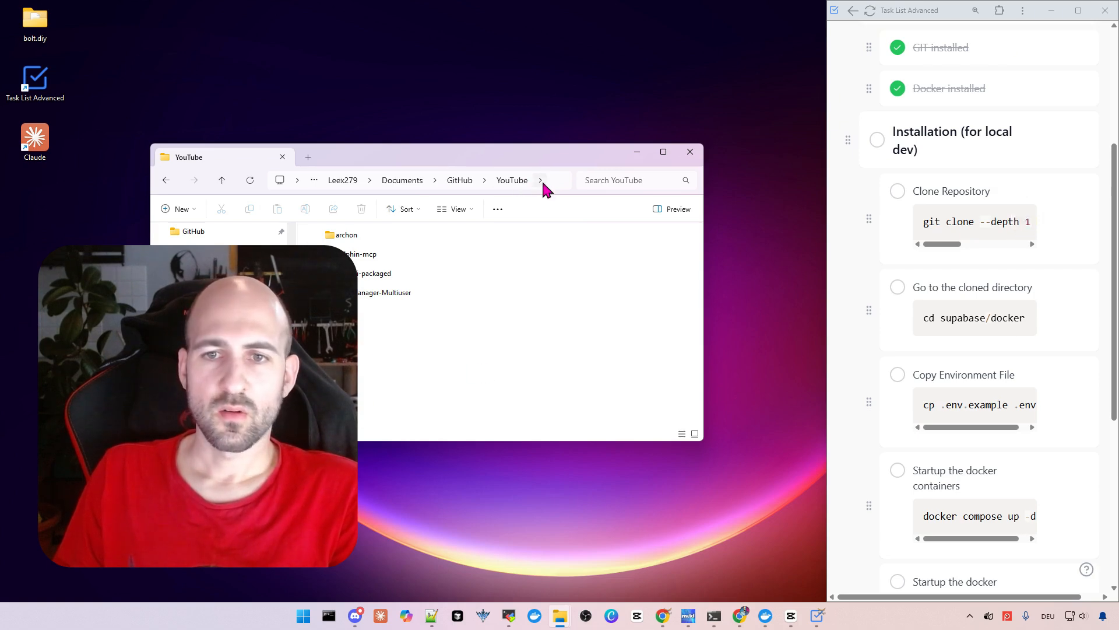
left_click(571, 180)
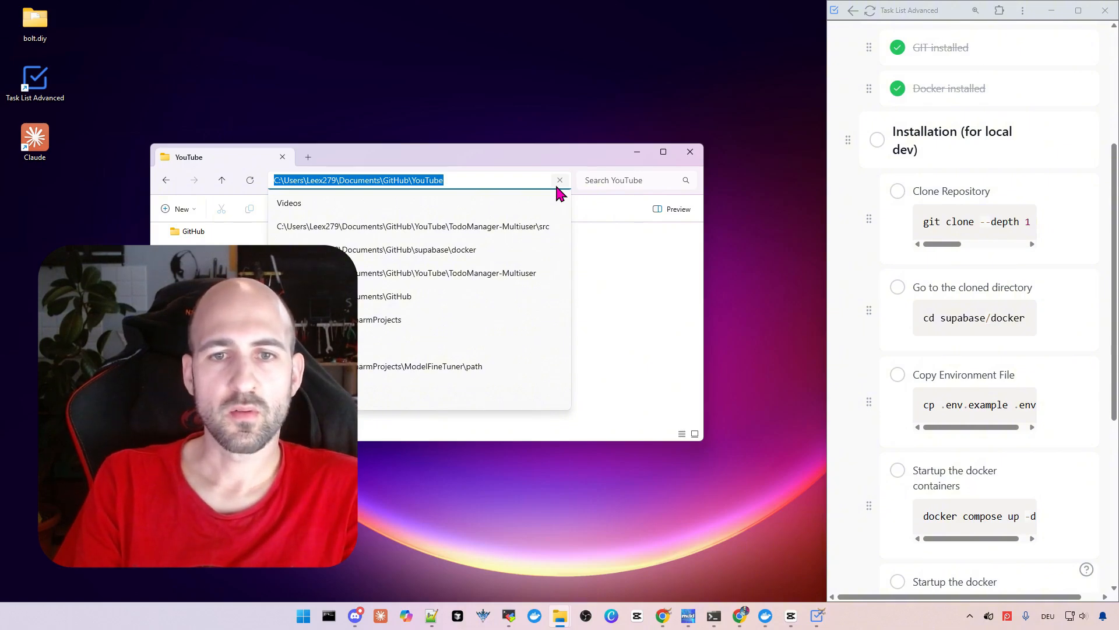
Open cmd in the YouTube folder, shallow-clone supabase, and cd into supabase/docker.
type("c")
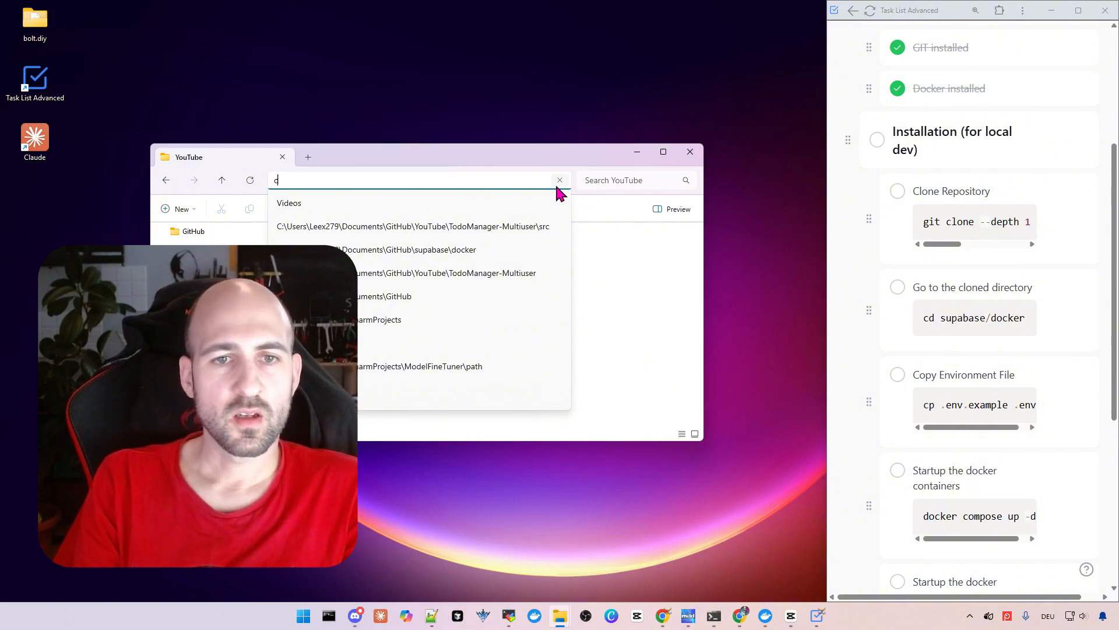
type("md")
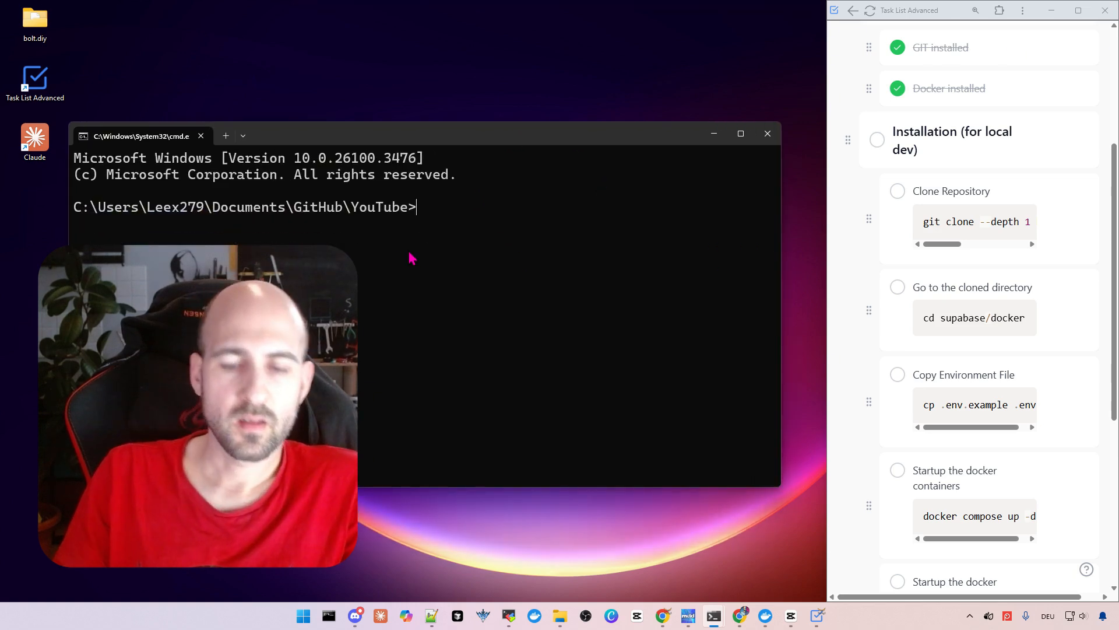
mouse_move(506, 258)
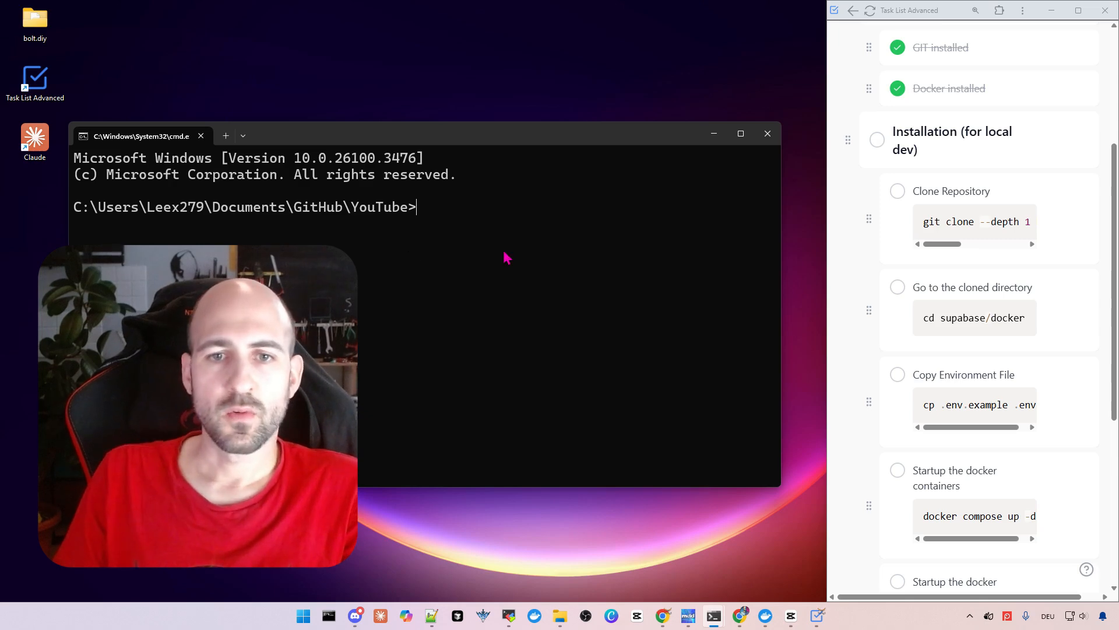
type("git clone --depth 1 https://github.com/supabase/supabase")
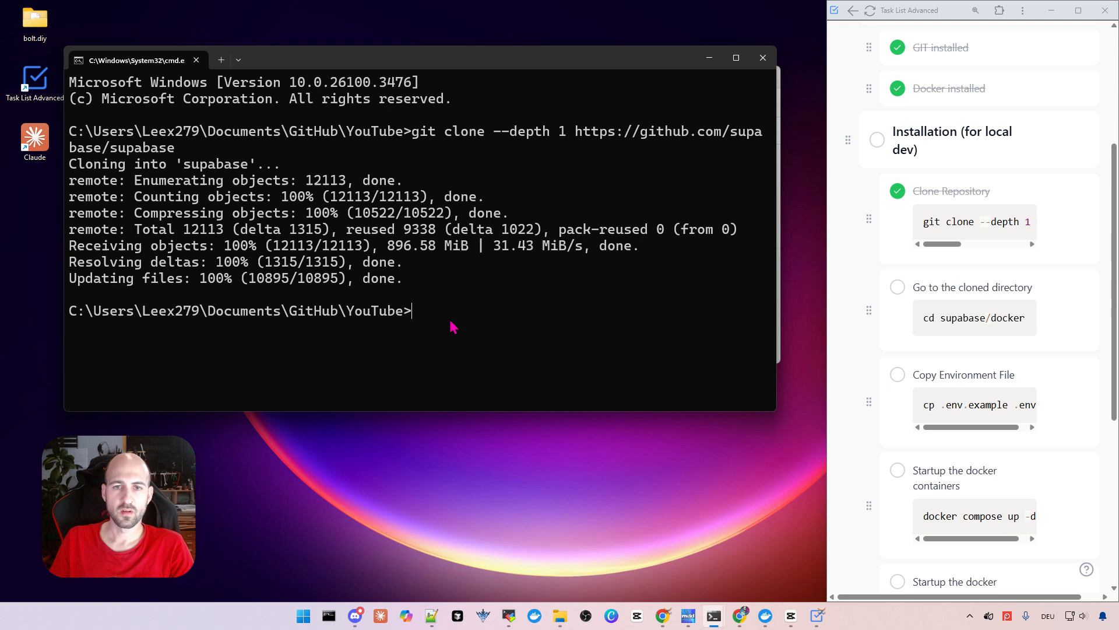
type("cd supabase/docker")
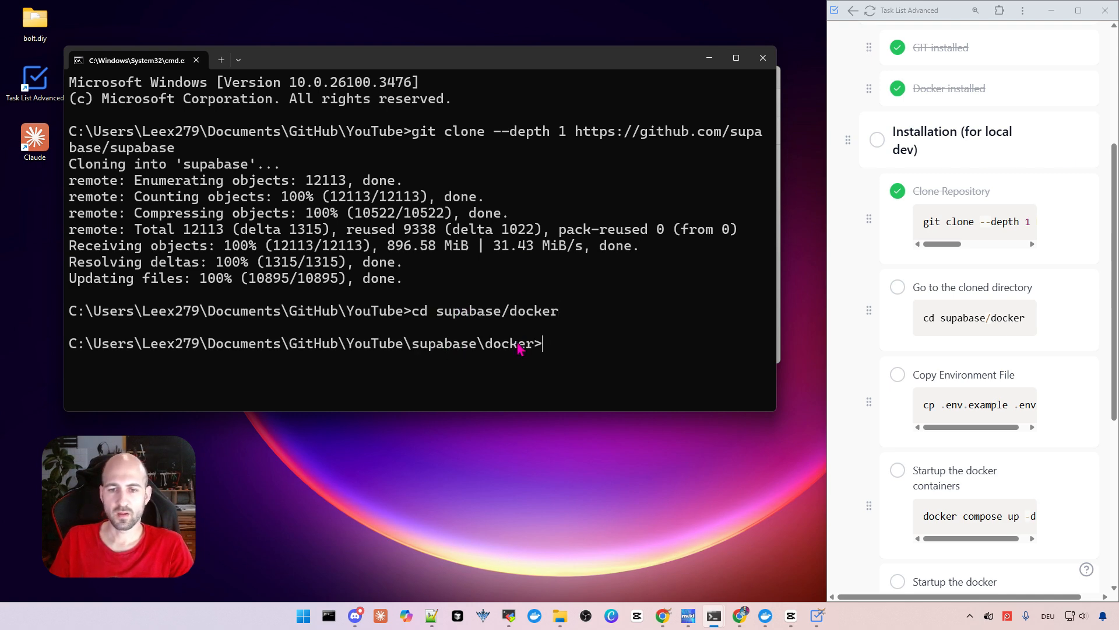
mouse_move(543, 414)
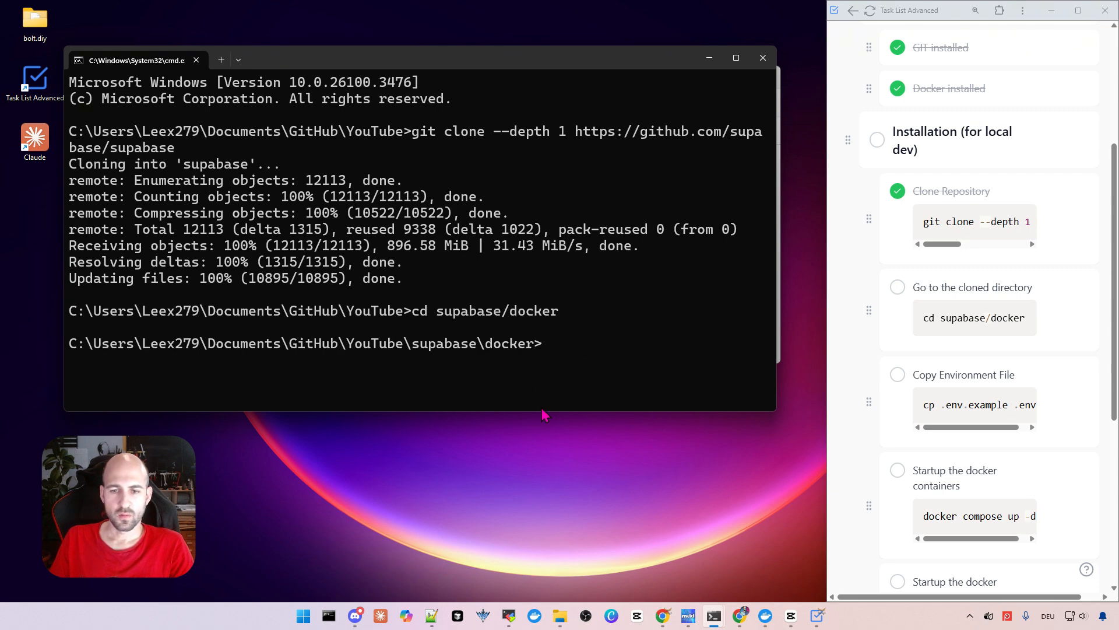
mouse_move(550, 417)
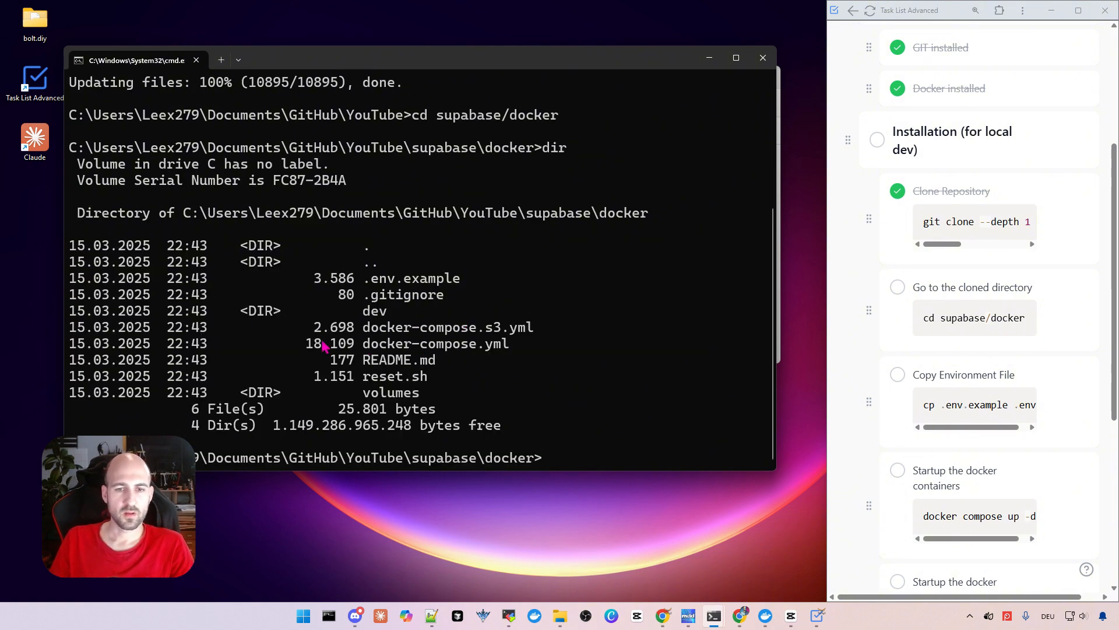
mouse_move(514, 346)
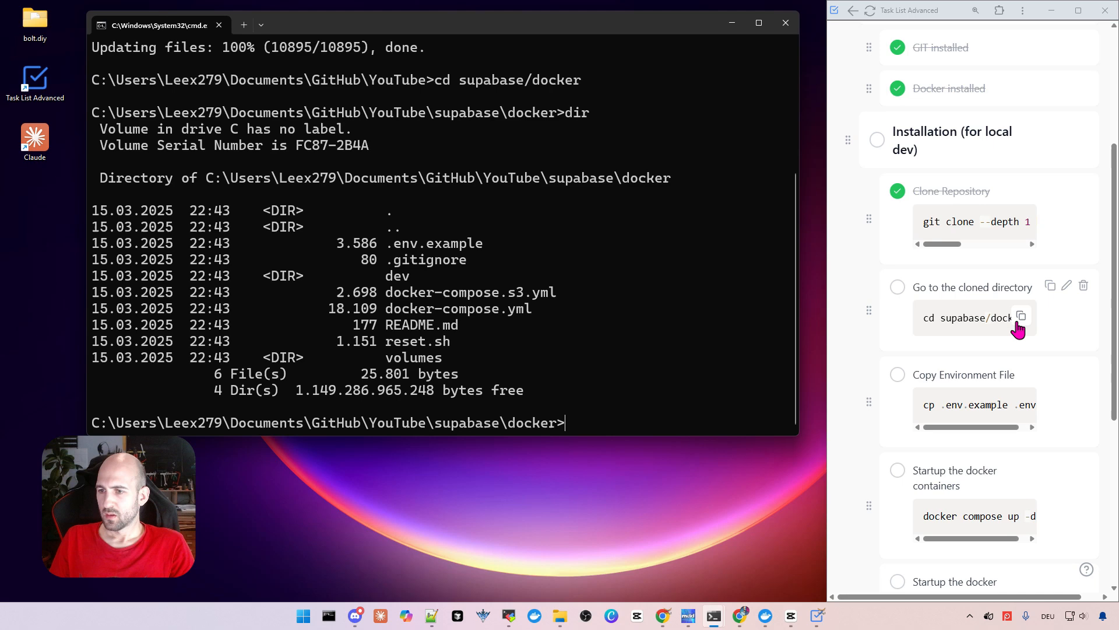
Tick the cloned-directory task and copy .env.example to .env after cp fails.
left_click(897, 287)
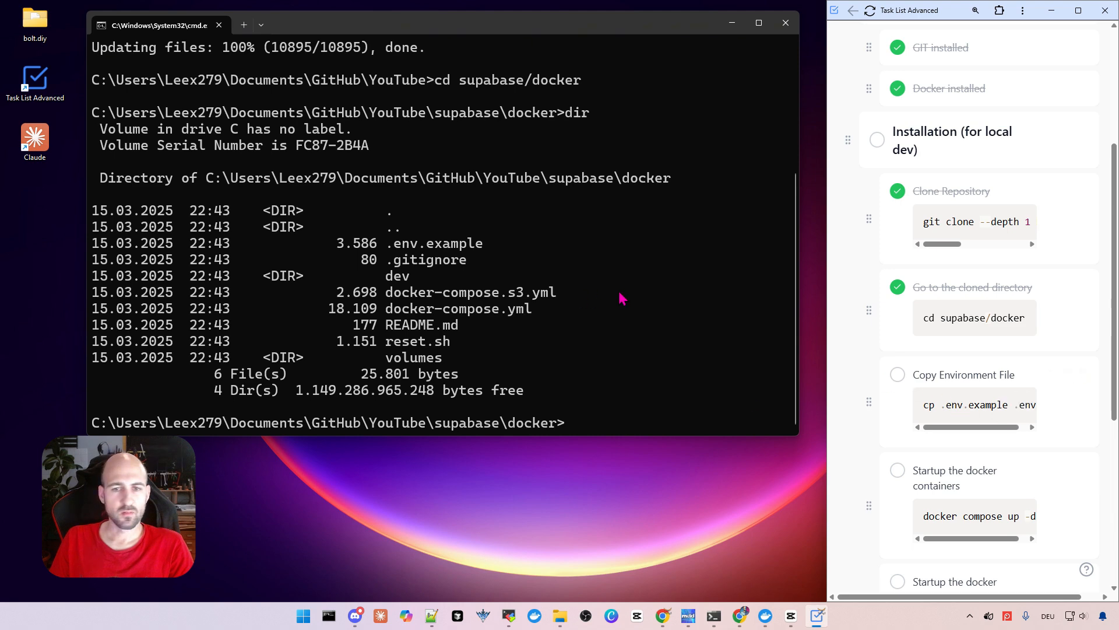
mouse_move(393, 246)
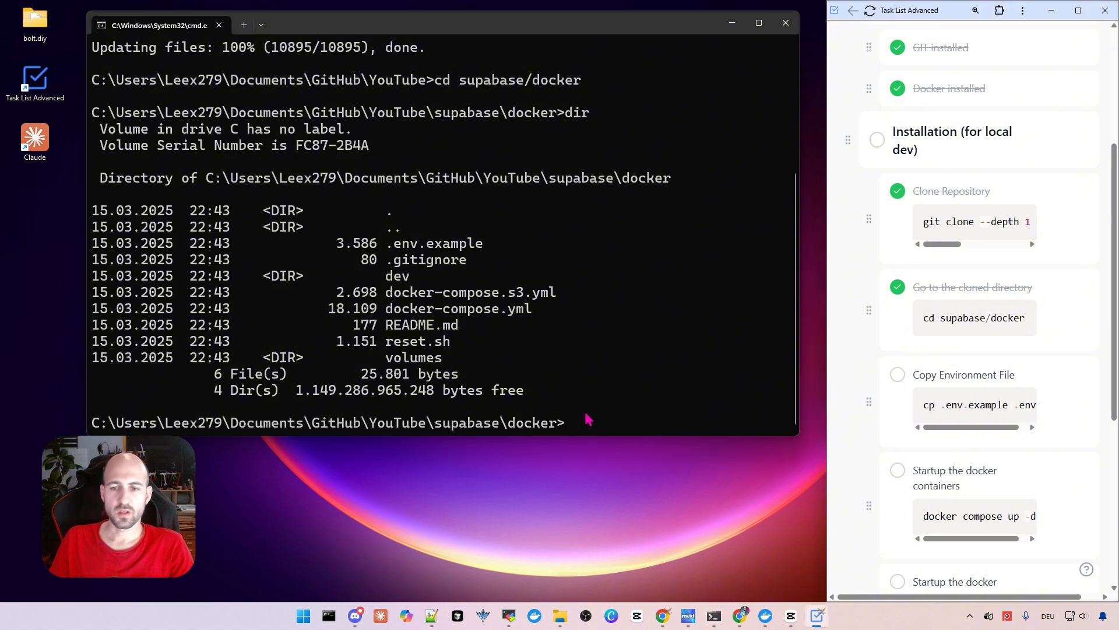
type("cp .env.example .env")
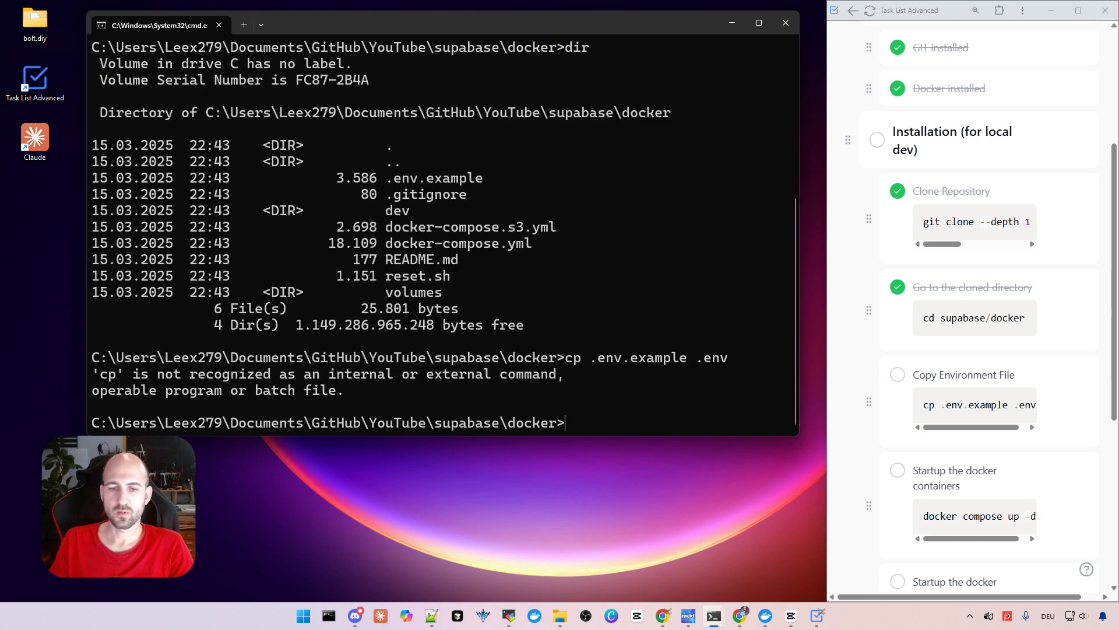
type("cp .env.example .env")
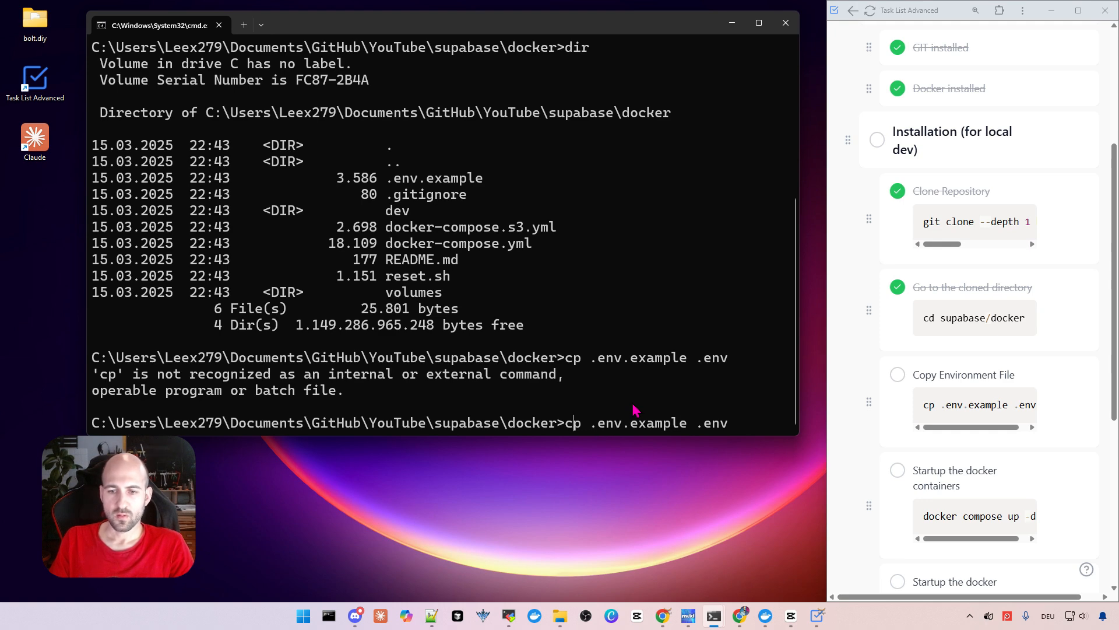
type("opy")
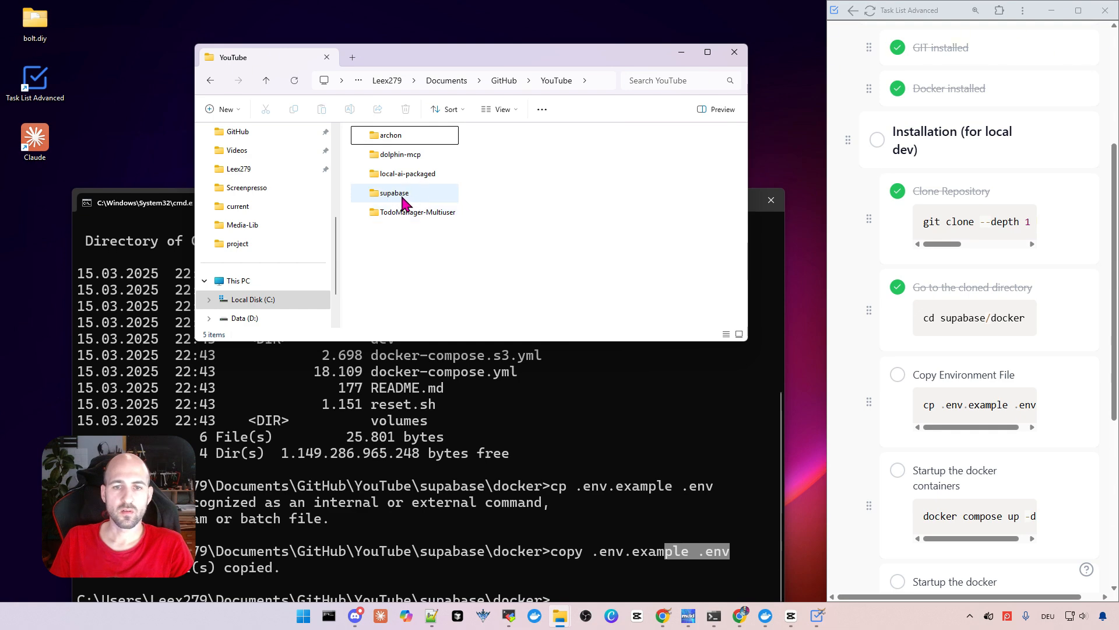
Browse into supabase\docker and right-click the new .env file.
double_click(394, 193)
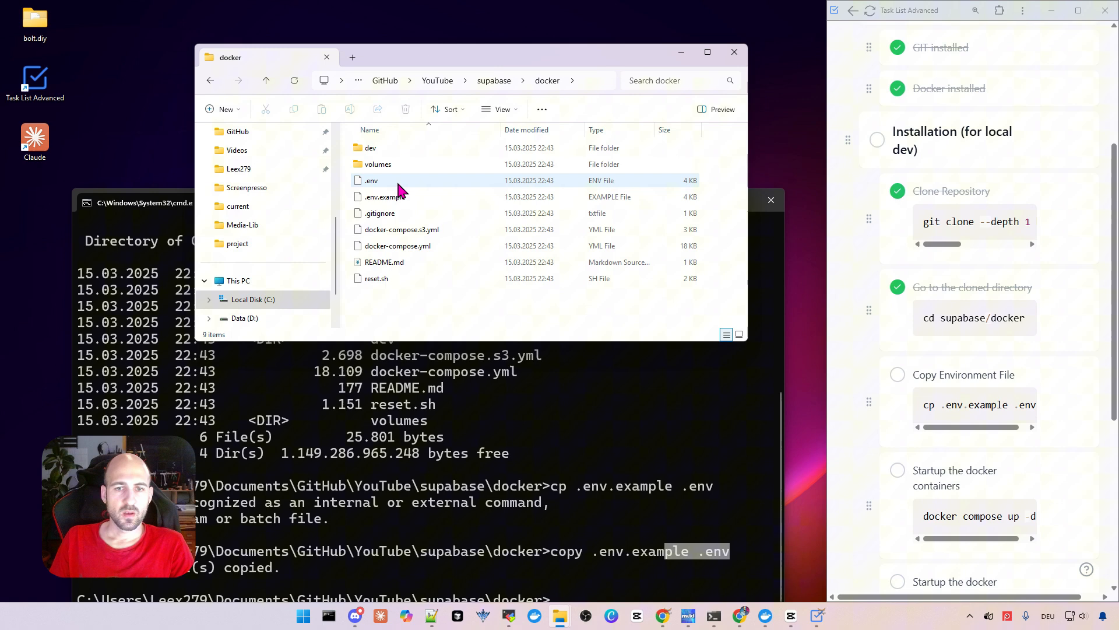
left_click(371, 180)
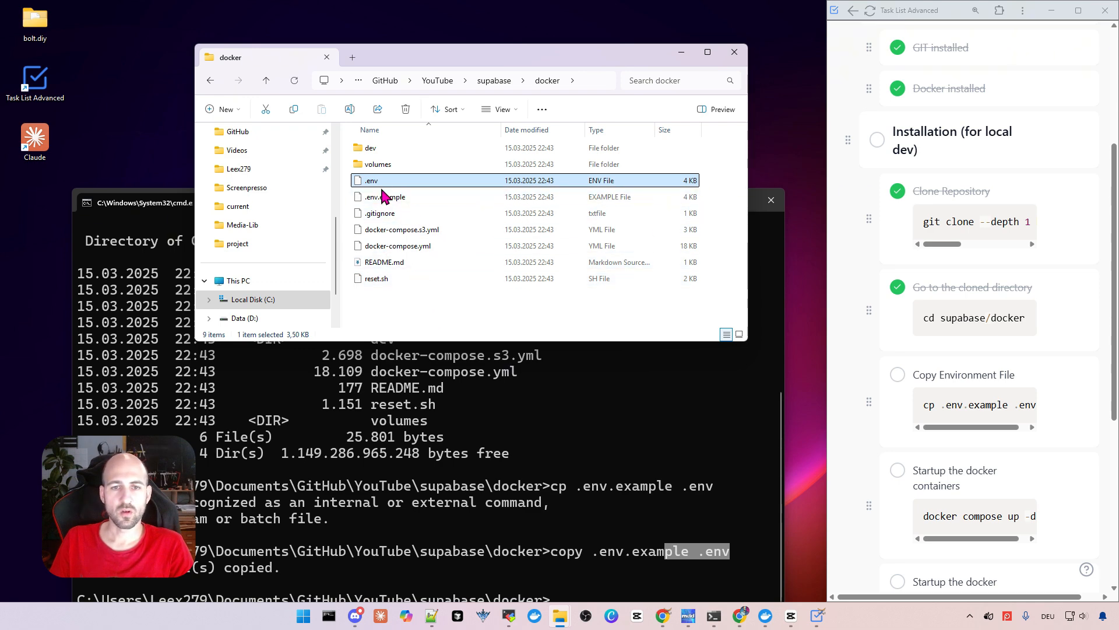
left_click(386, 196)
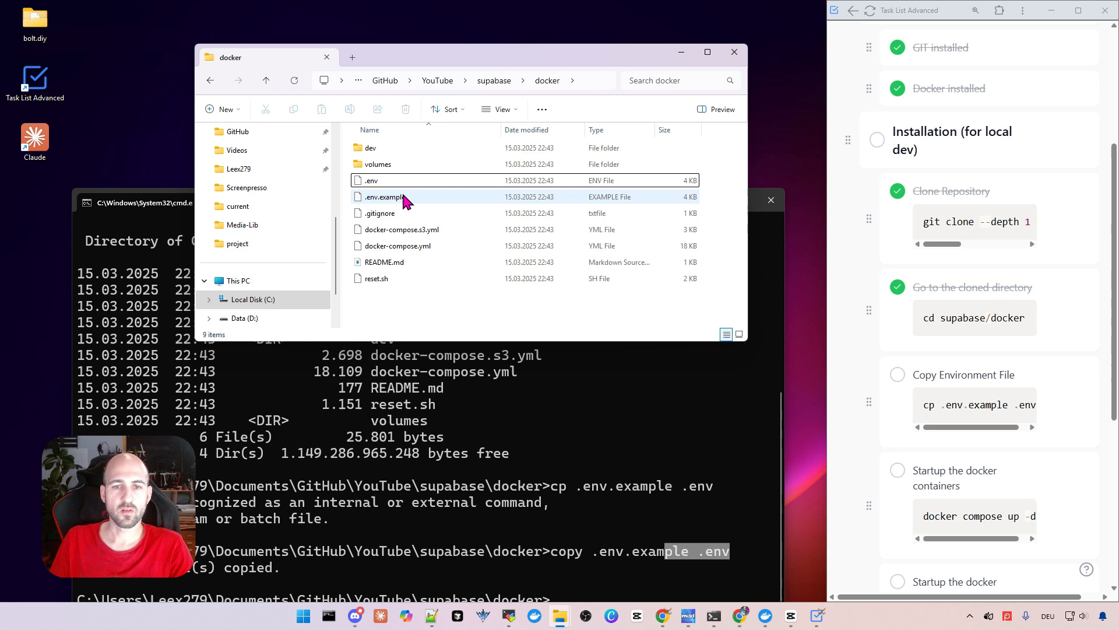
left_click(385, 196)
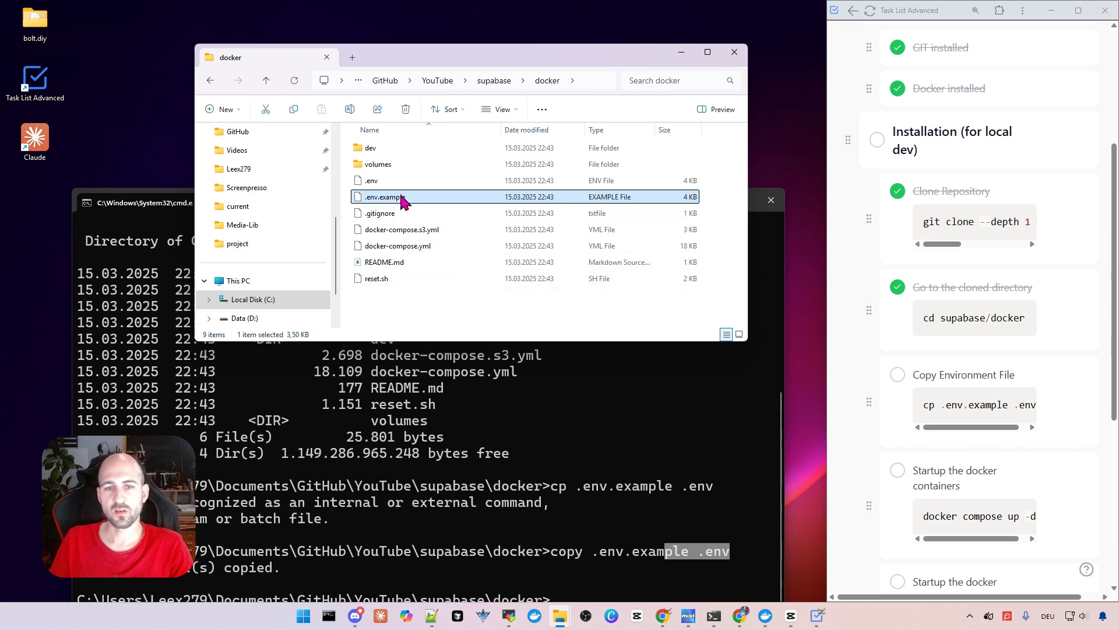
right_click(389, 197)
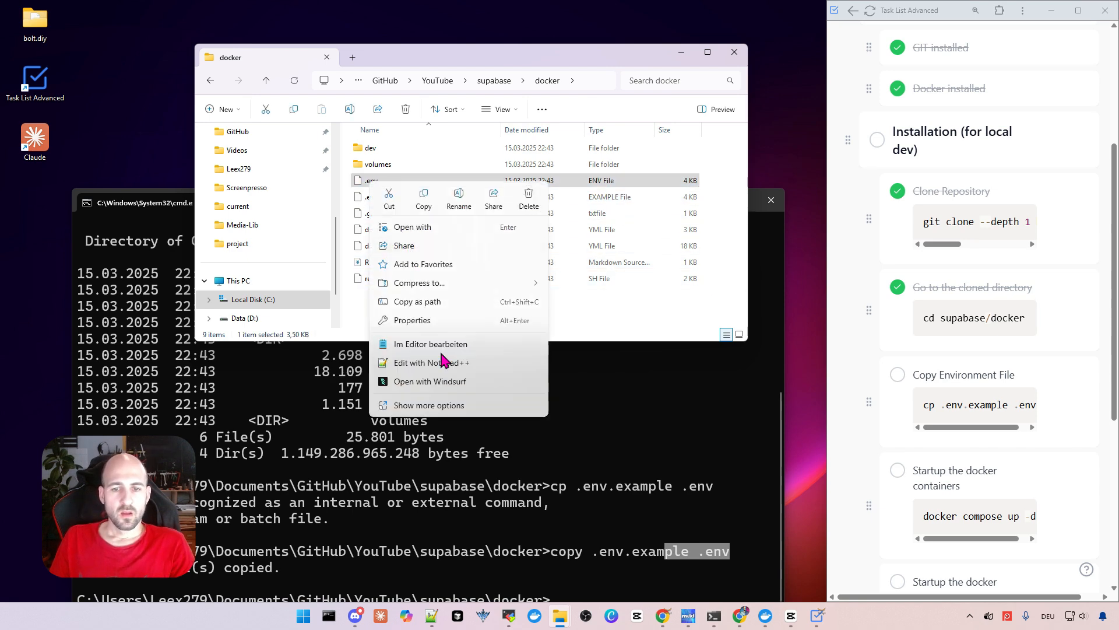
mouse_move(444, 369)
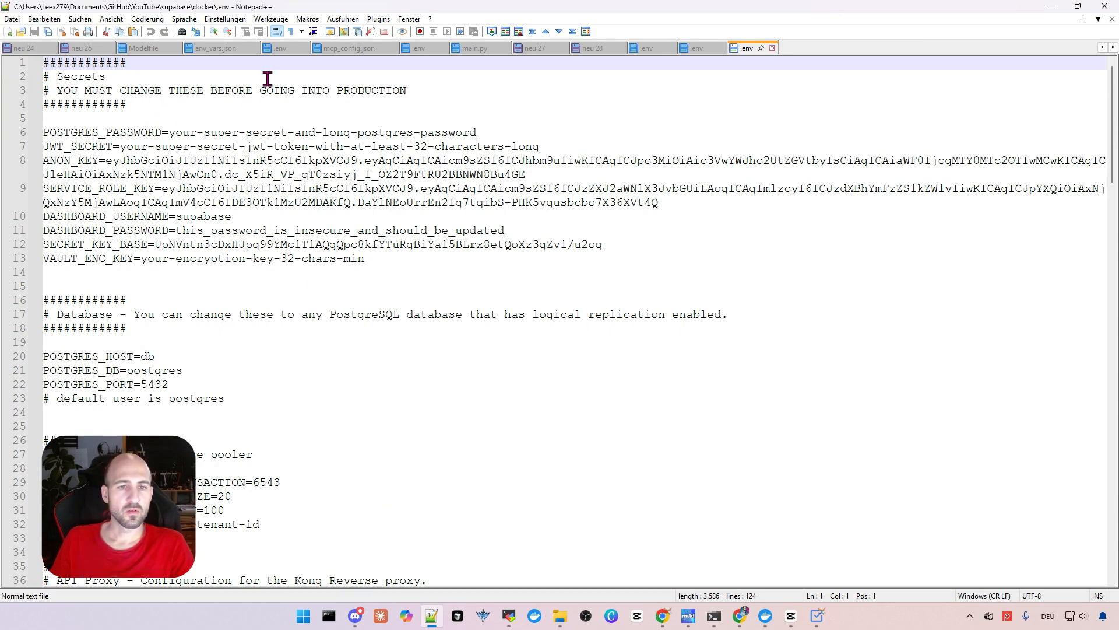
mouse_move(433, 296)
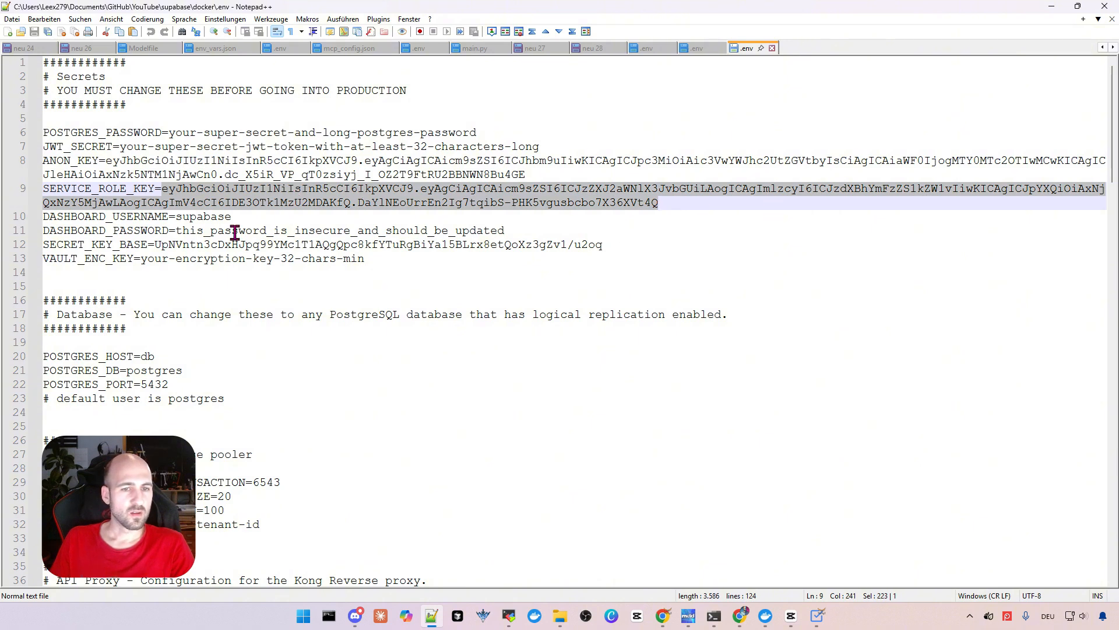
Review the default secrets in .env and deselect the SERVICE_ROLE_KEY value.
left_click(286, 286)
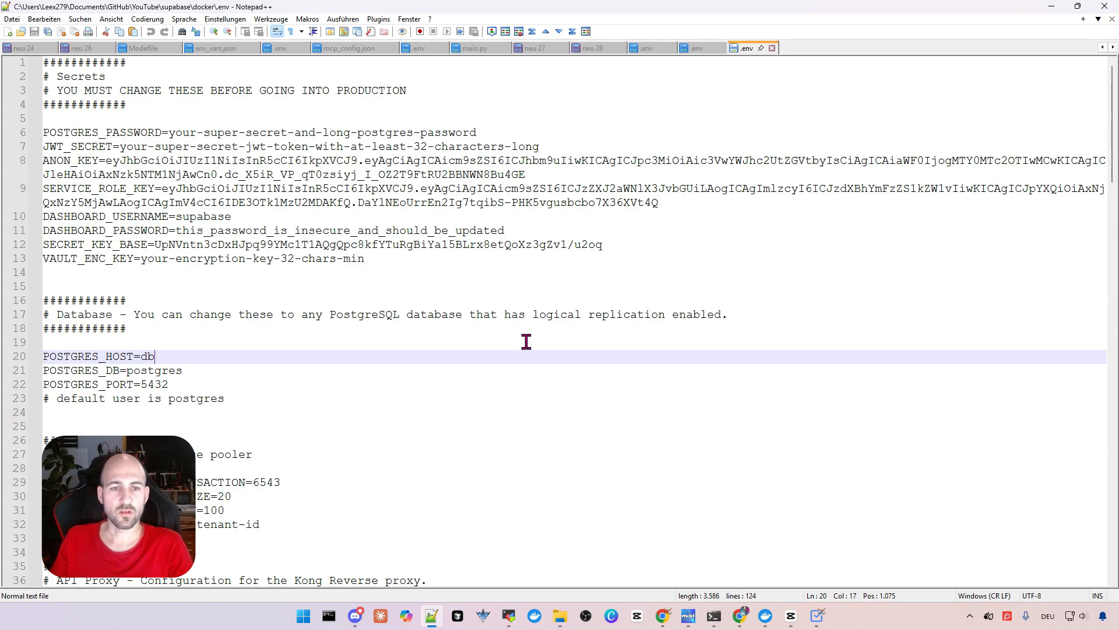
Scroll to the Email auth section and select ENABLE_EMAIL_AUTOCONFIRM's 'false' value.
scroll("down", 3)
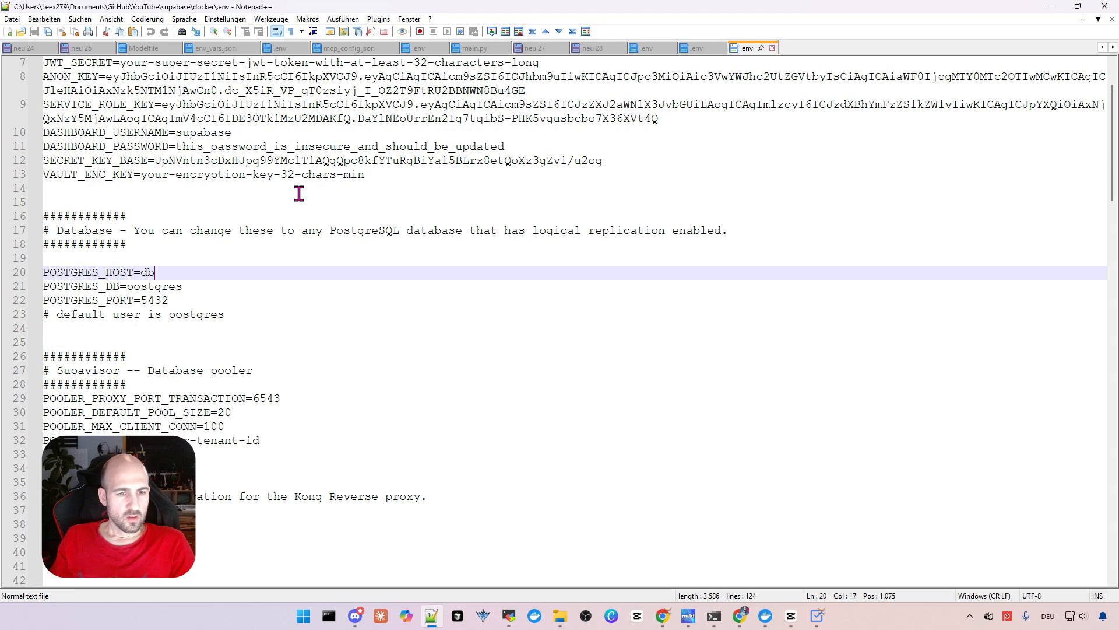
scroll("down", 3)
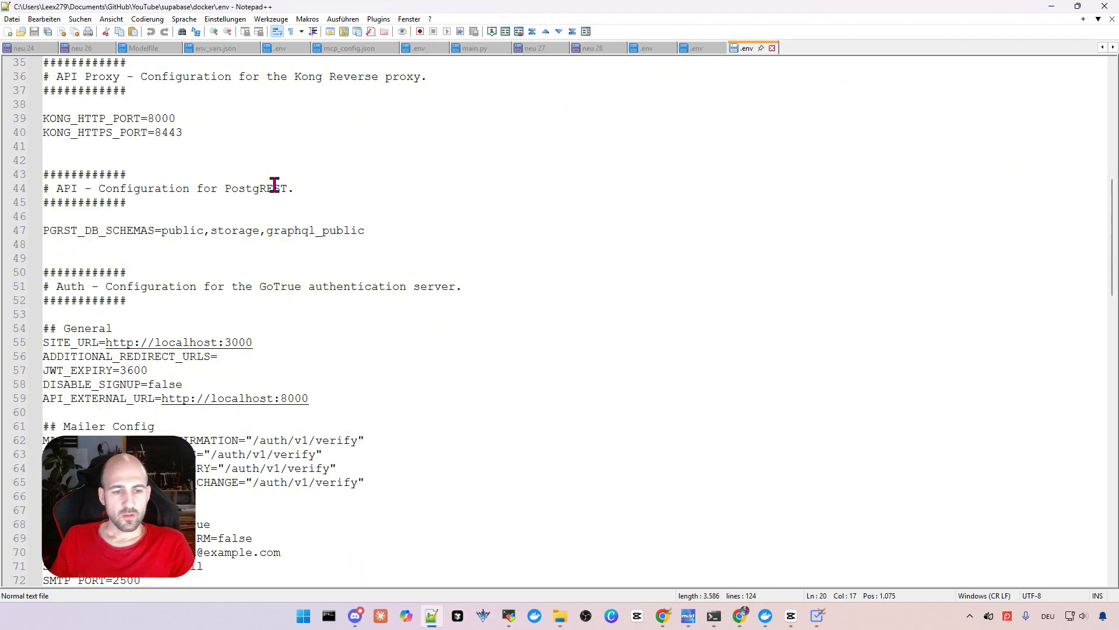
scroll("down", 3)
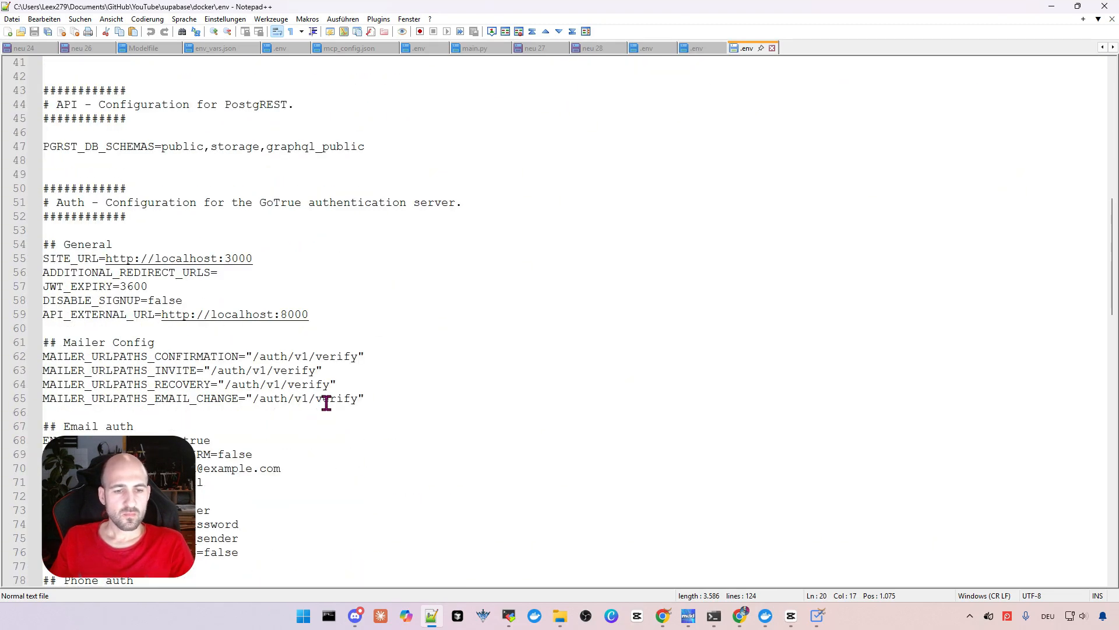
scroll("down", 3)
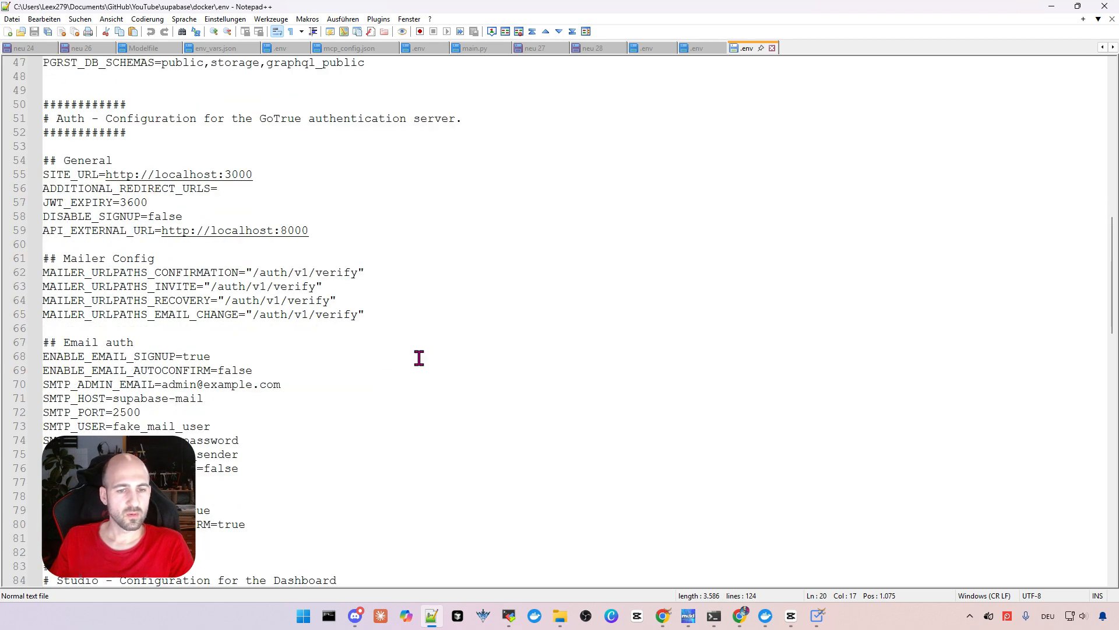
mouse_move(349, 400)
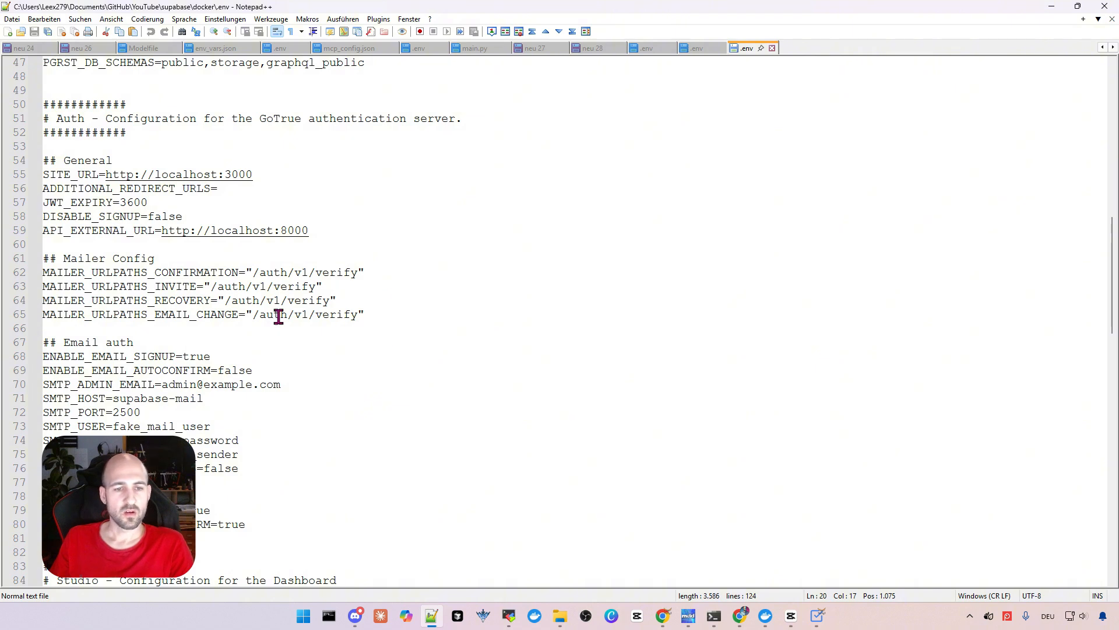
mouse_move(396, 258)
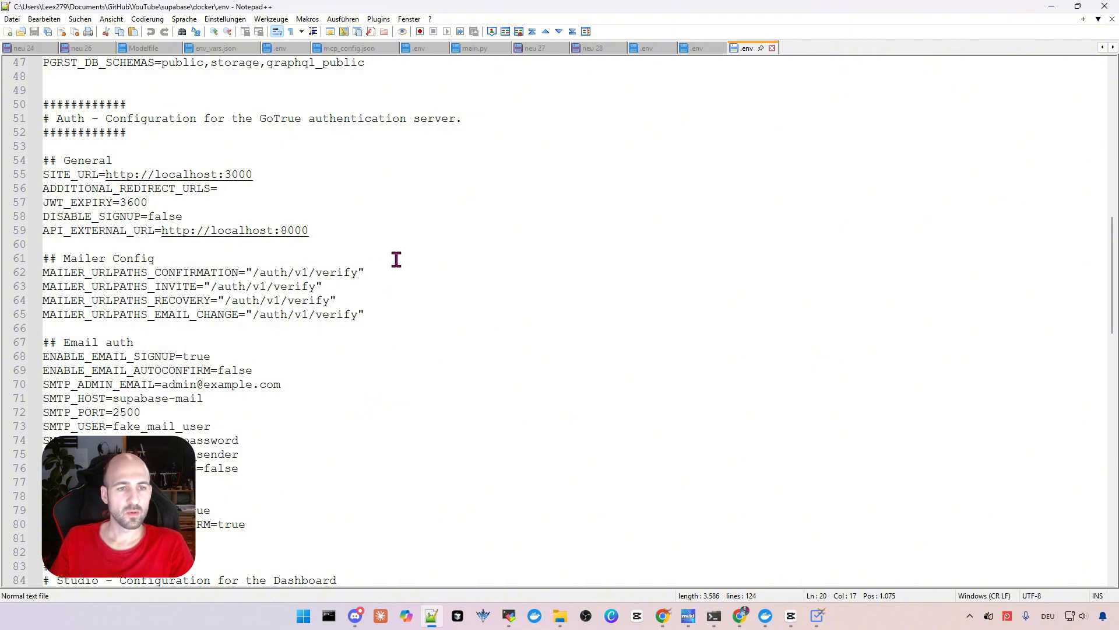
scroll("down", 3)
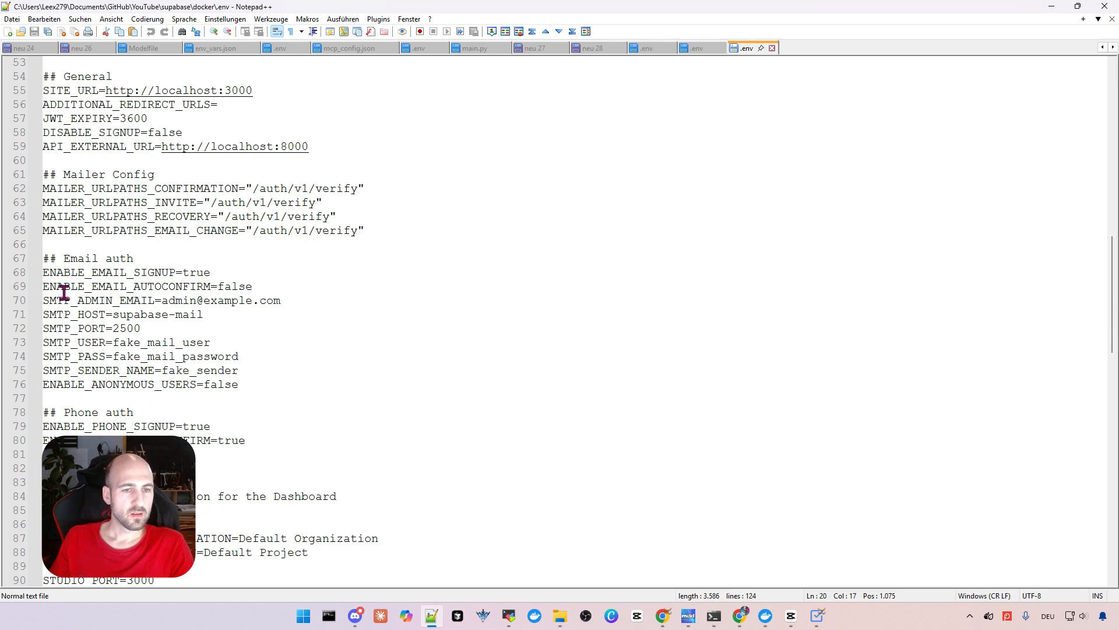
left_click(221, 286)
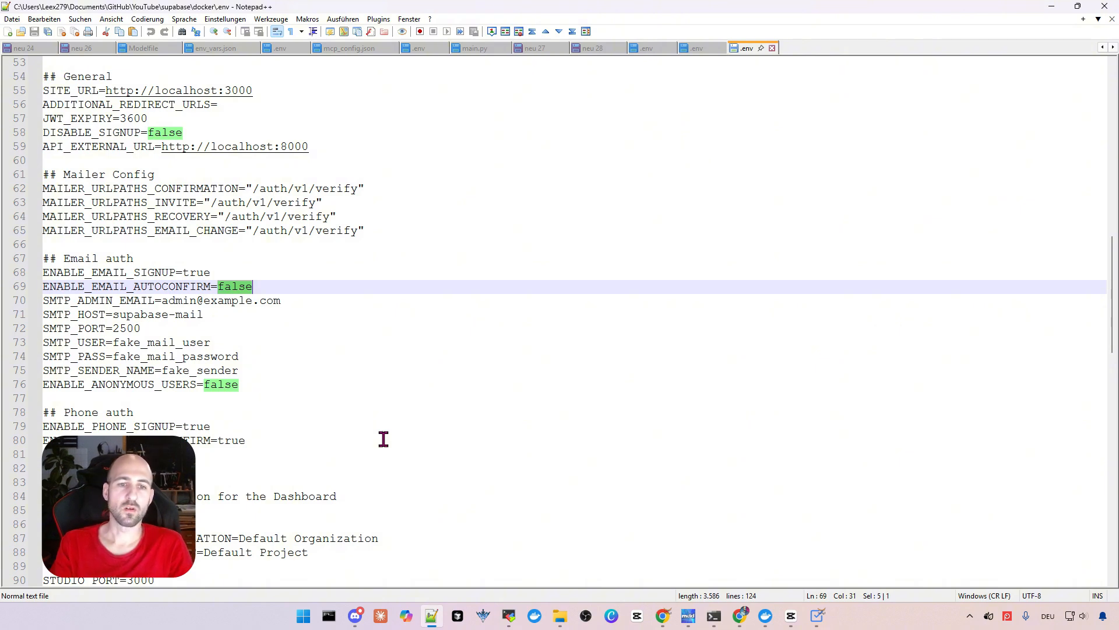
Replace the selected value with 'true' for ENABLE_EMAIL_AUTOCONFIRM.
type("t")
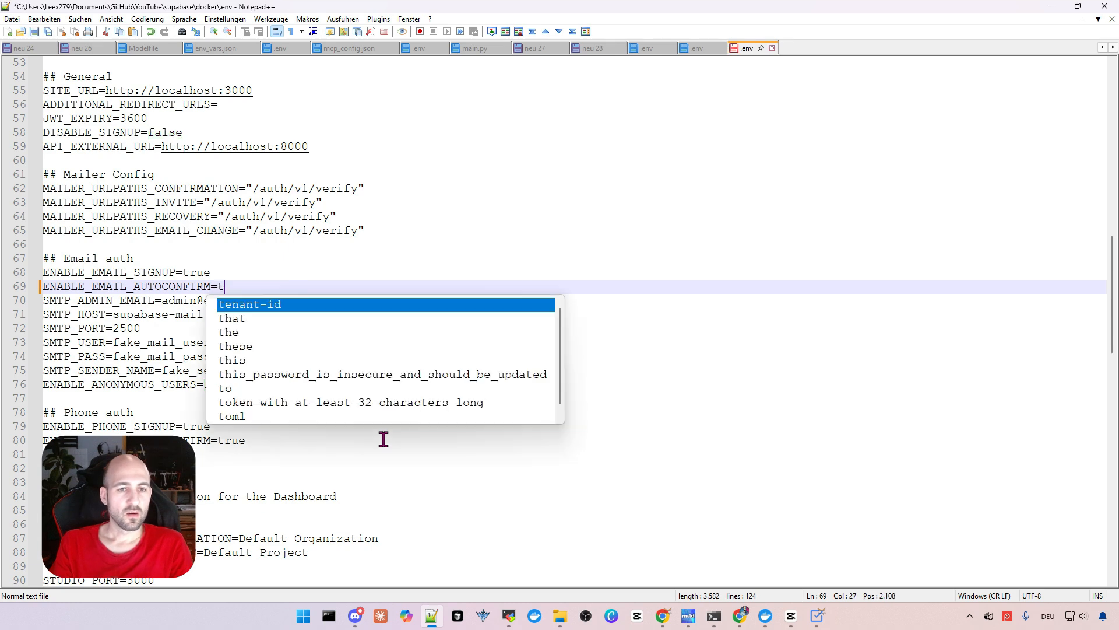
type("rue")
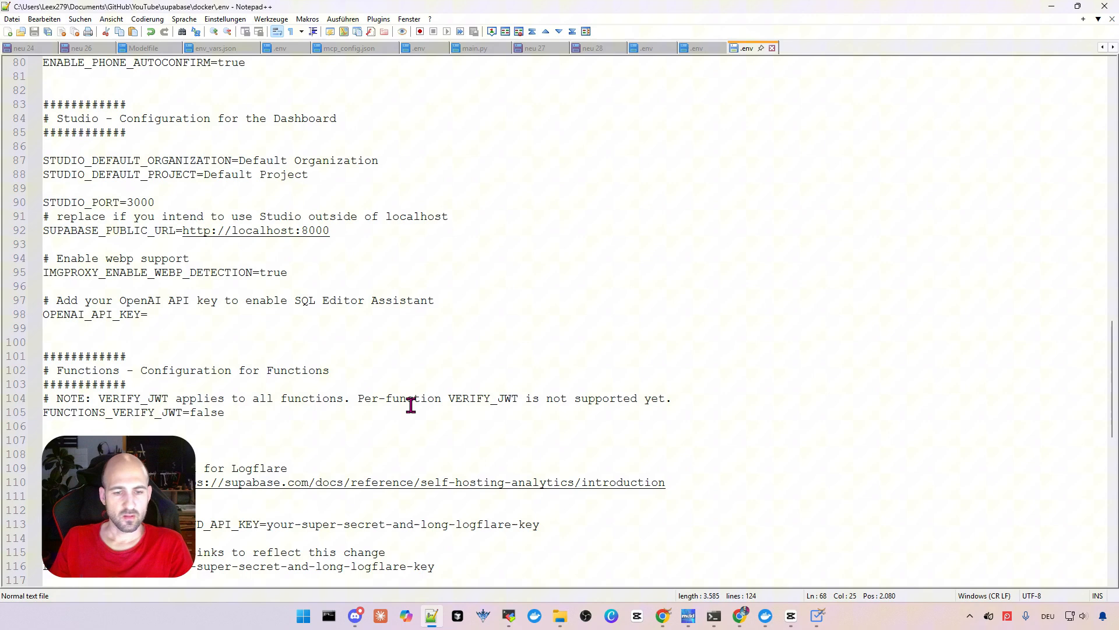
mouse_move(417, 386)
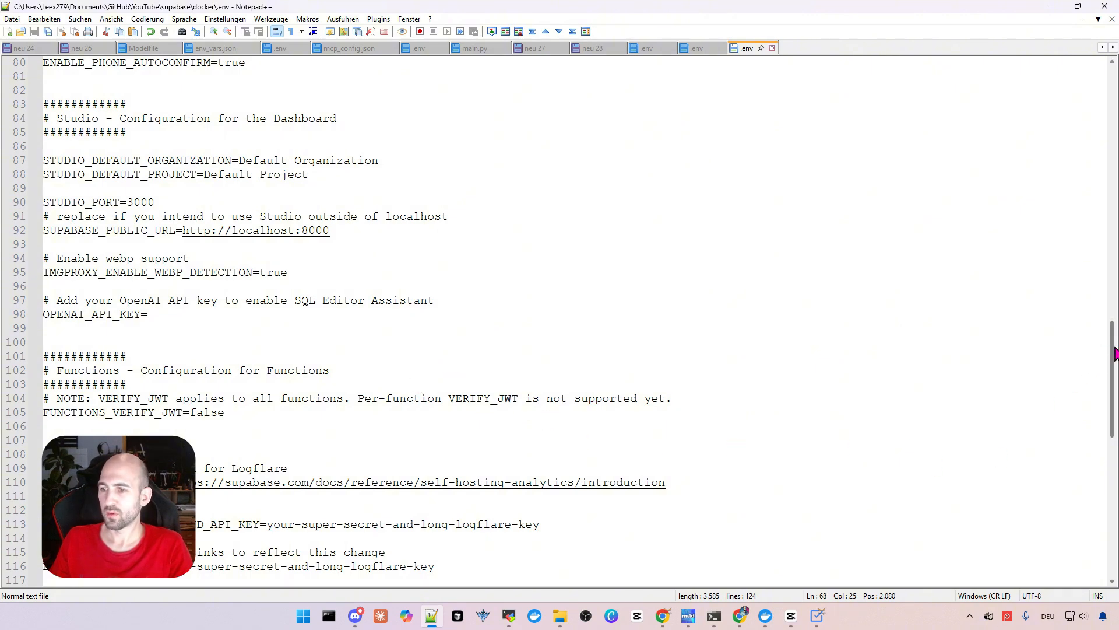
scroll("down", 3)
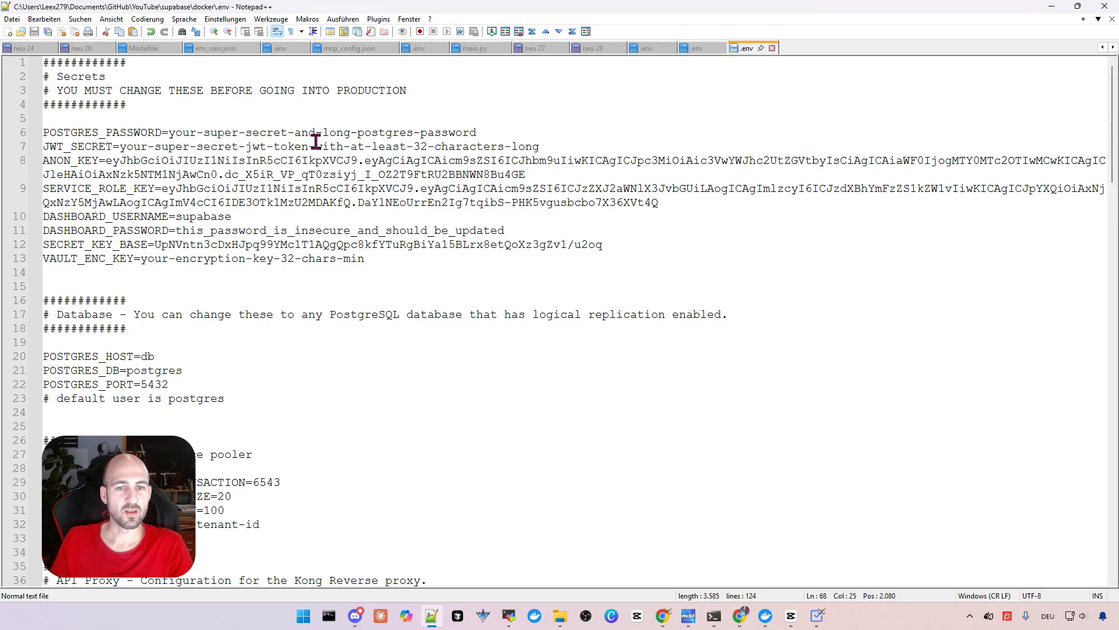
left_click(298, 132)
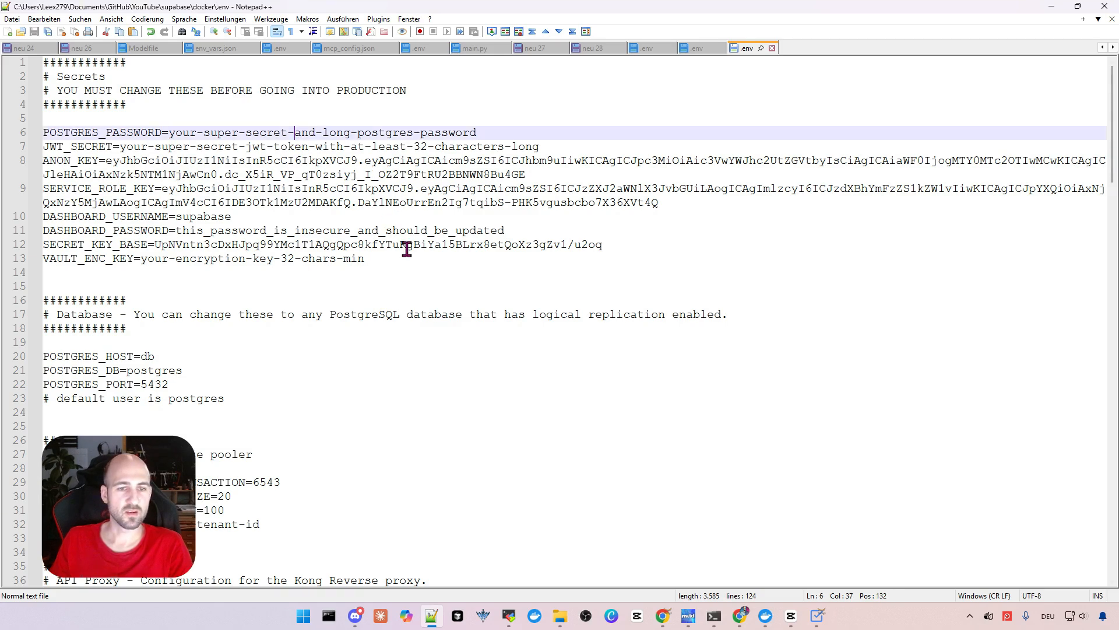
scroll("down", 3)
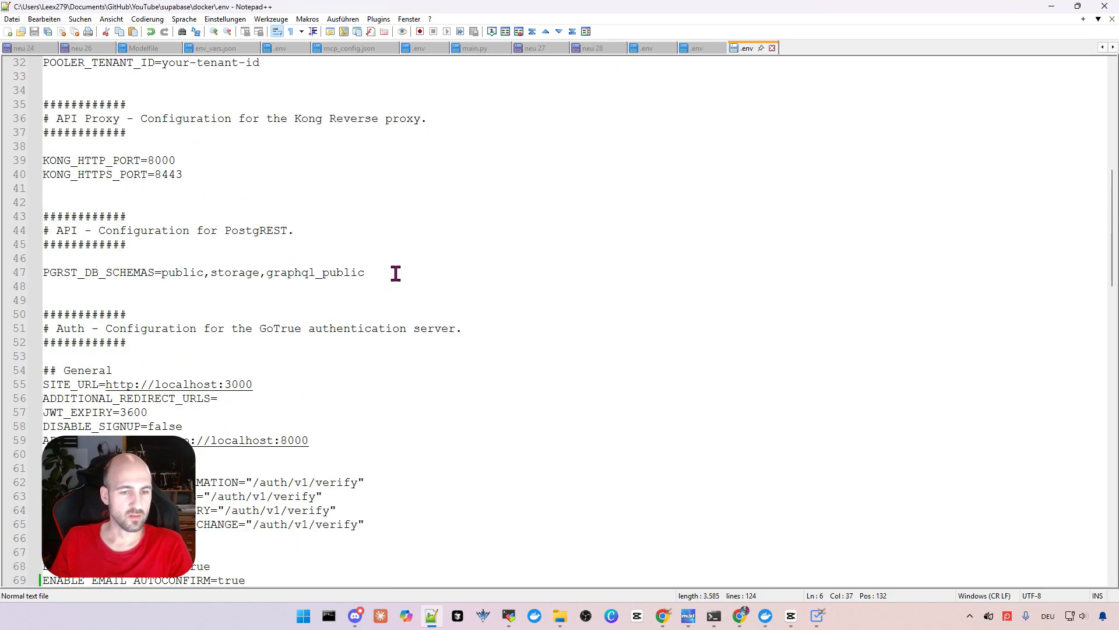
mouse_move(505, 305)
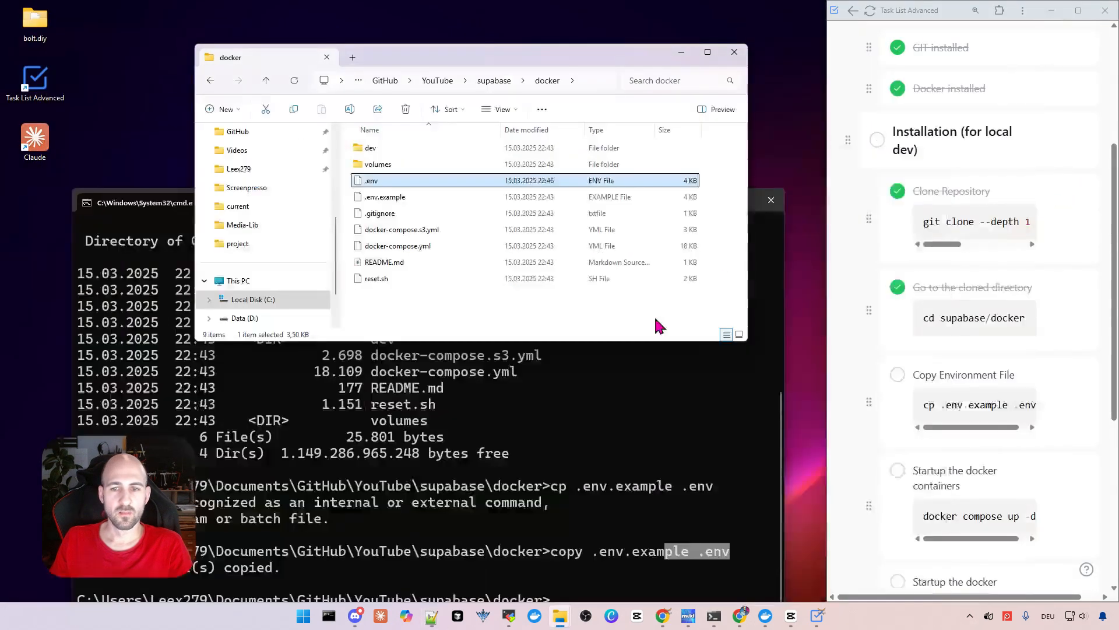
mouse_move(350, 212)
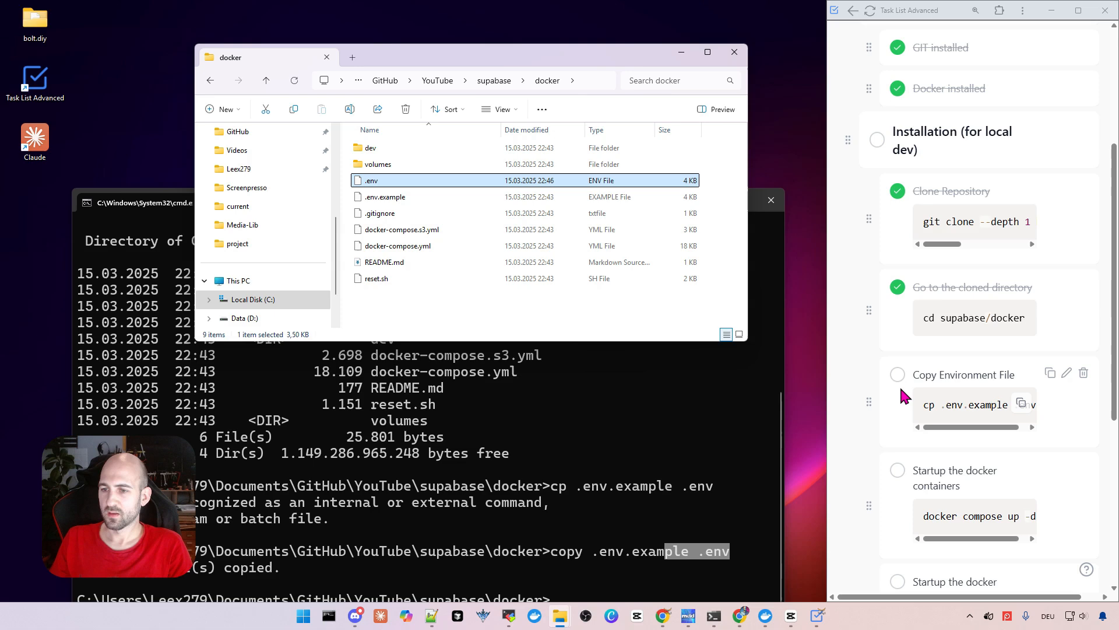
Scroll the task list to the Copy Environment File task and check it off.
scroll("down", 3)
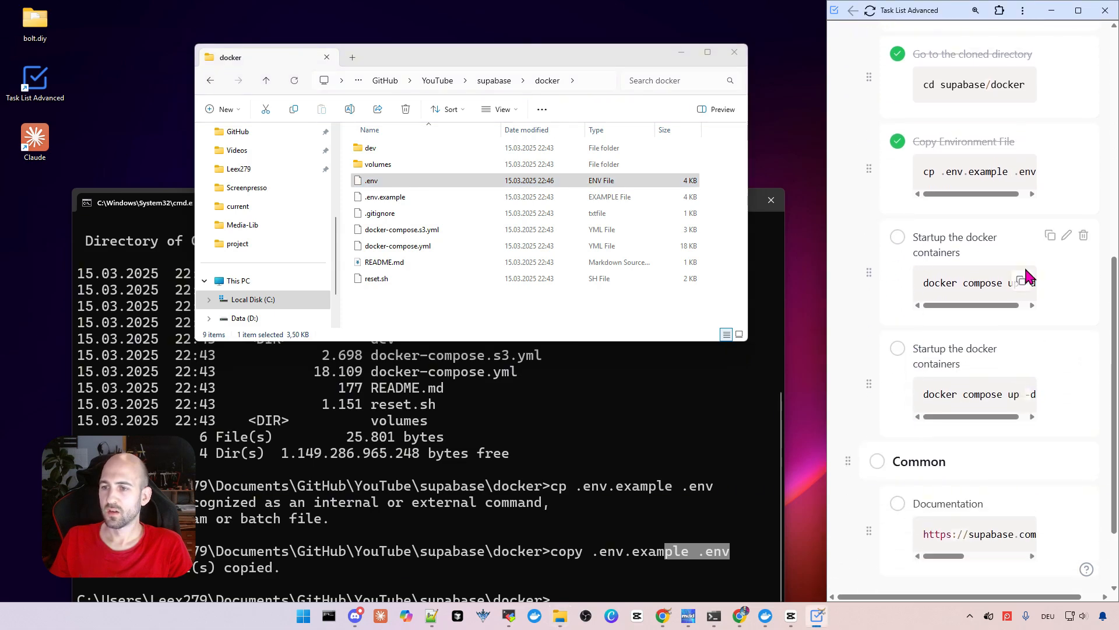
mouse_move(939, 314)
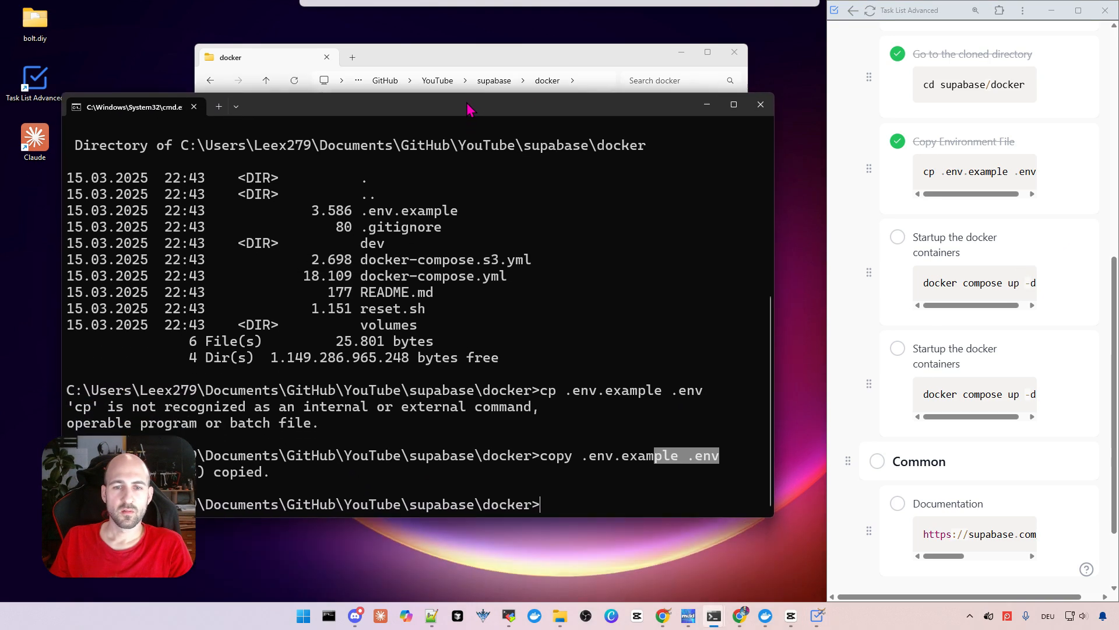
Clear the screen with cls and run docker compose up -d.
type("cl")
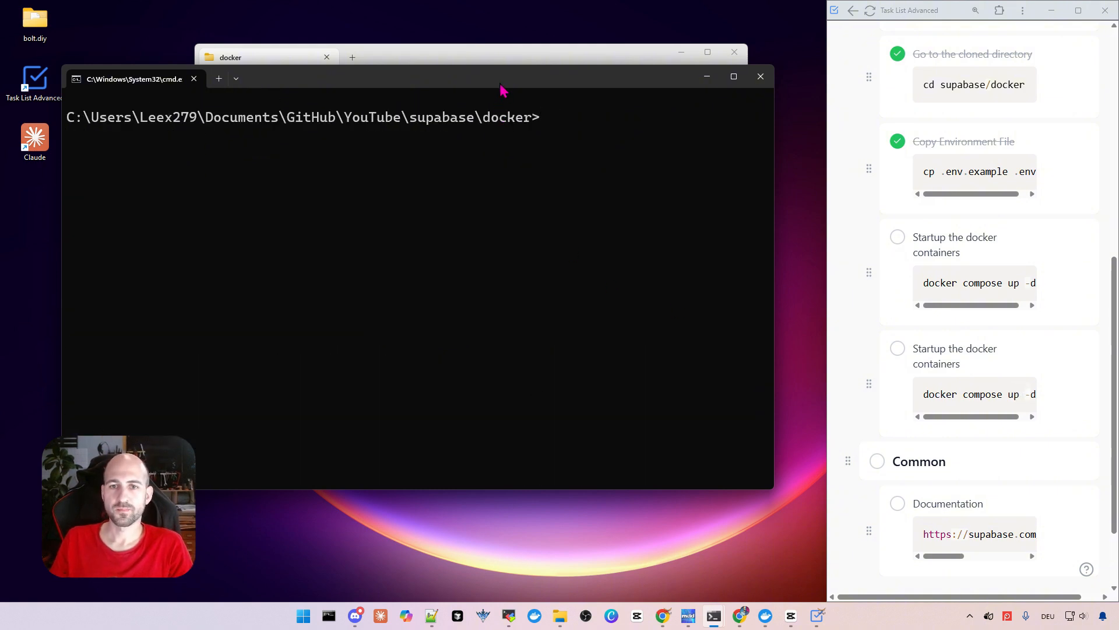
type("docker compose up -d")
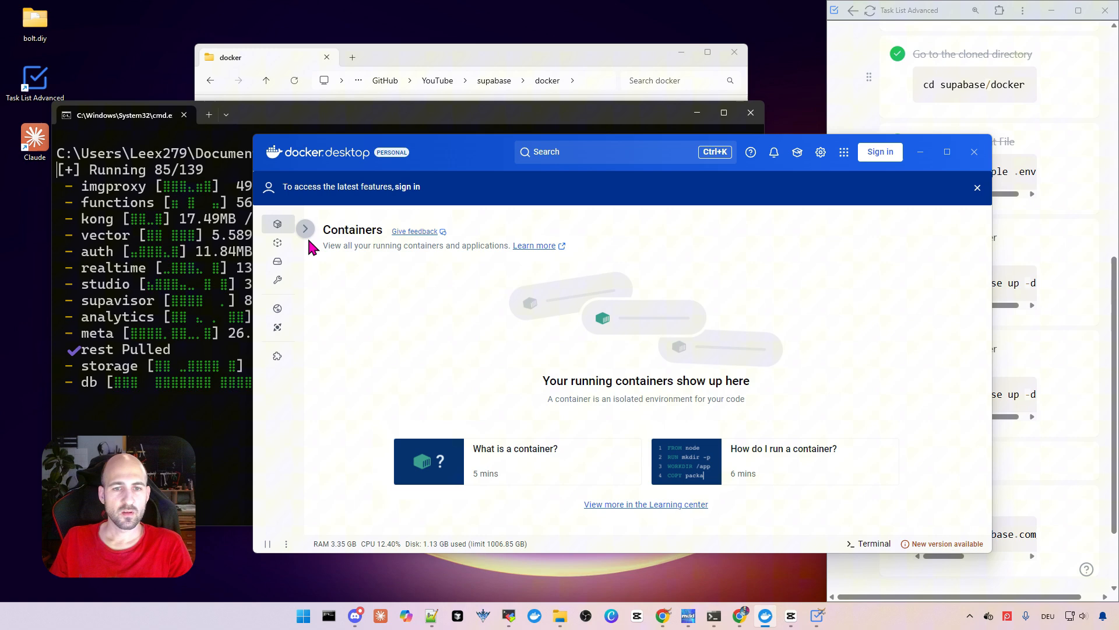
Expand the supabase stack in Docker Desktop and open its details with the 14 containers and streaming logs.
left_click(305, 228)
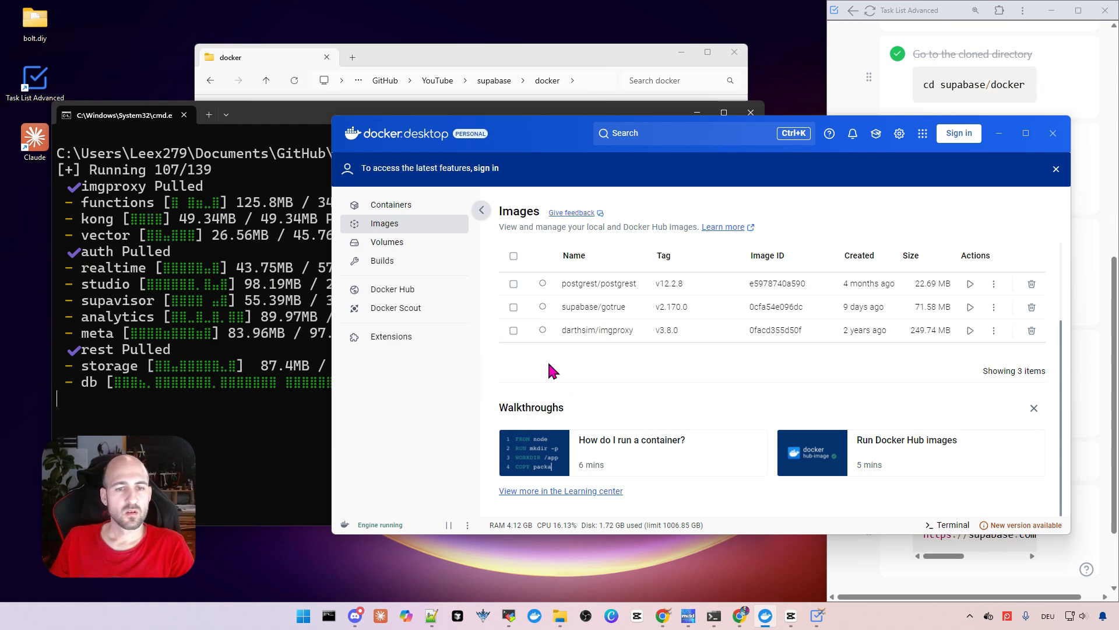
left_click(391, 205)
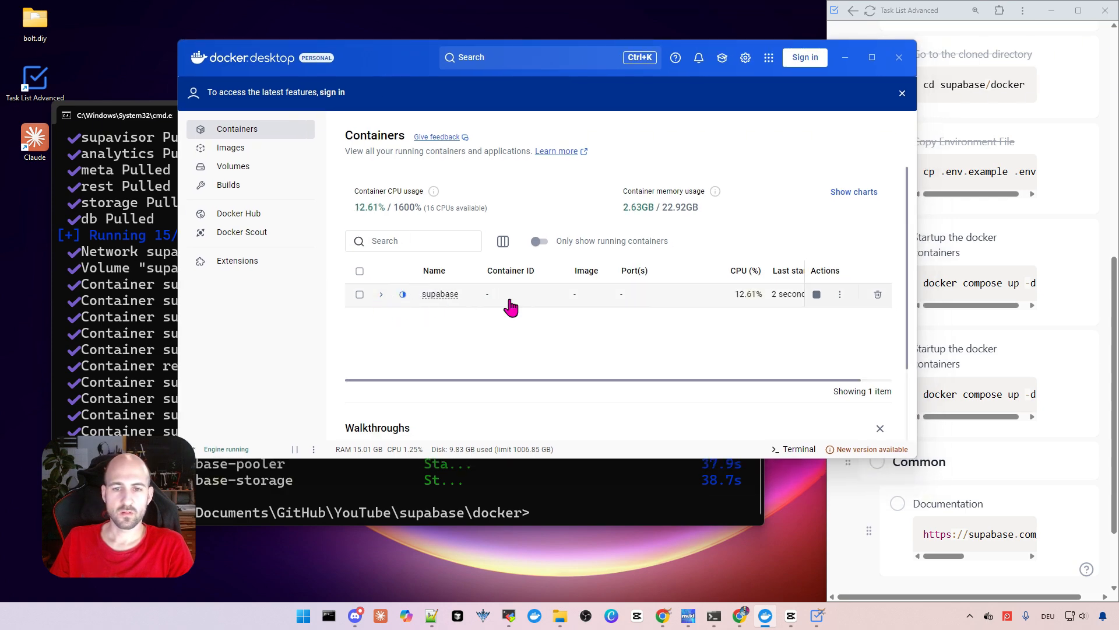
left_click(380, 293)
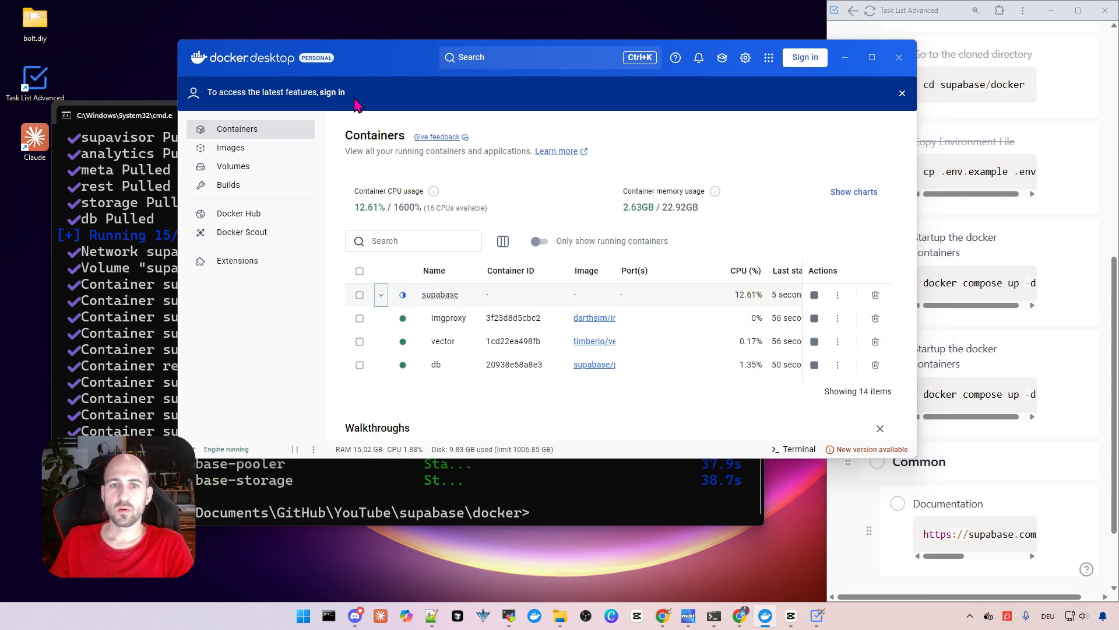
left_click(871, 57)
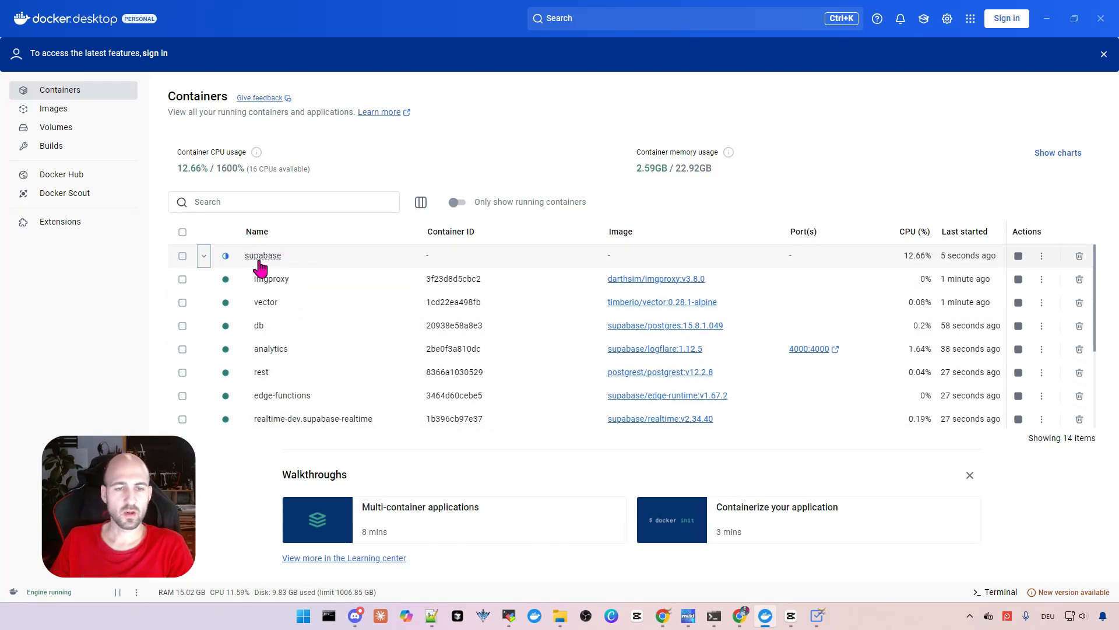
left_click(263, 255)
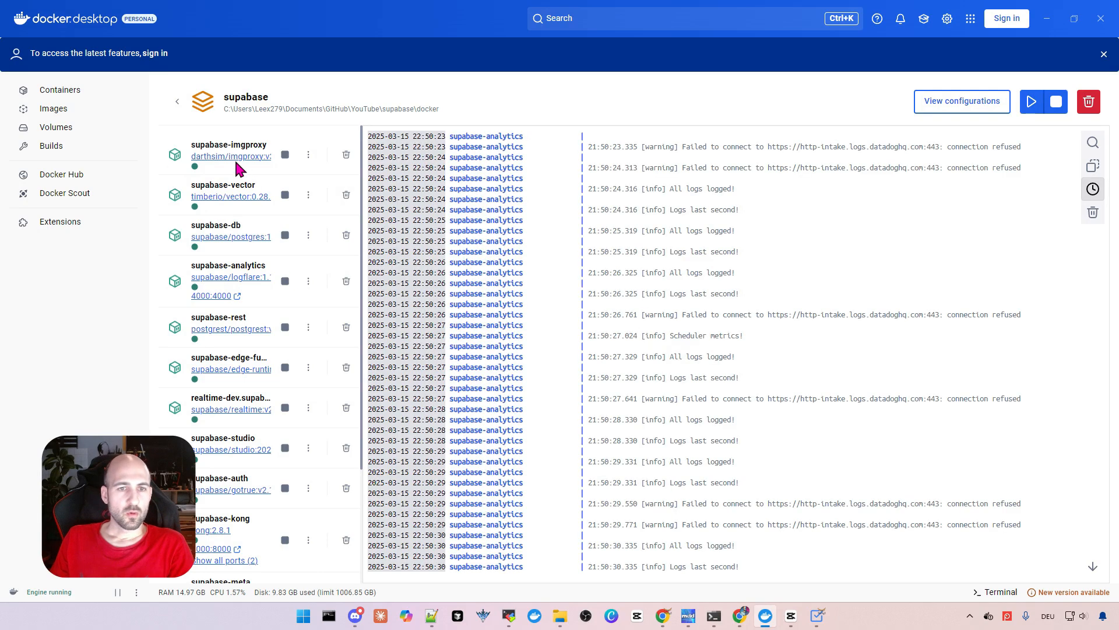
Inspect the supabase-imgproxy container's Env variables and storage mount, then return to Containers.
left_click(229, 150)
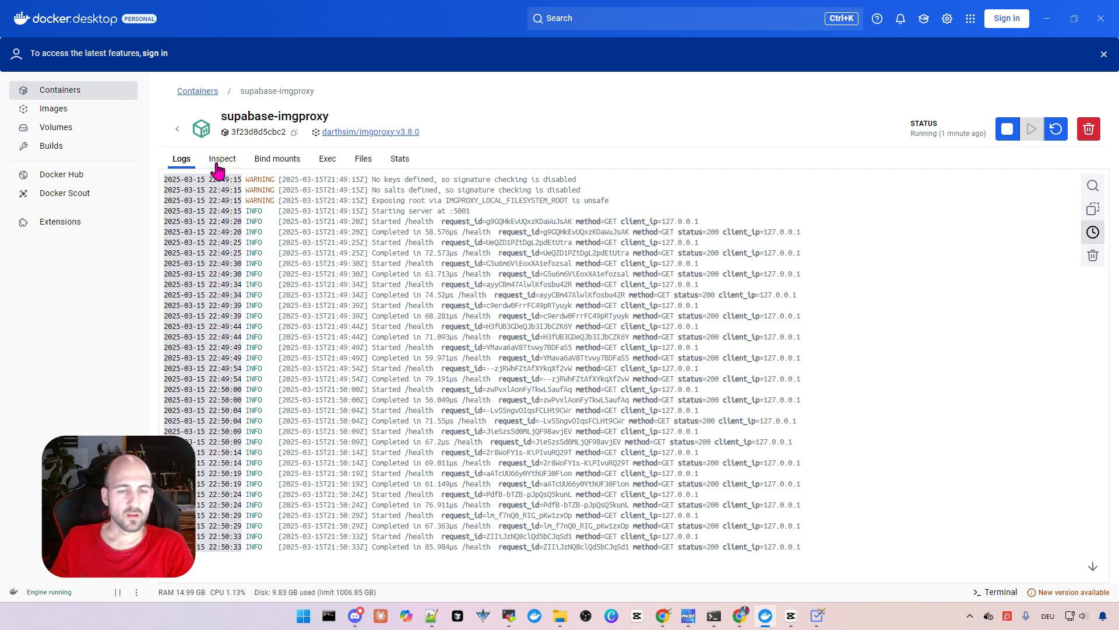
left_click(222, 158)
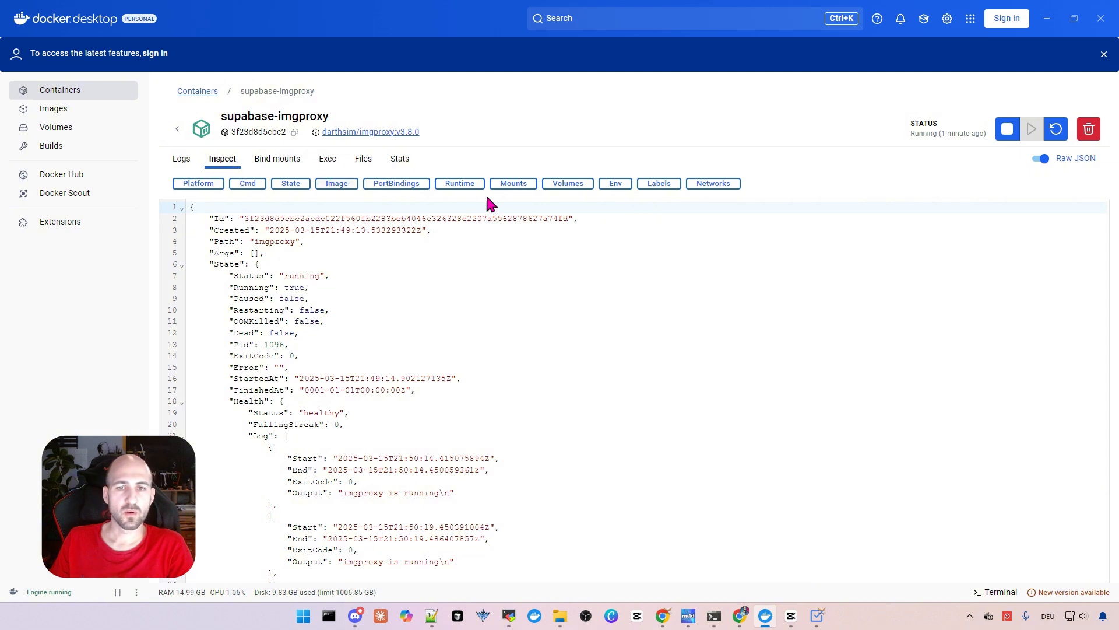
mouse_move(613, 184)
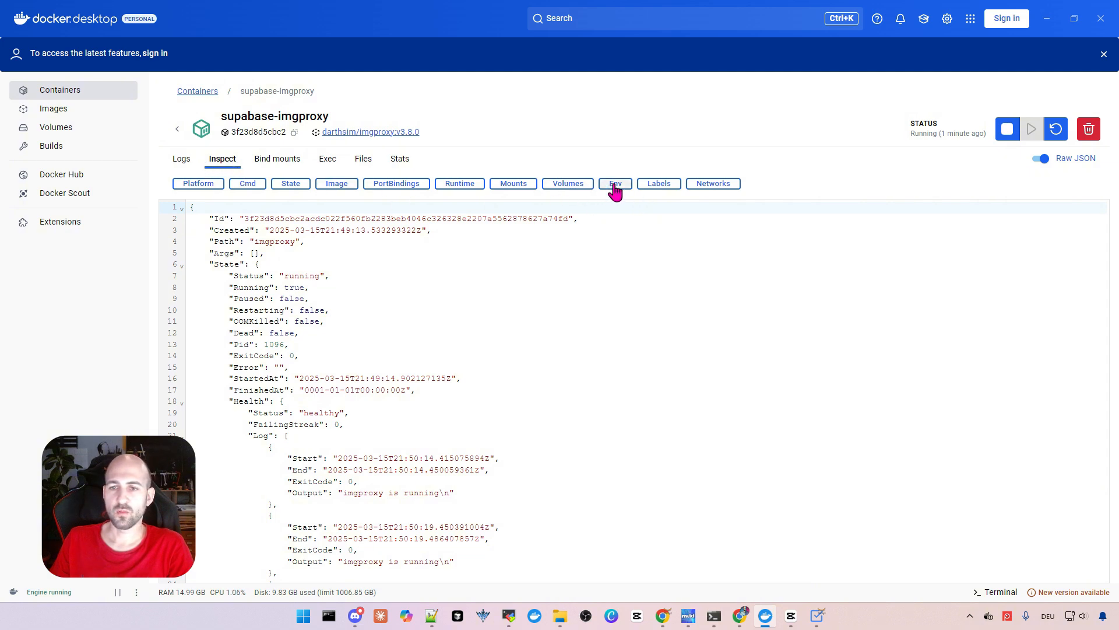
left_click(614, 184)
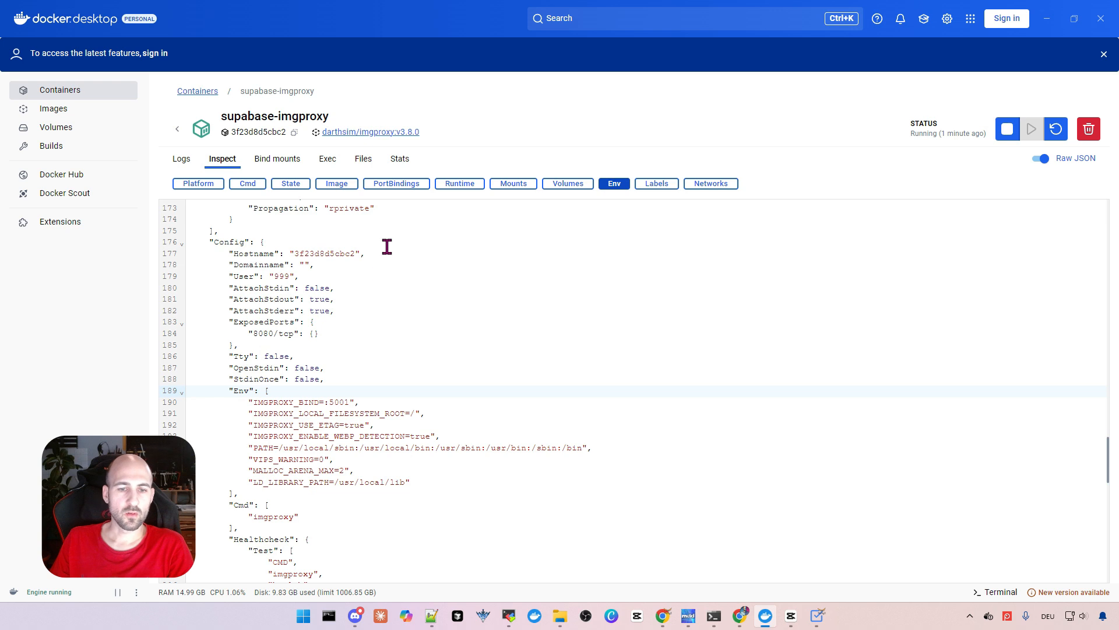
mouse_move(353, 448)
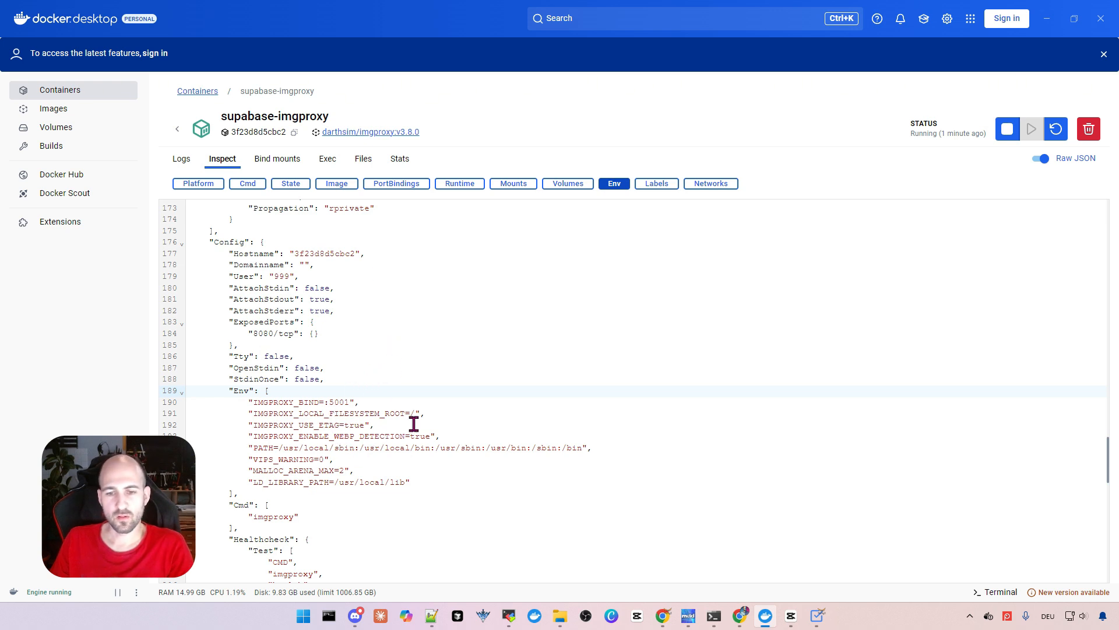
mouse_move(457, 433)
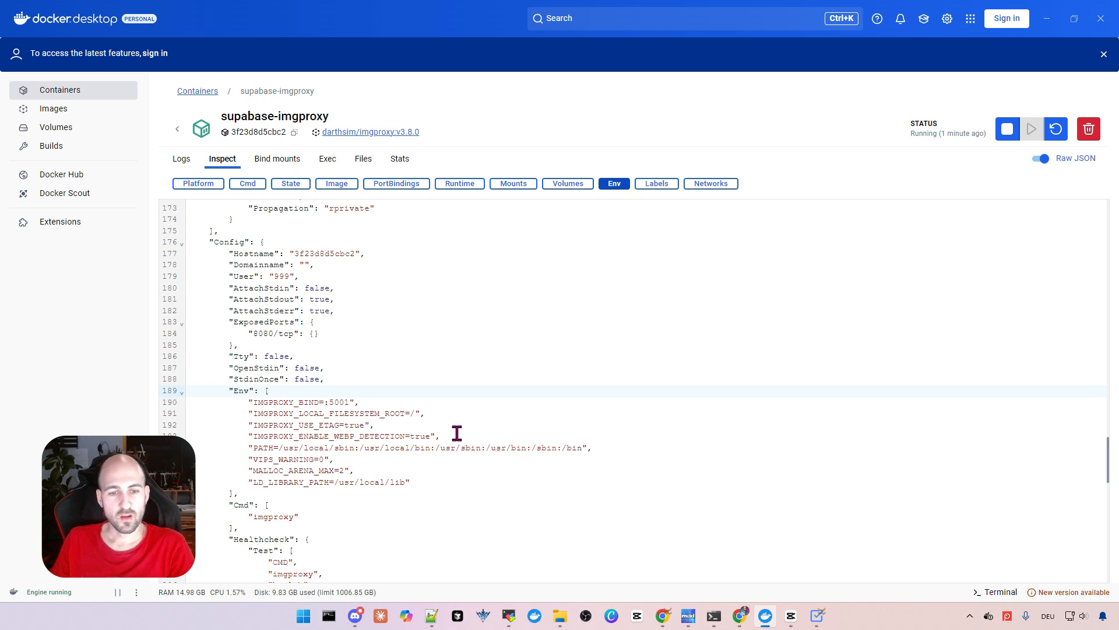
mouse_move(483, 177)
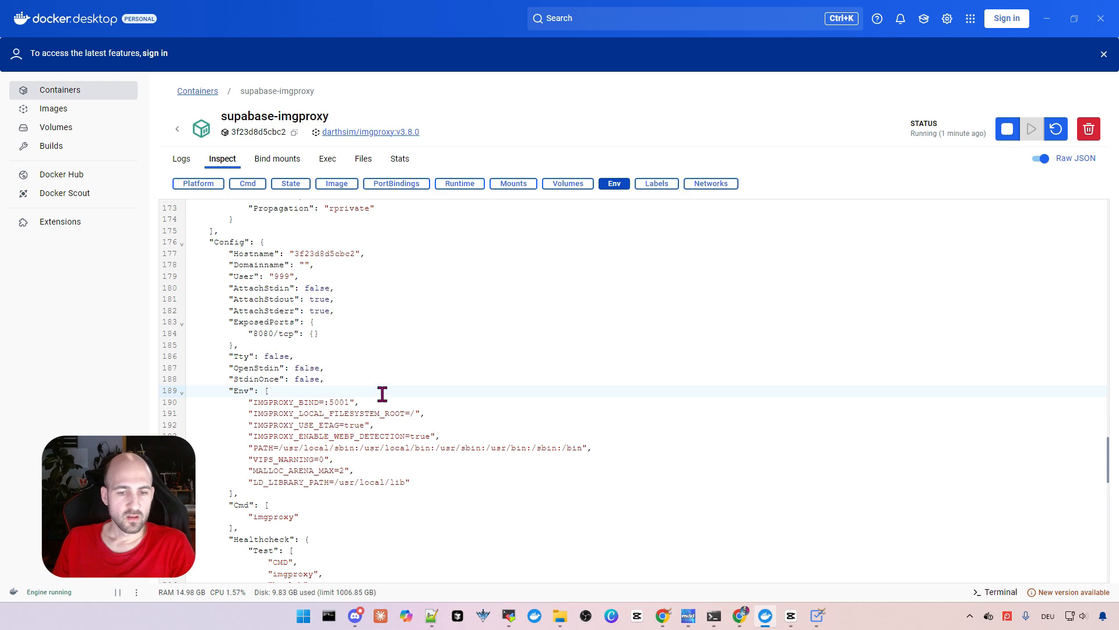
scroll("down", 3)
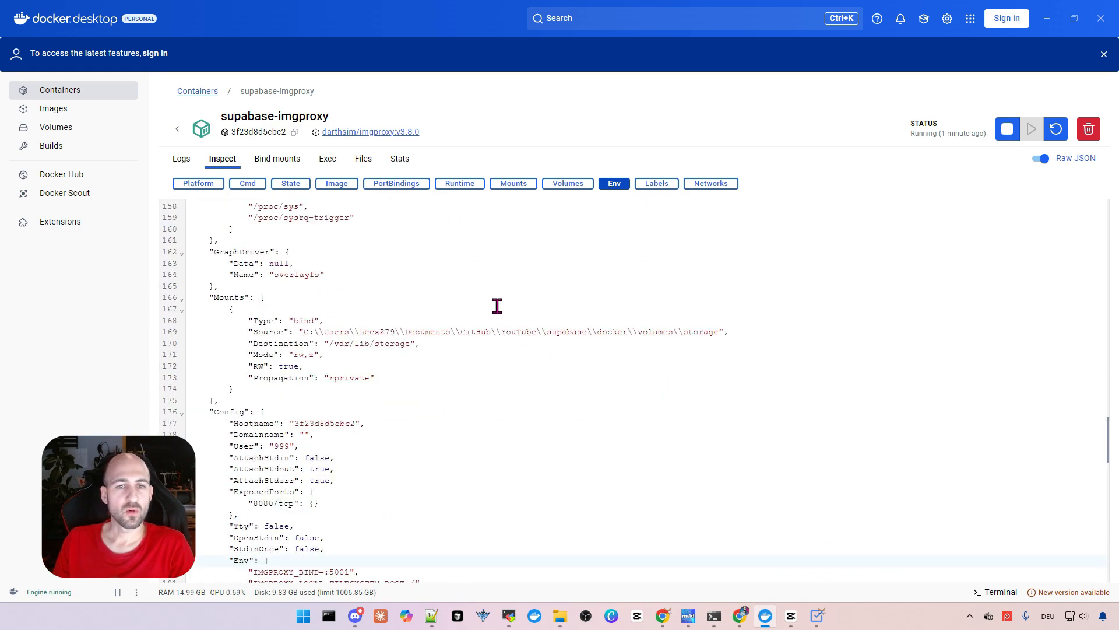
left_click(198, 91)
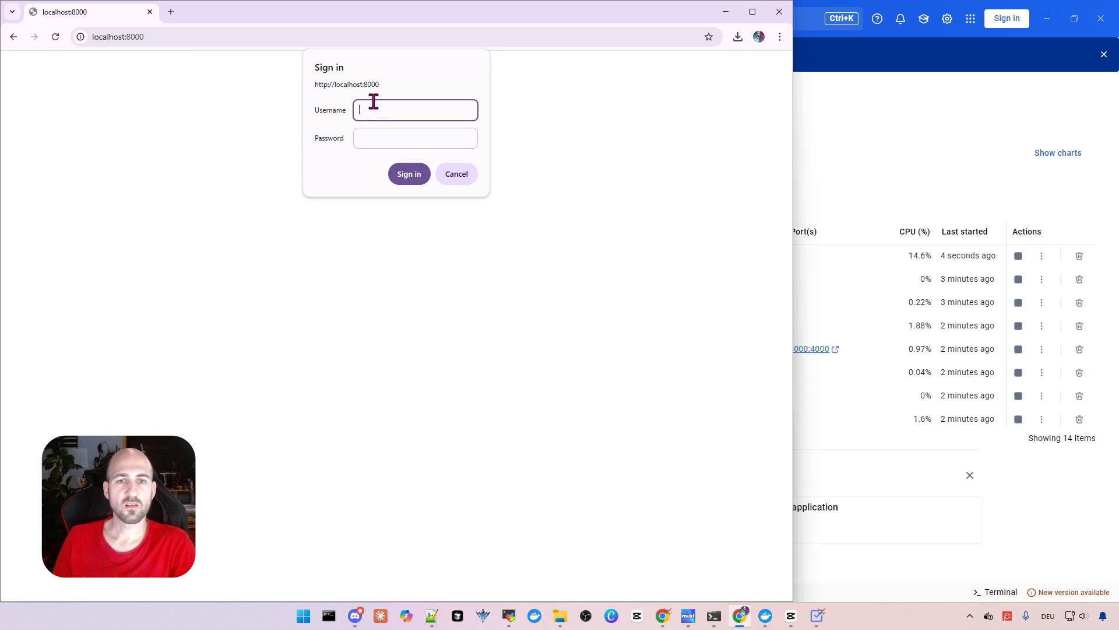
mouse_move(629, 449)
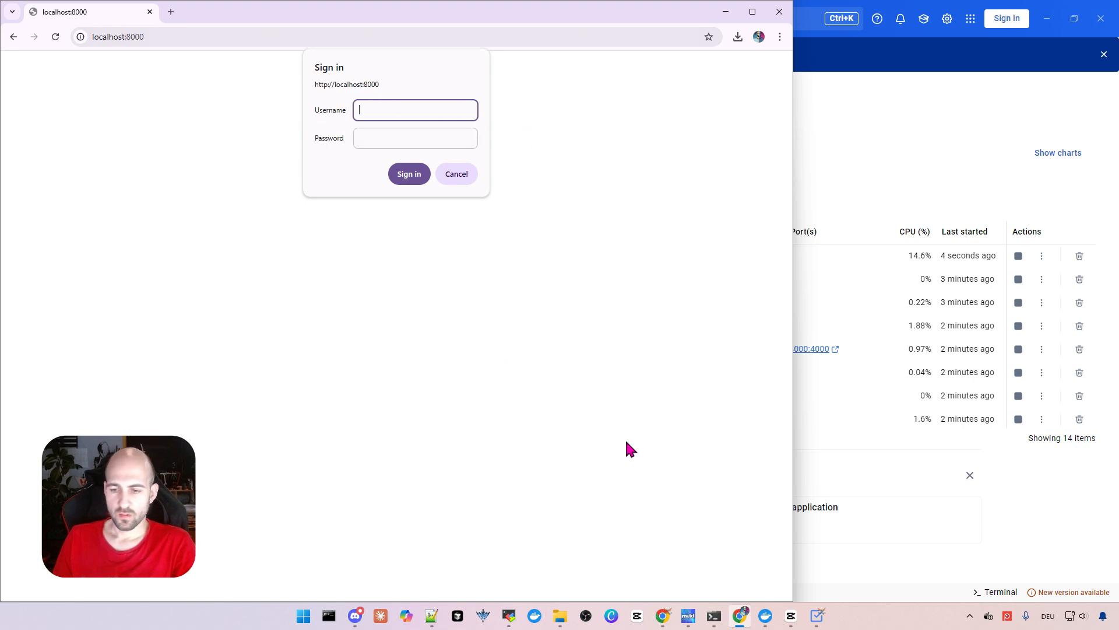
mouse_move(431, 616)
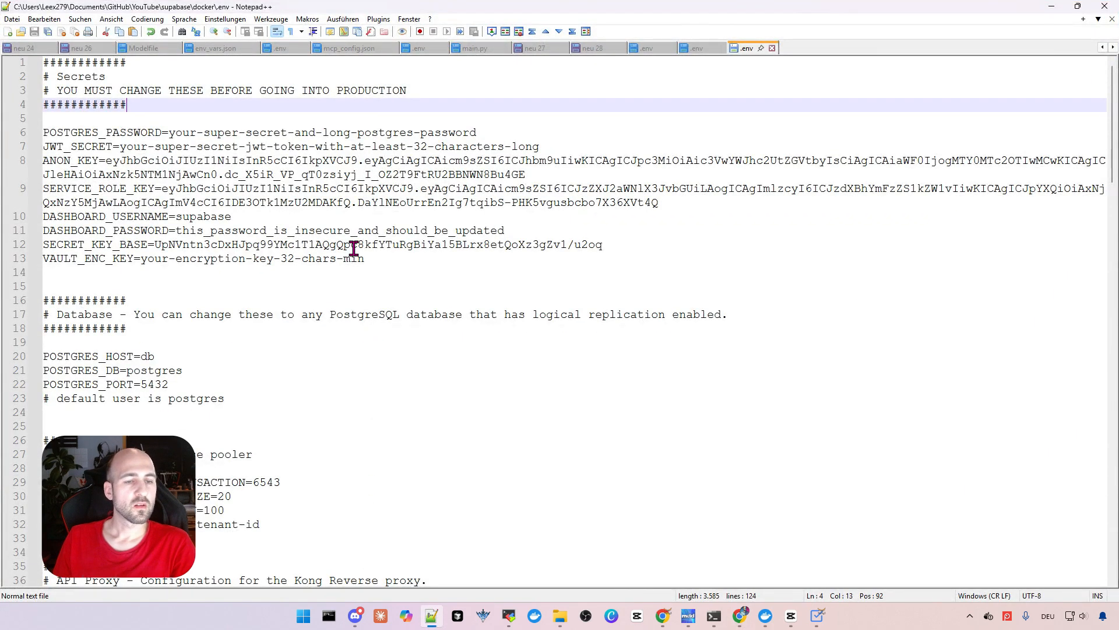
mouse_move(80, 207)
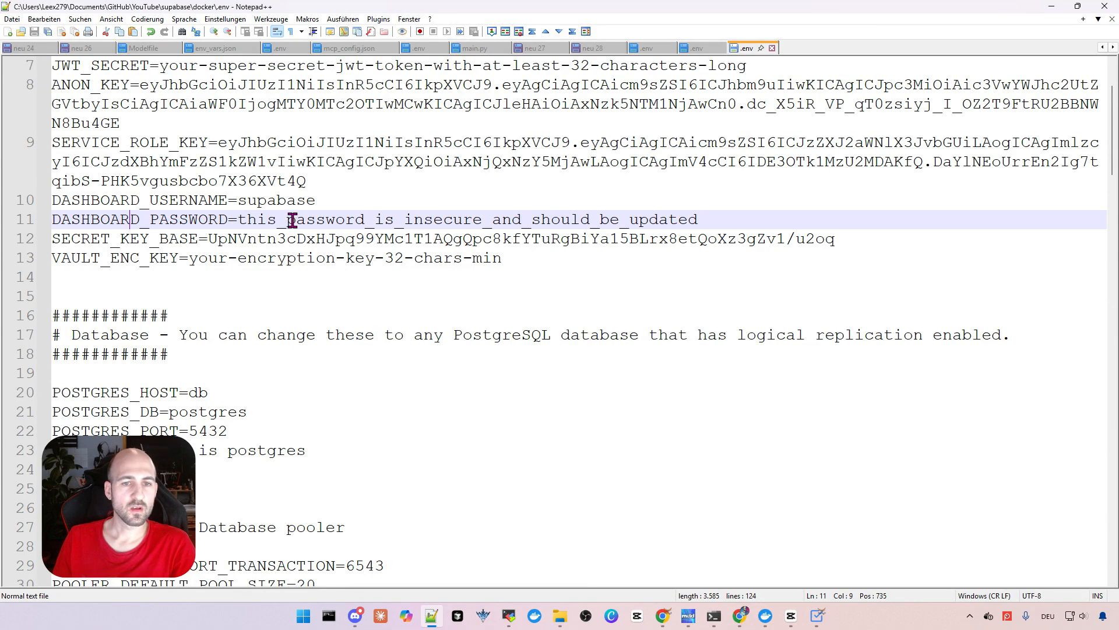
Copy DASHBOARD_PASSWORD from .env and sign in at localhost:8000 as supabase.
double_click(276, 200)
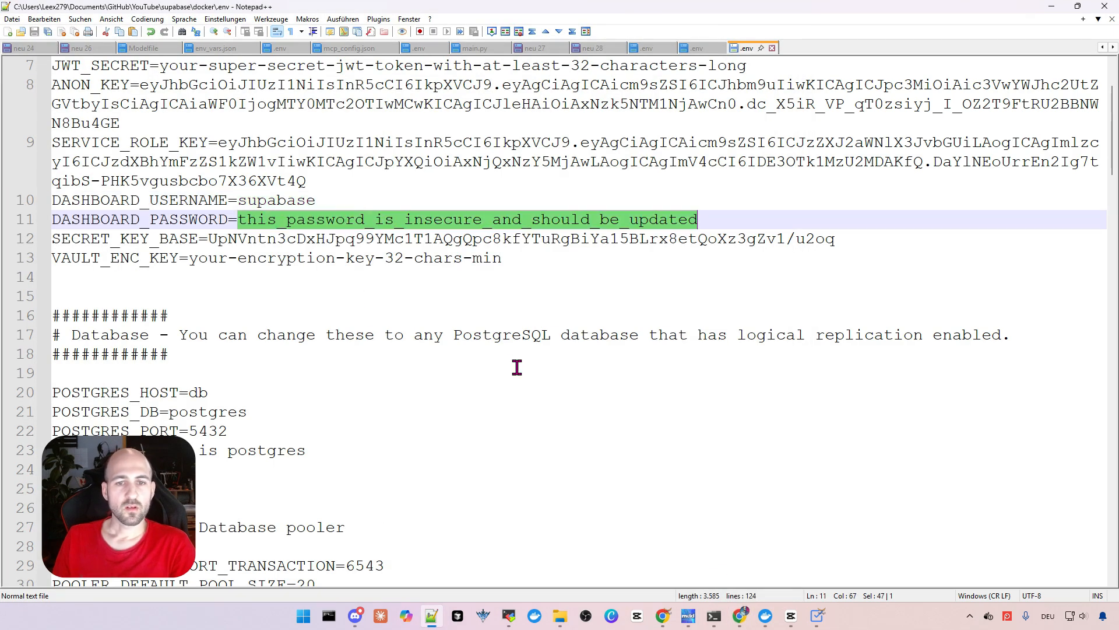
mouse_move(633, 219)
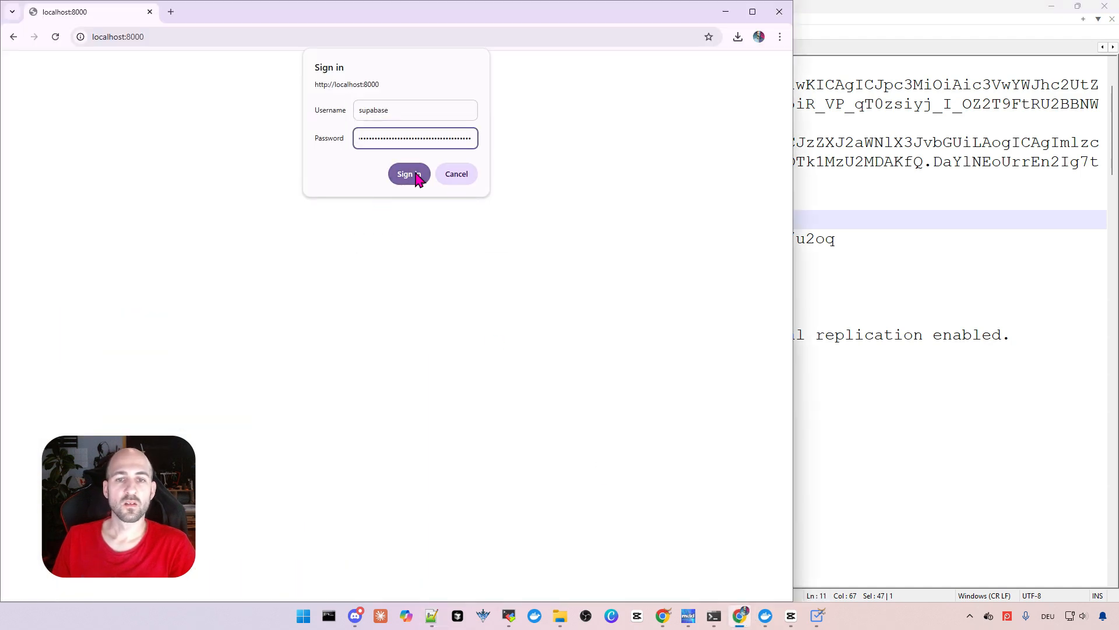
left_click(408, 174)
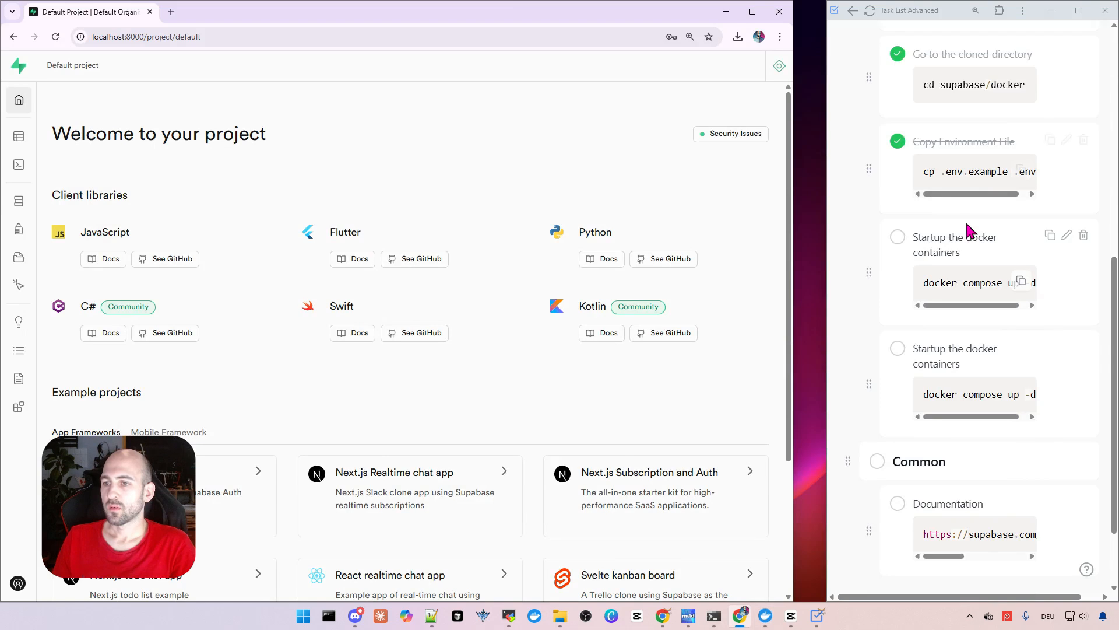
Check off both 'Startup the docker containers' tasks in the Task List panel.
left_click(898, 236)
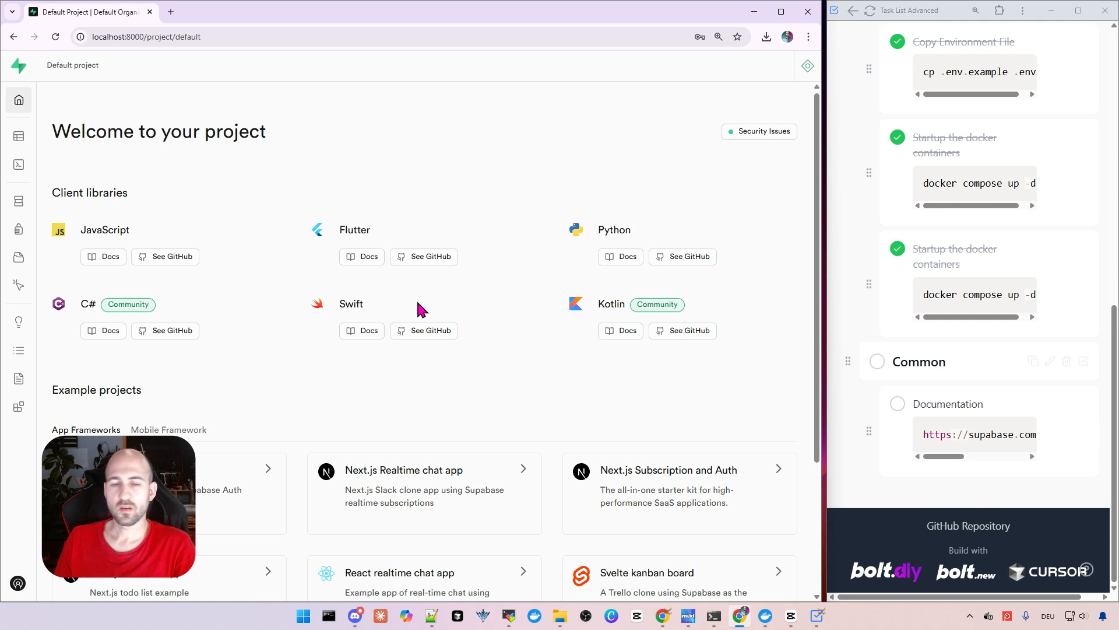
mouse_move(513, 261)
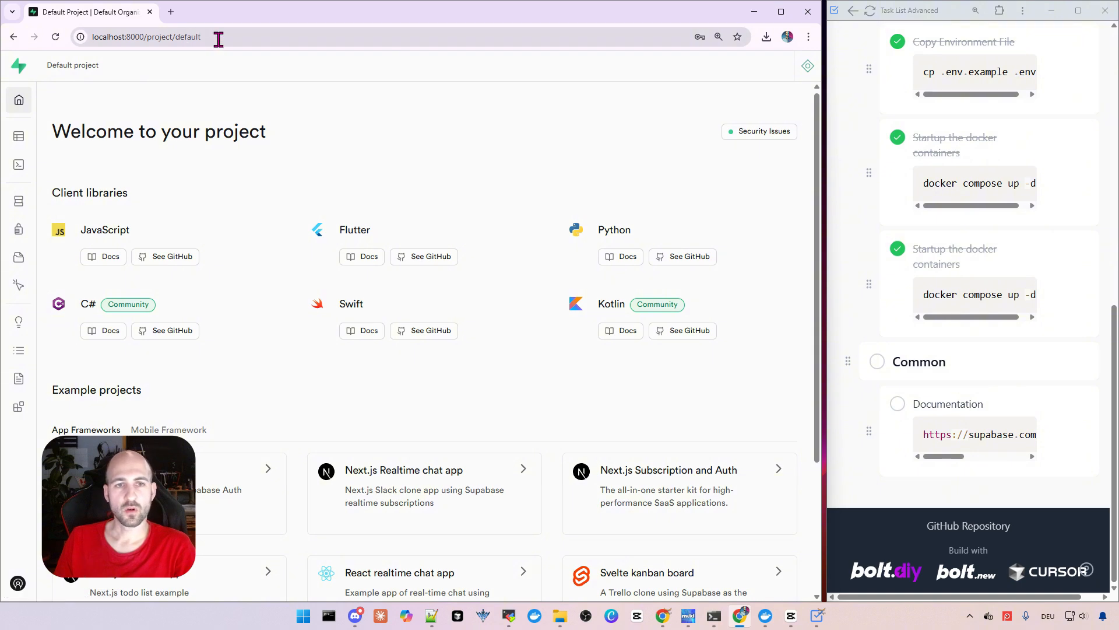
mouse_move(296, 172)
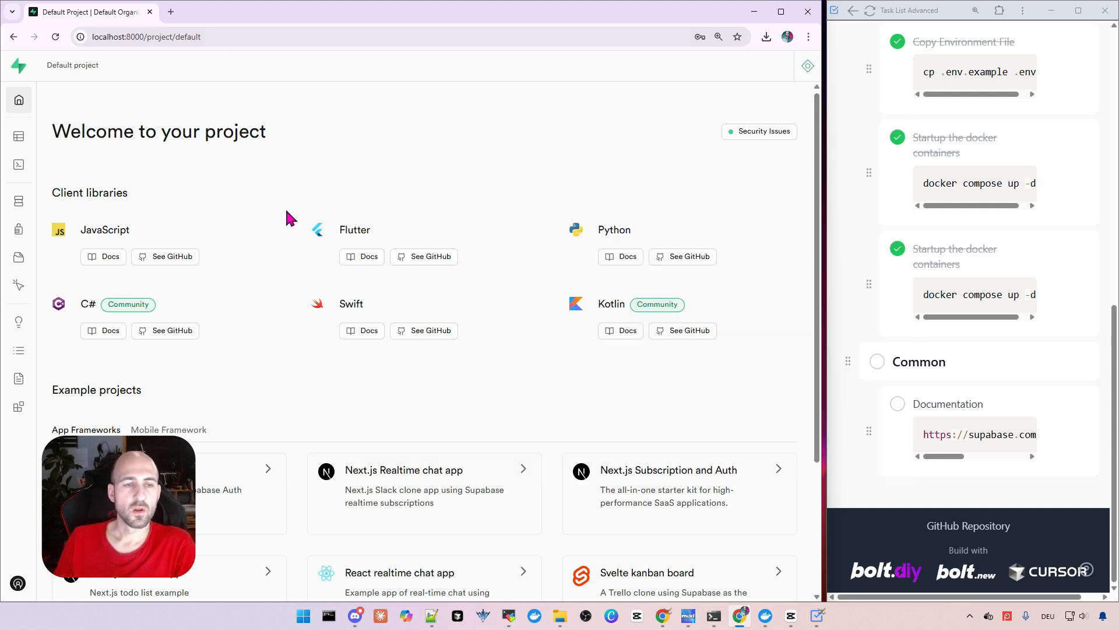
mouse_move(311, 168)
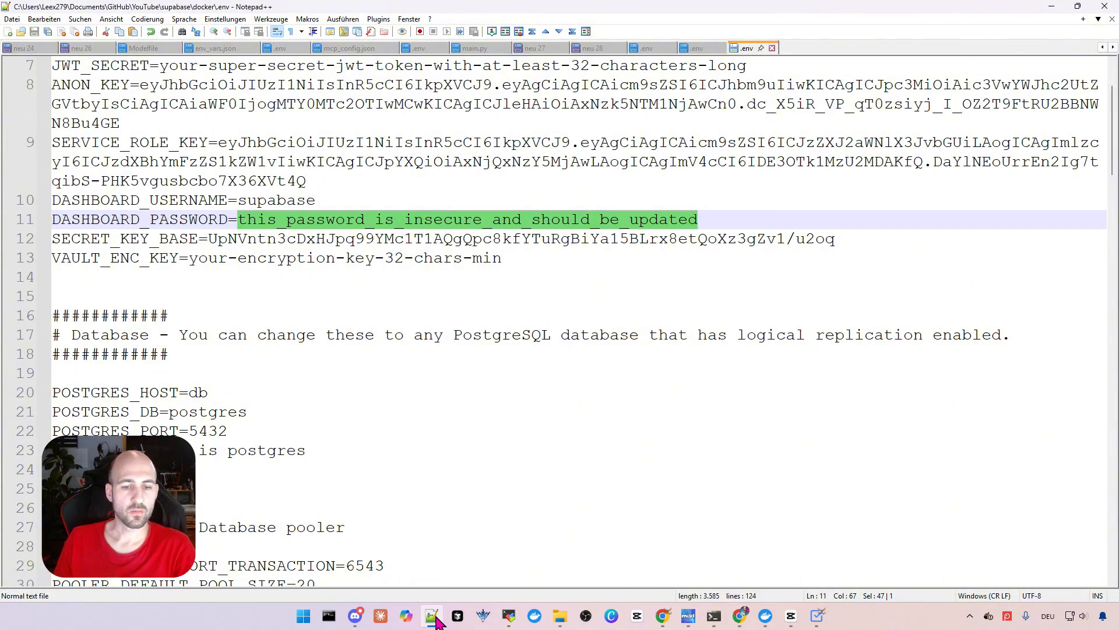
Paste all of statements.sql into the SQL Editor and run it, then view the new tables.
left_click(430, 615)
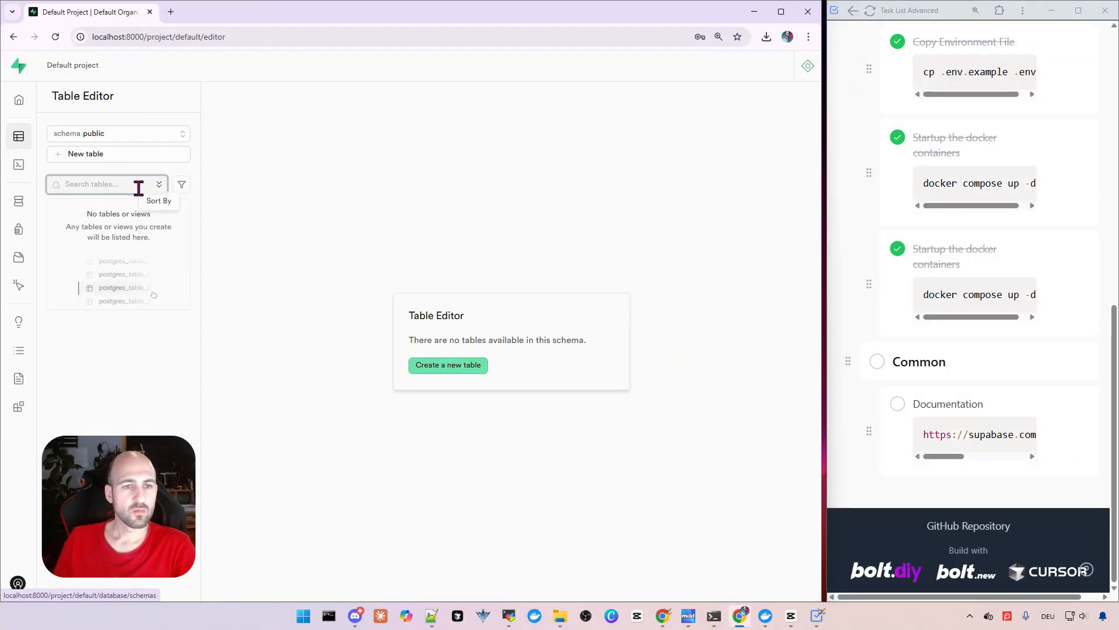
left_click(18, 164)
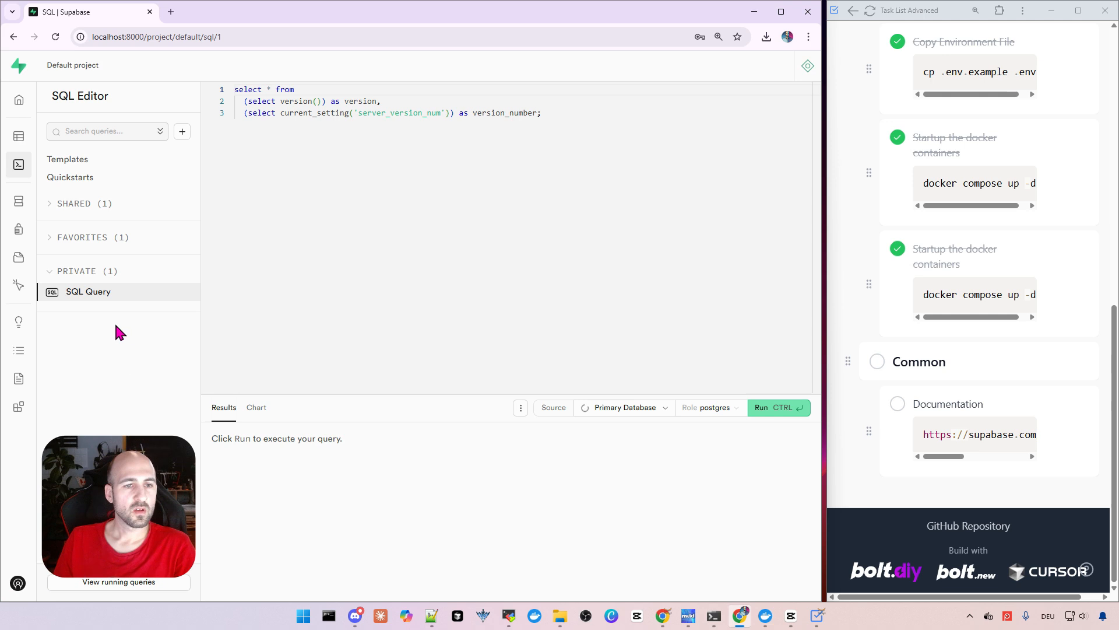
mouse_move(629, 589)
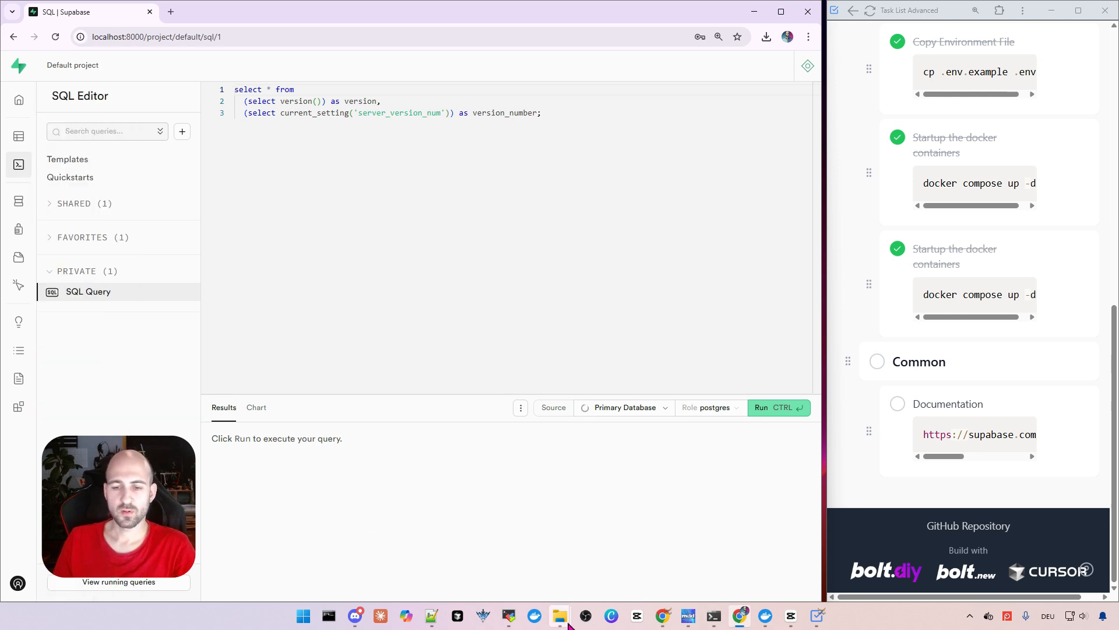
mouse_move(559, 616)
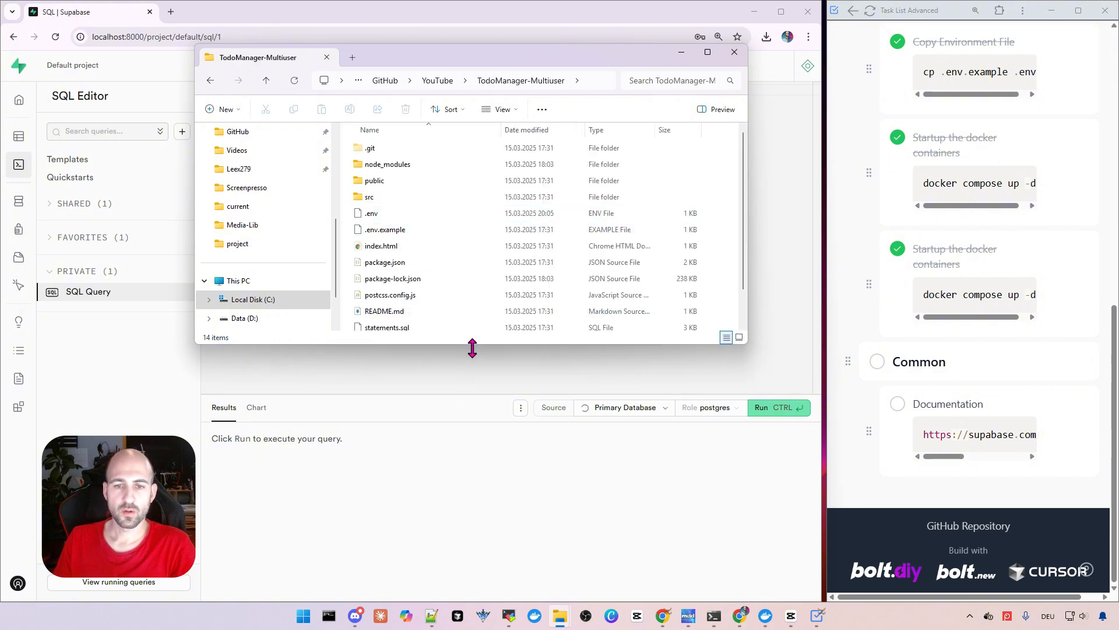
right_click(388, 327)
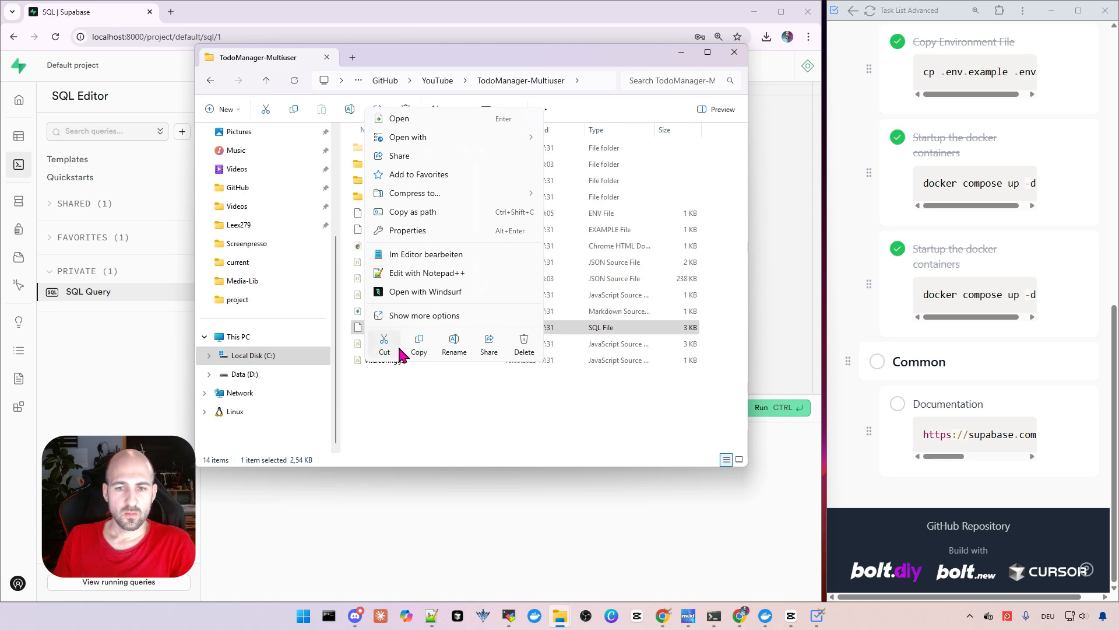
left_click(427, 273)
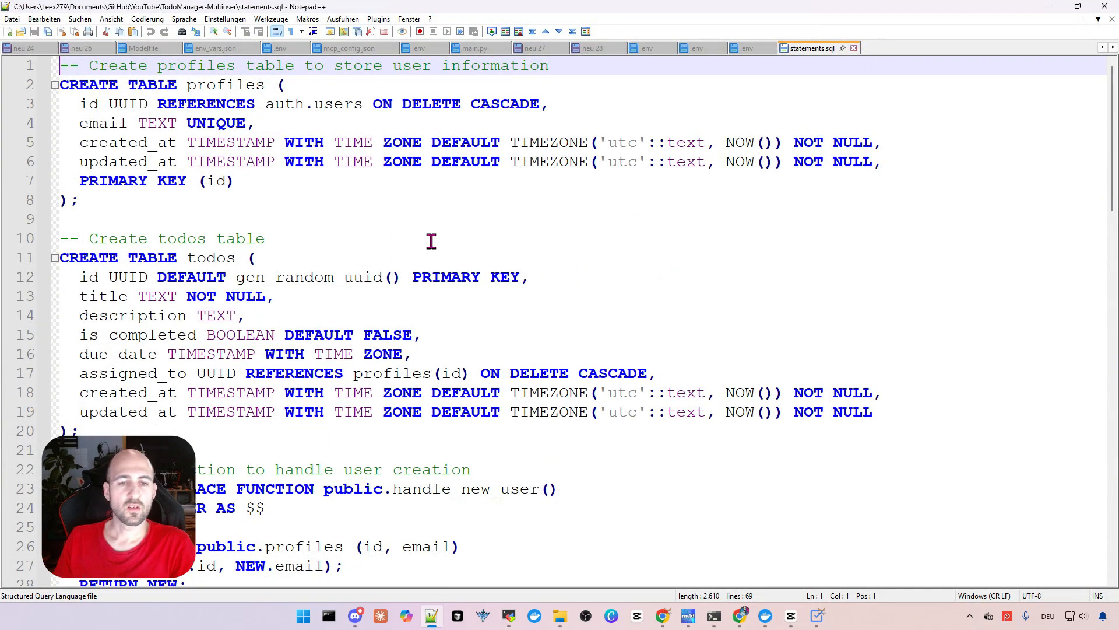
key("ctrl+a")
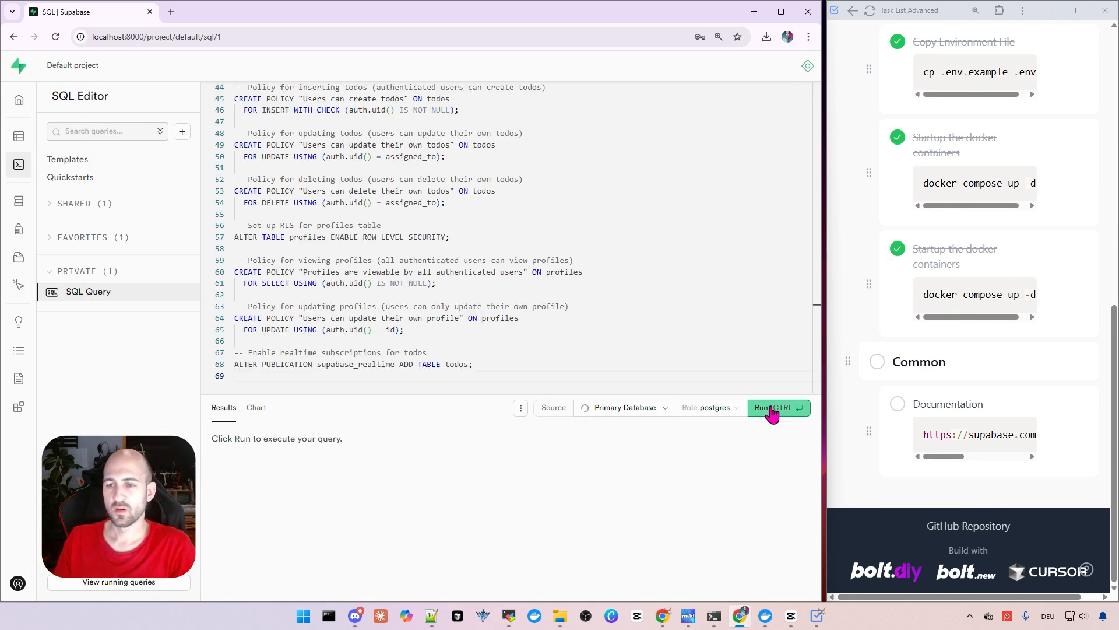
left_click(773, 407)
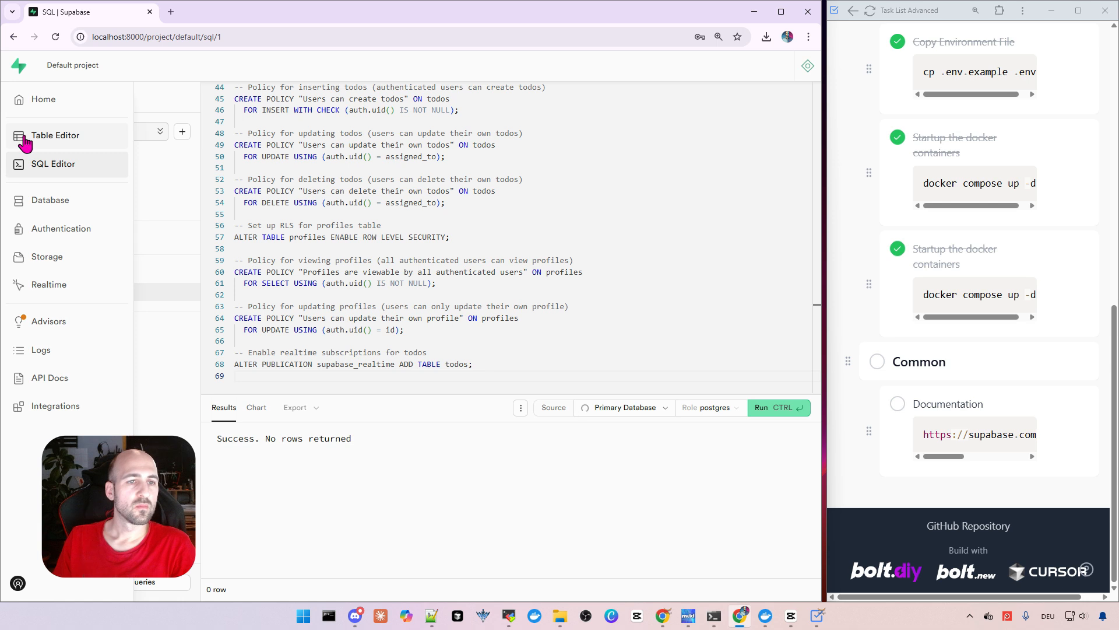
left_click(55, 135)
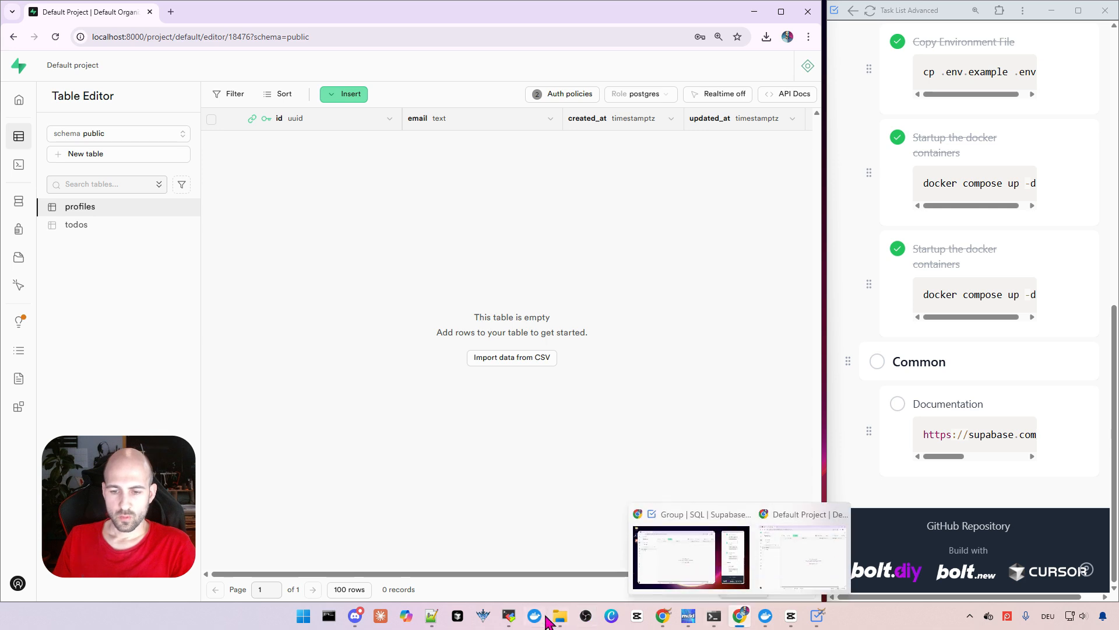
left_click(559, 614)
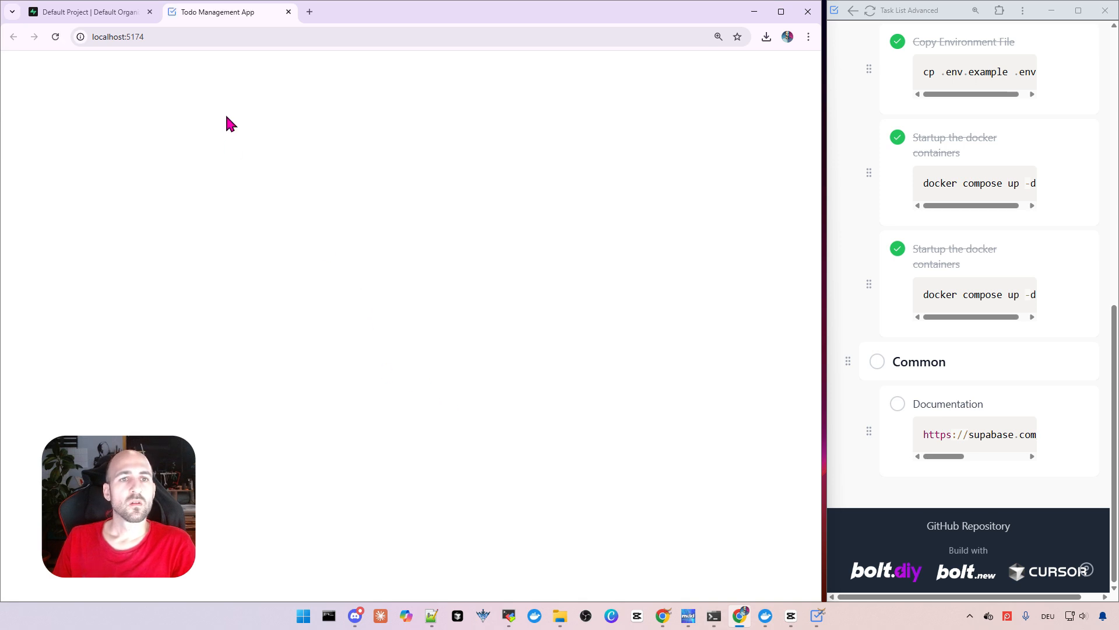
mouse_move(417, 249)
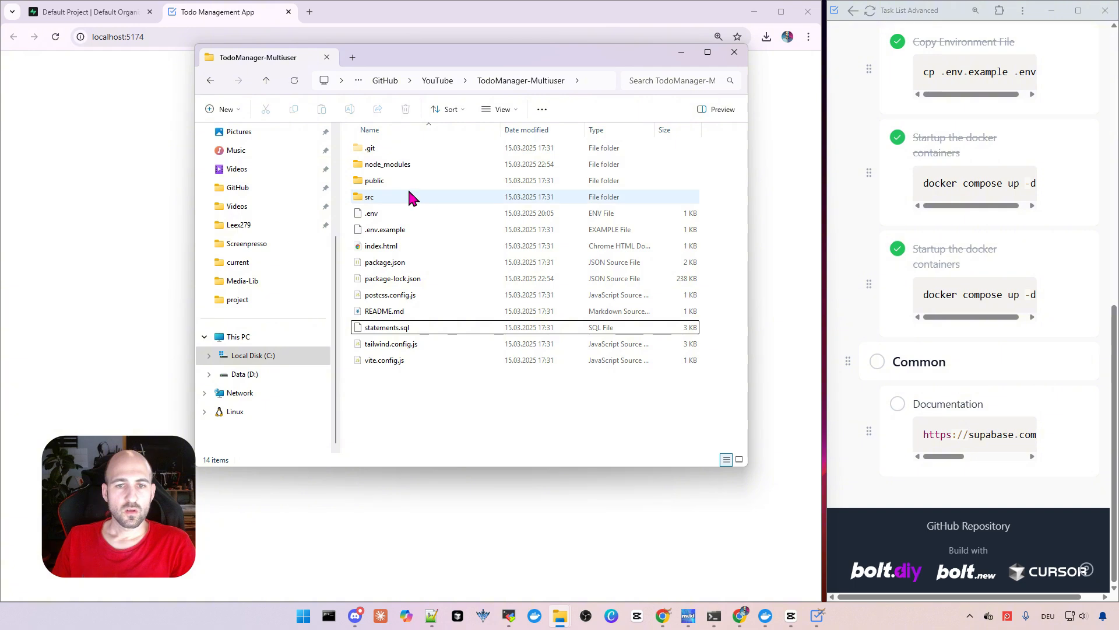
left_click(371, 213)
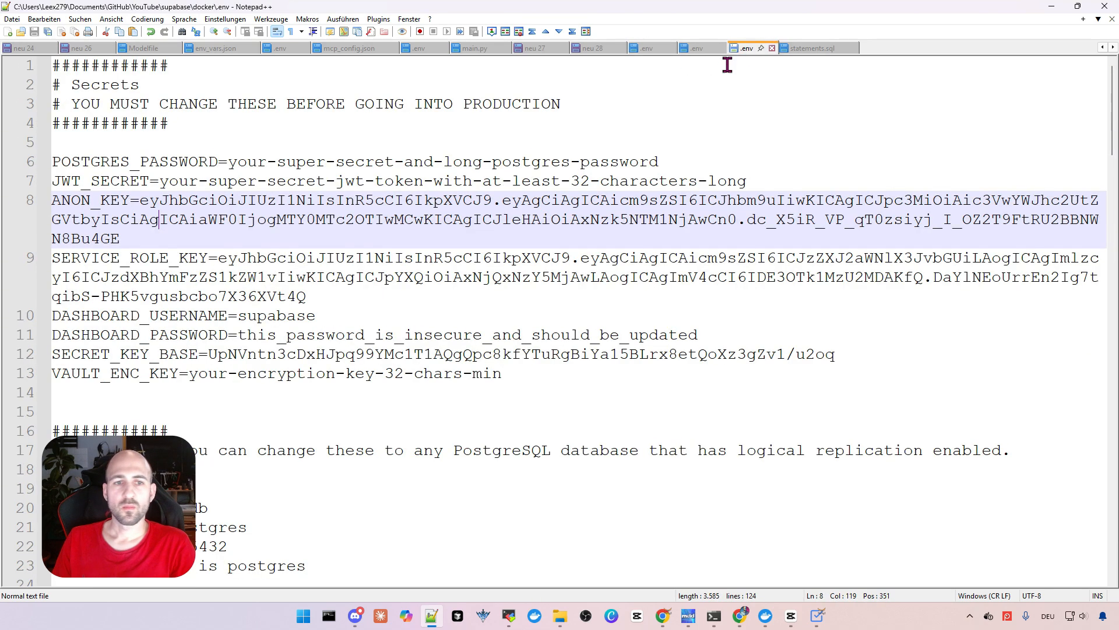
mouse_move(206, 236)
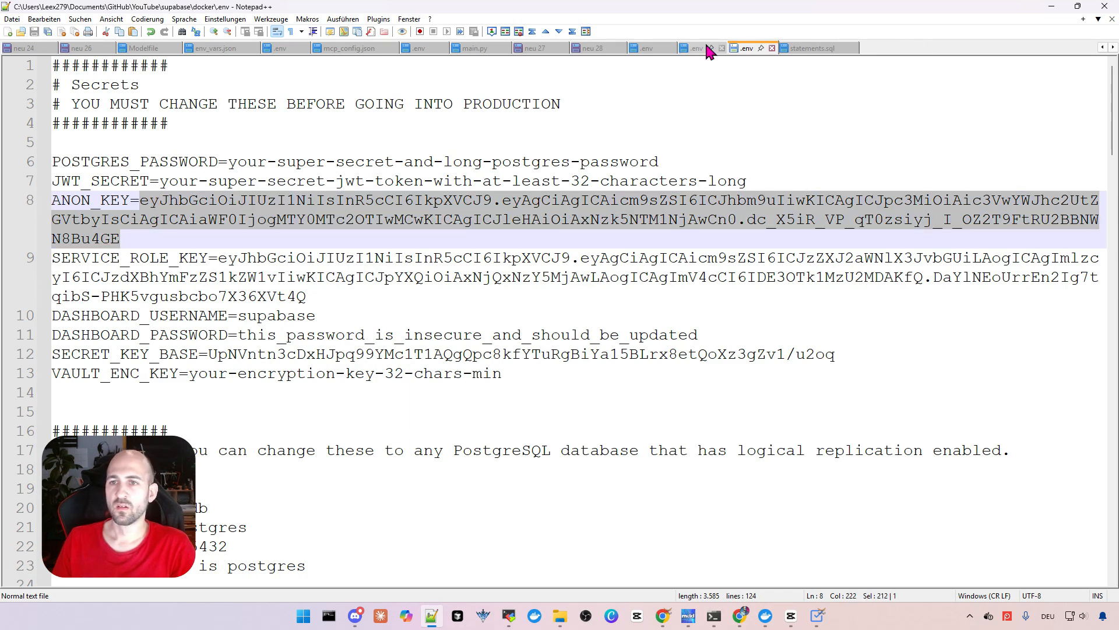
left_click(694, 48)
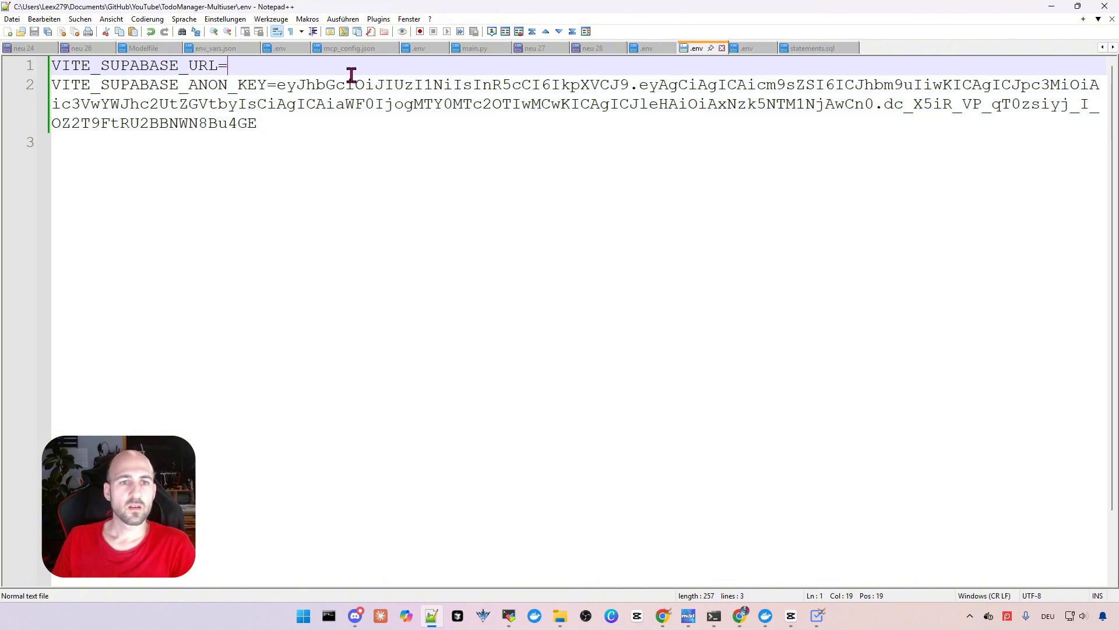
type("http:")
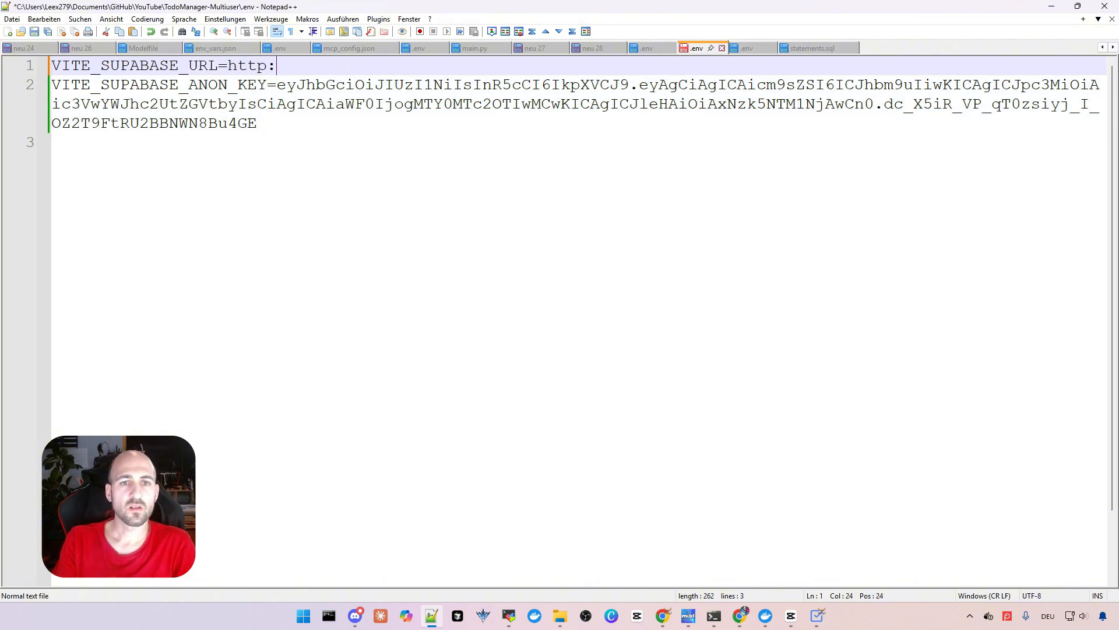
type("//localh")
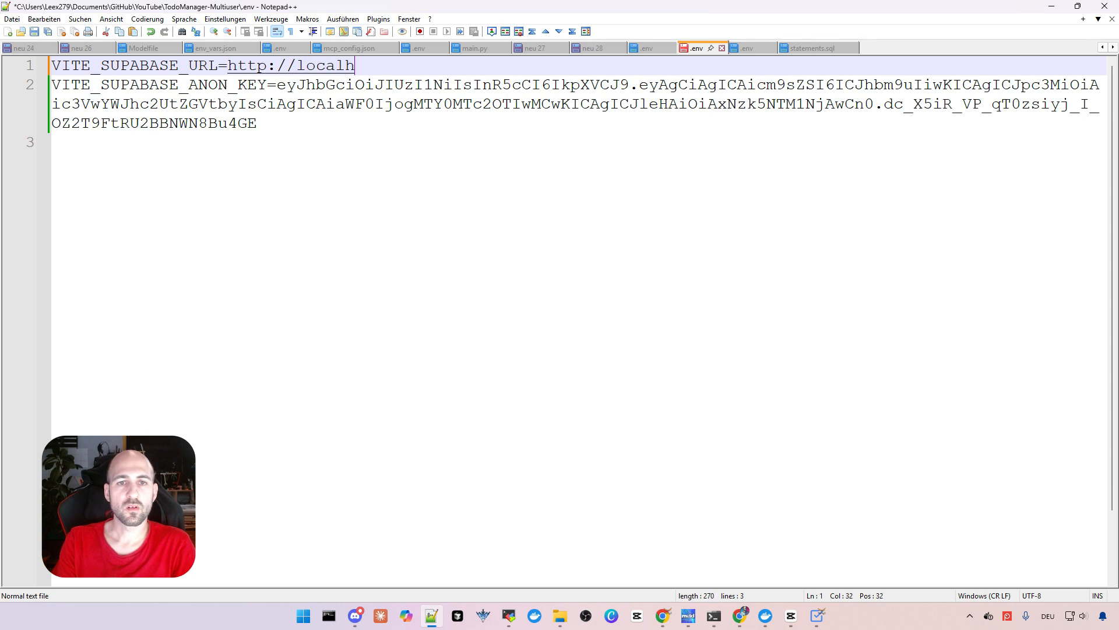
type("ost:800")
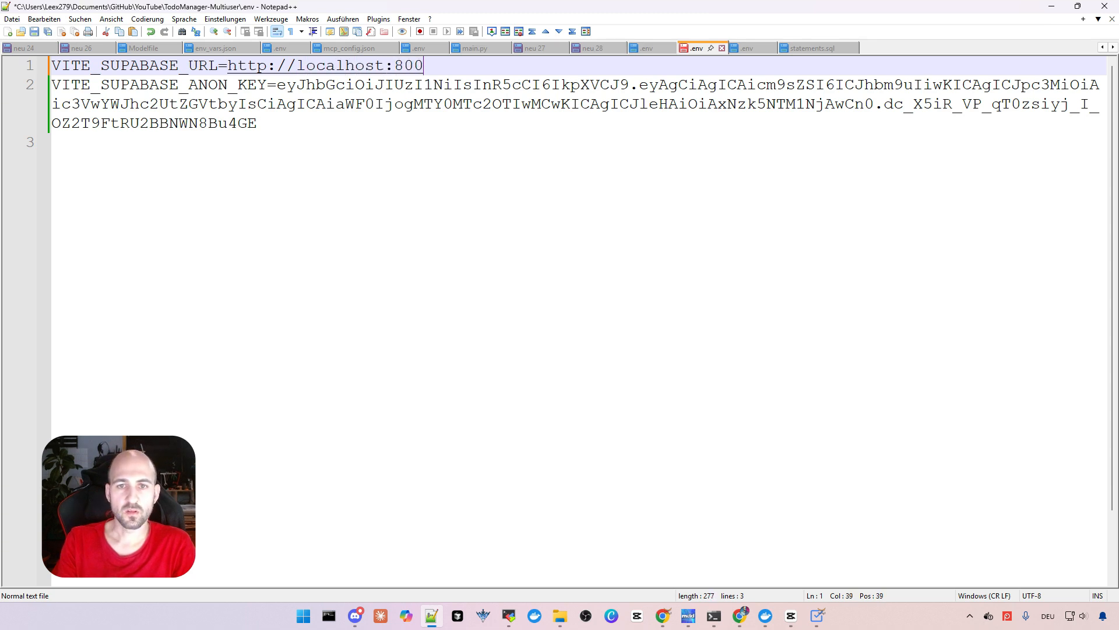
type("0")
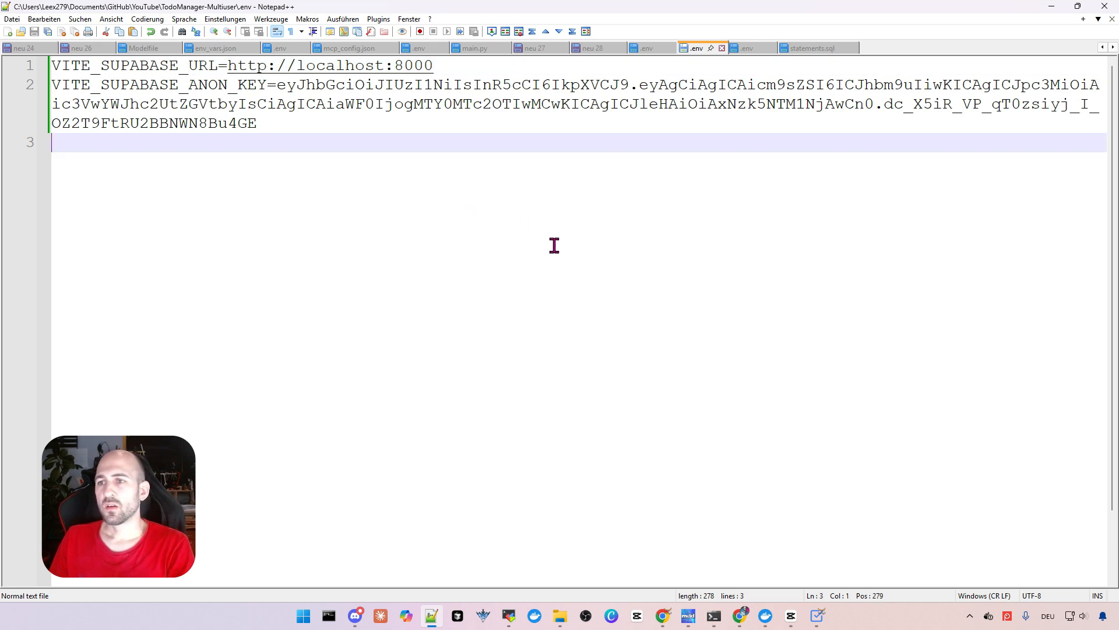
mouse_move(928, 39)
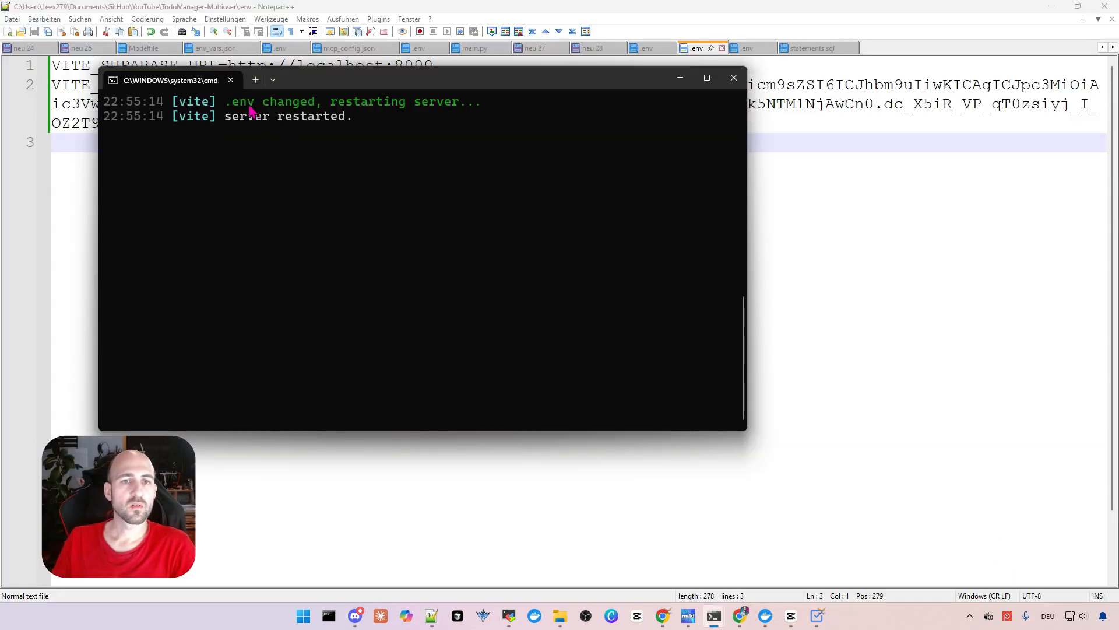
mouse_move(286, 204)
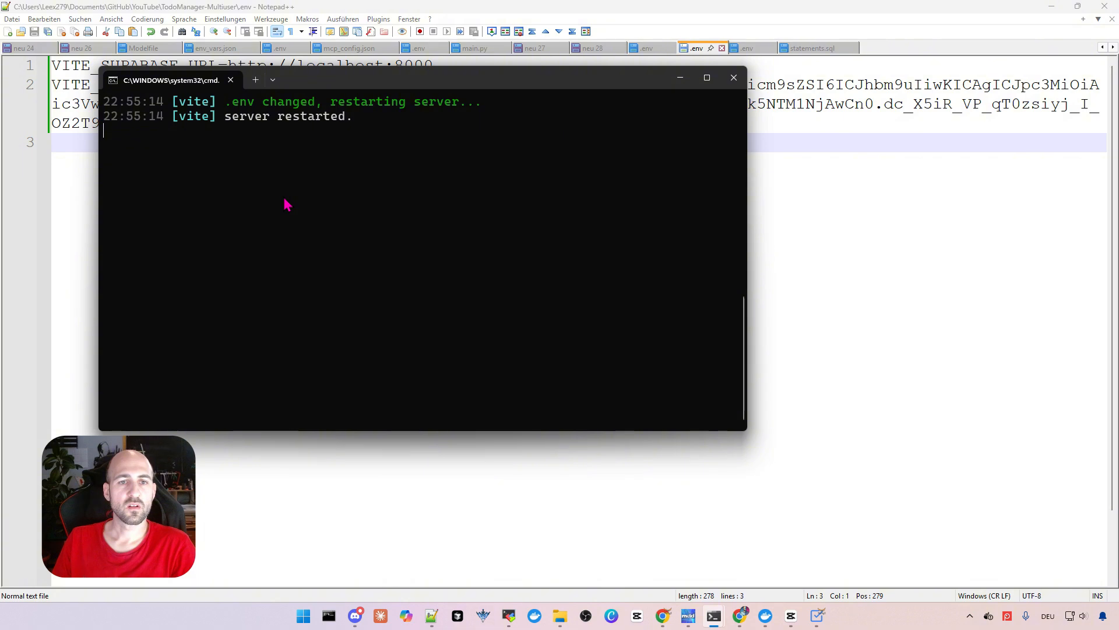
mouse_move(738, 611)
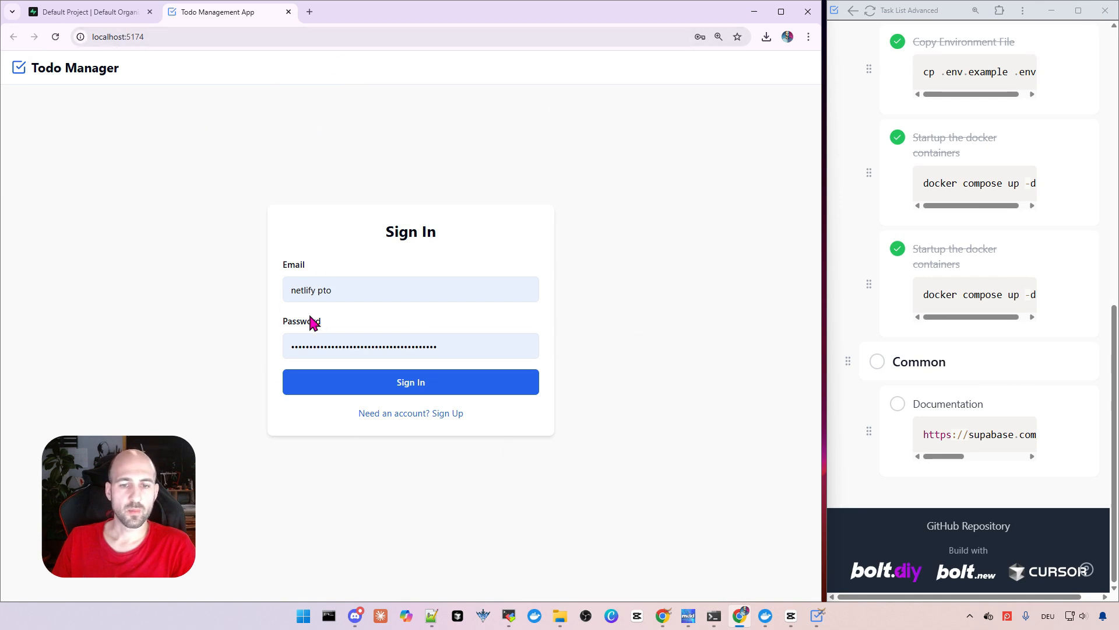
Check Supabase's registered users, then return to the todo app's sign-in page.
left_click(86, 12)
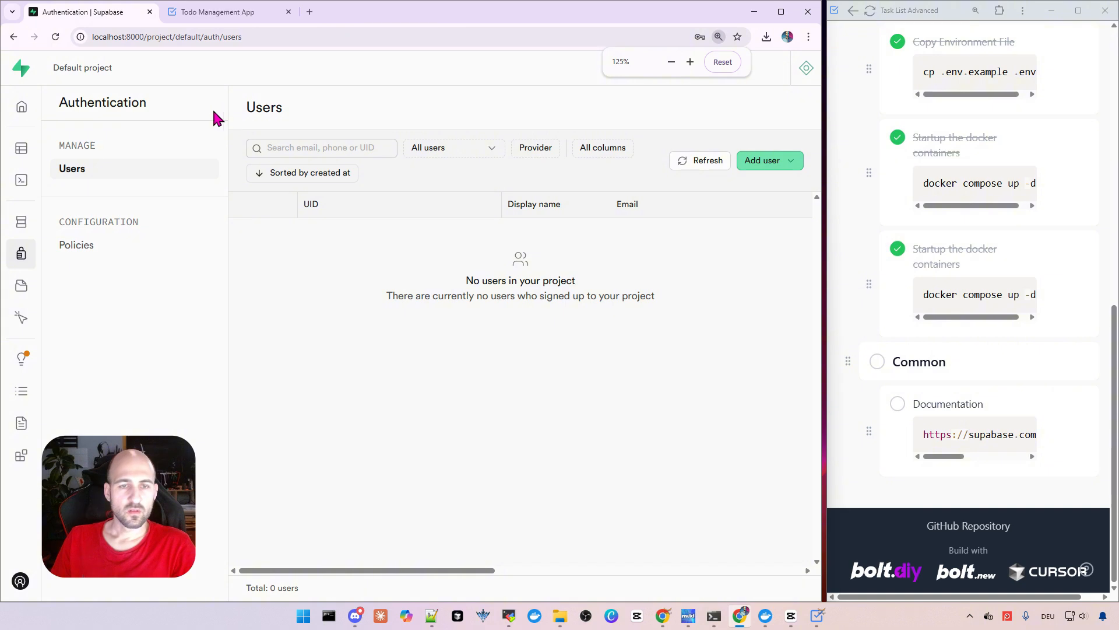
left_click(229, 12)
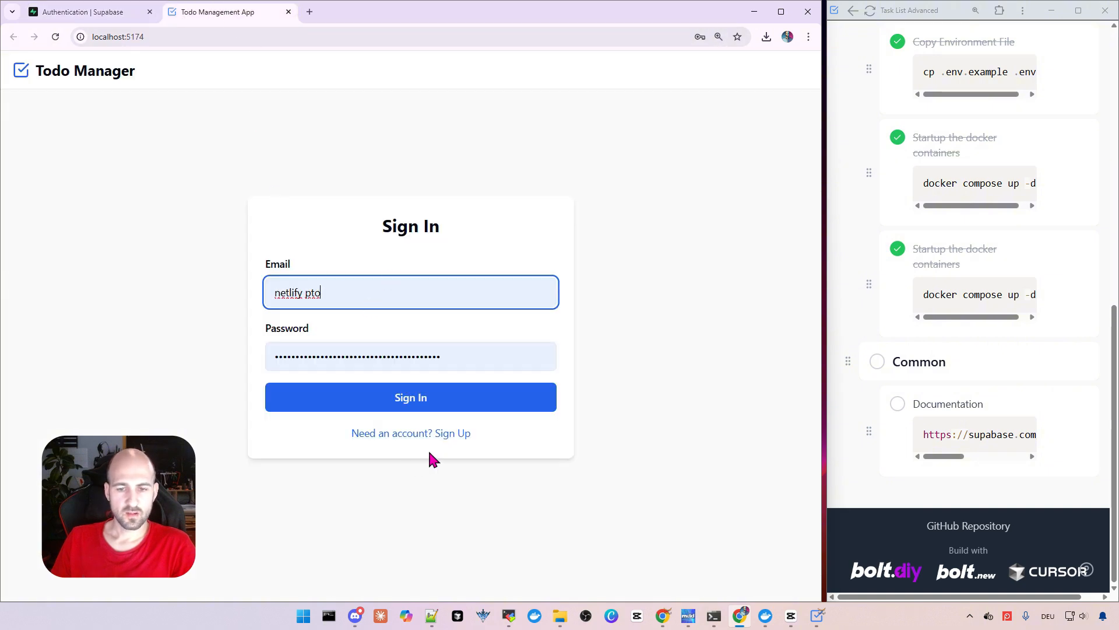
left_click(411, 432)
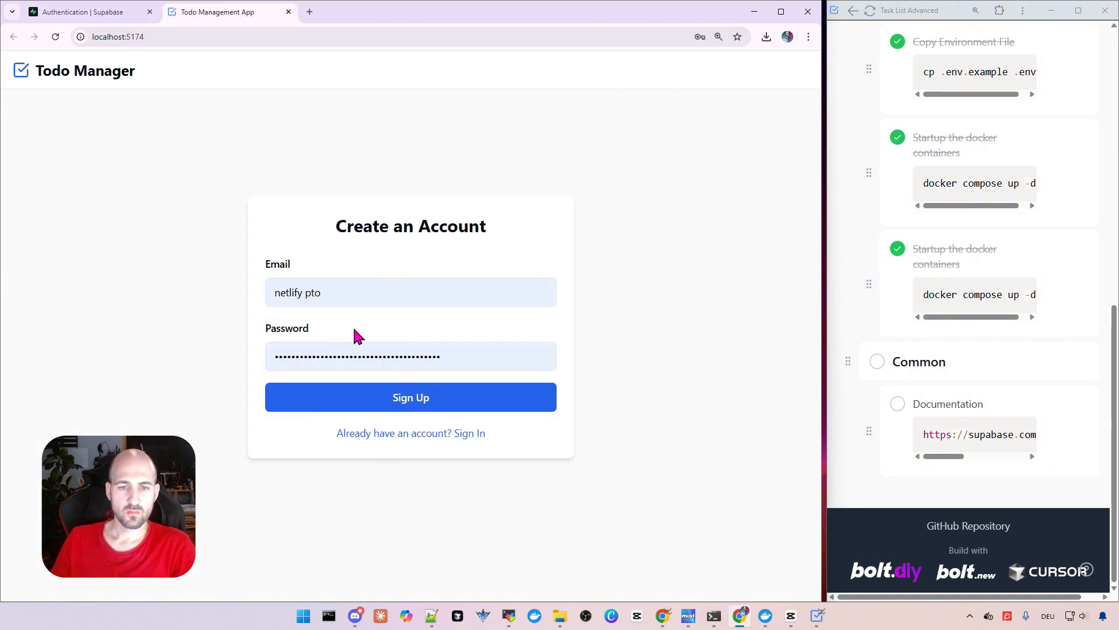
left_click(410, 292)
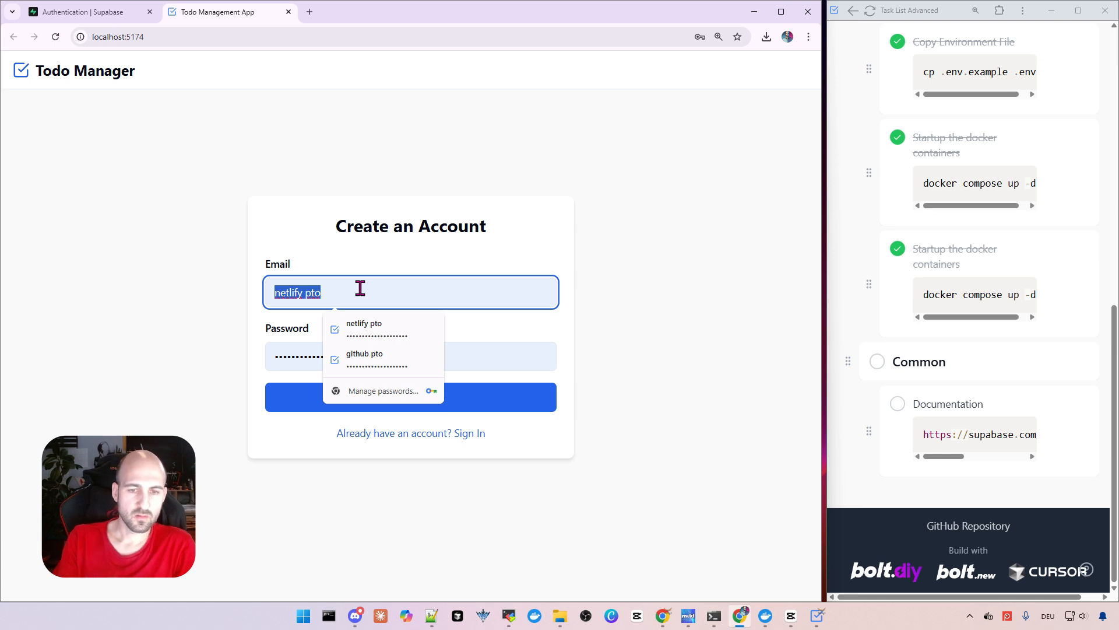
type("test@test.de")
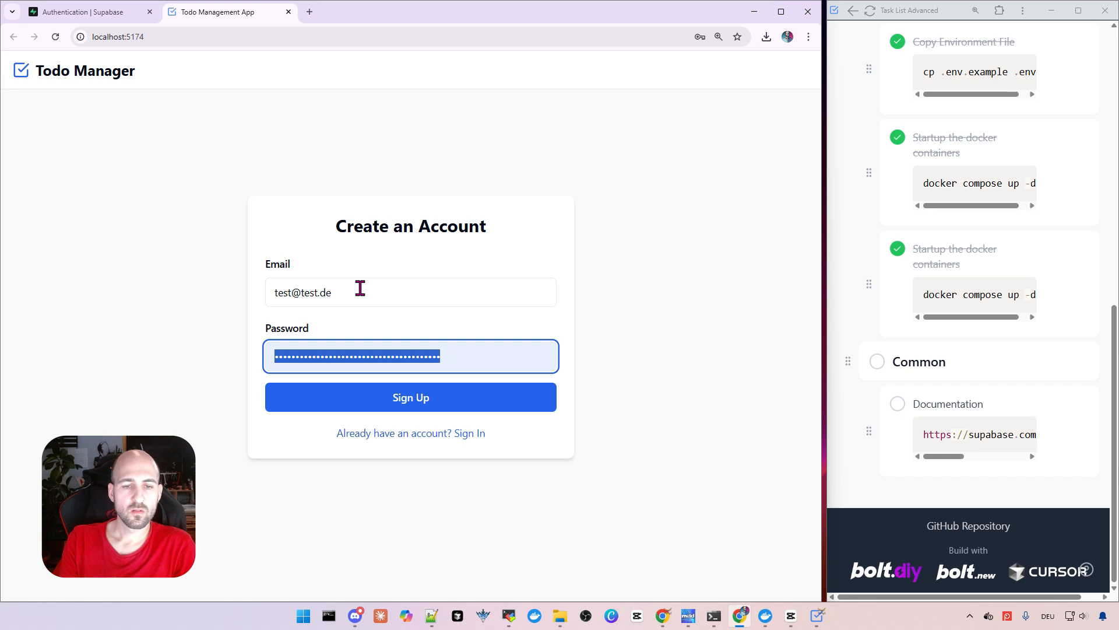
left_click(411, 397)
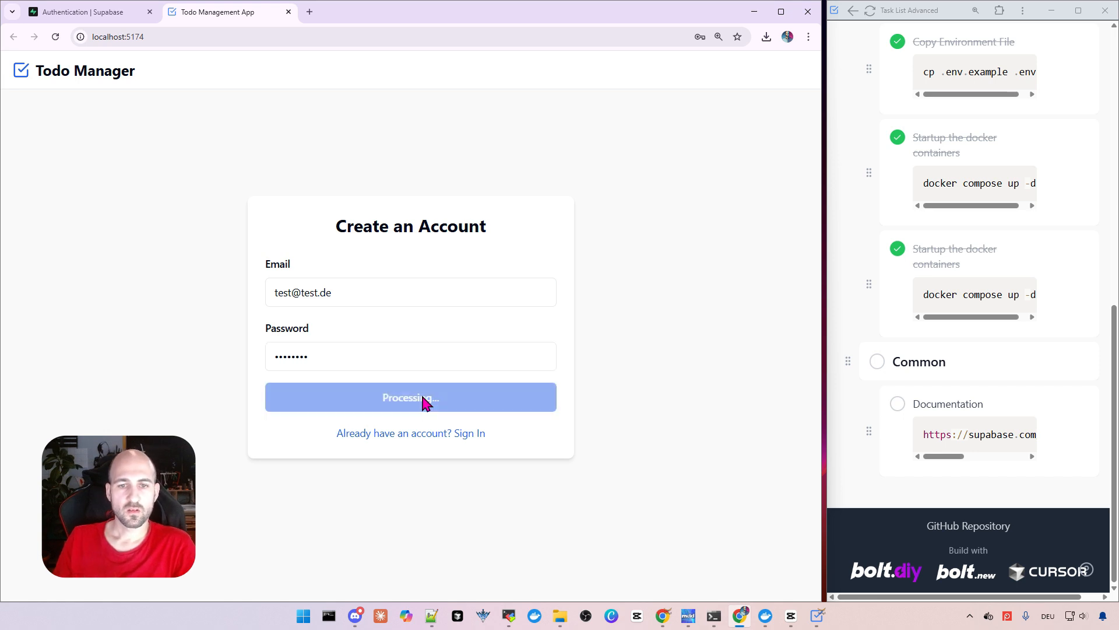
left_click(411, 397)
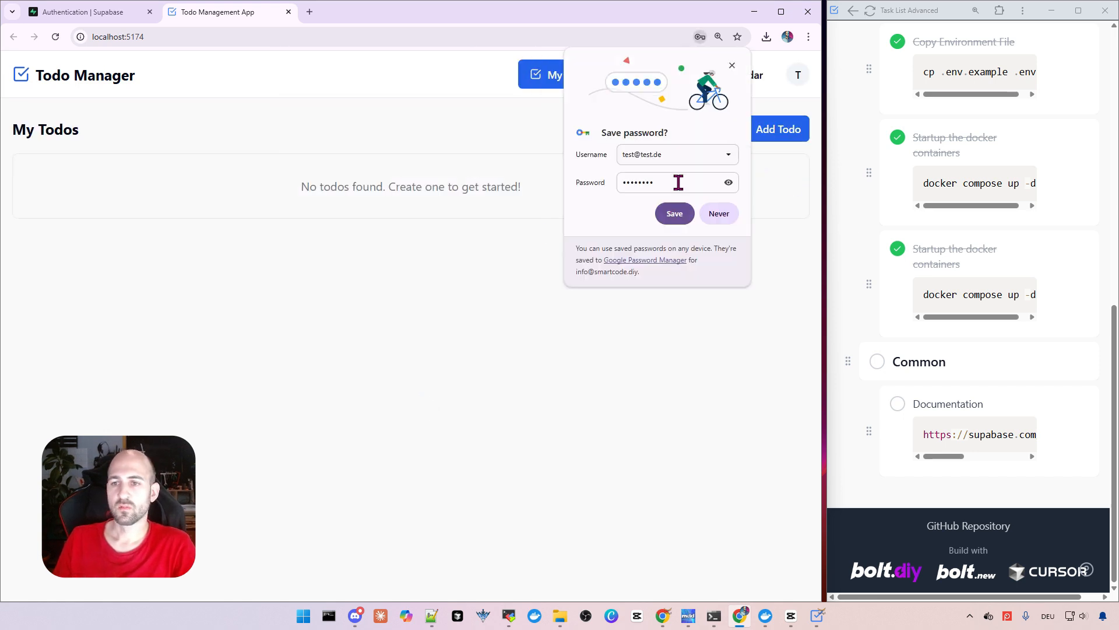
left_click(719, 213)
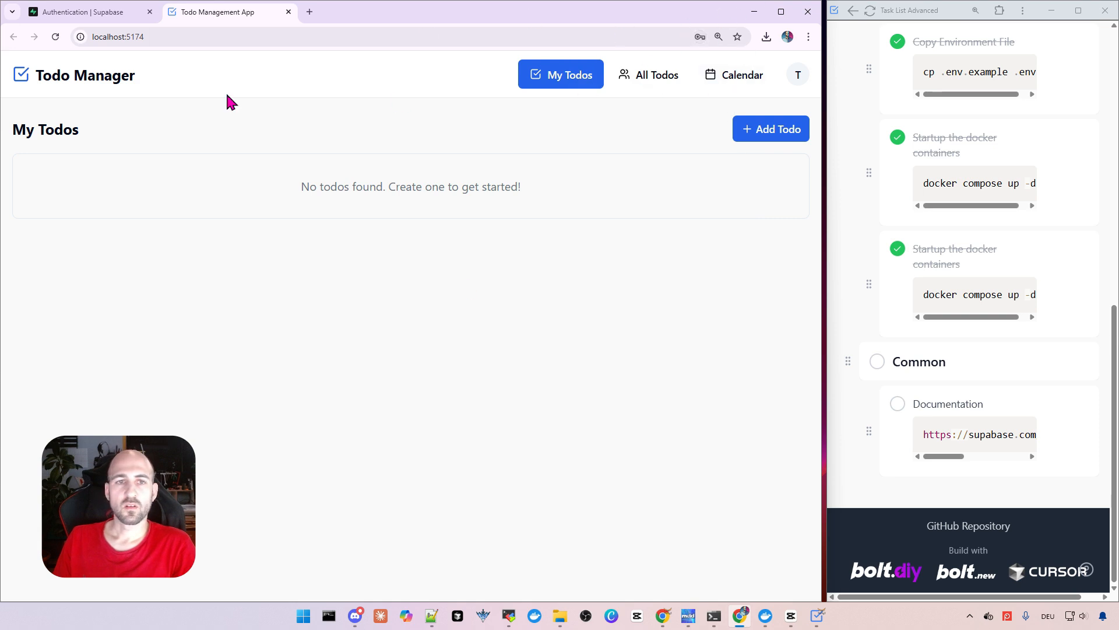
left_click(86, 12)
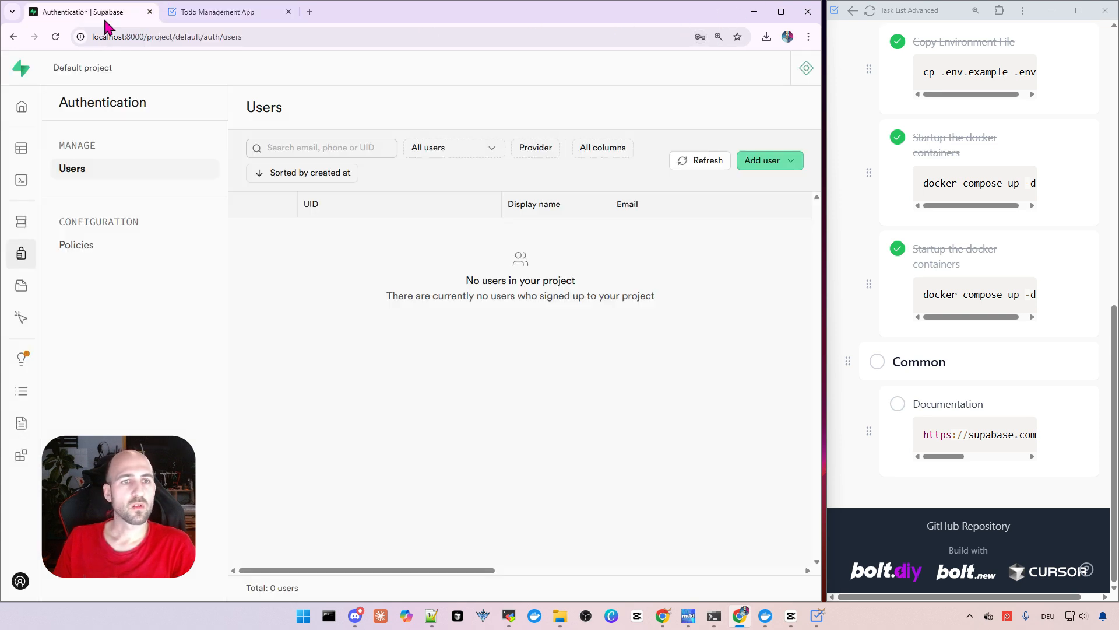
left_click(700, 160)
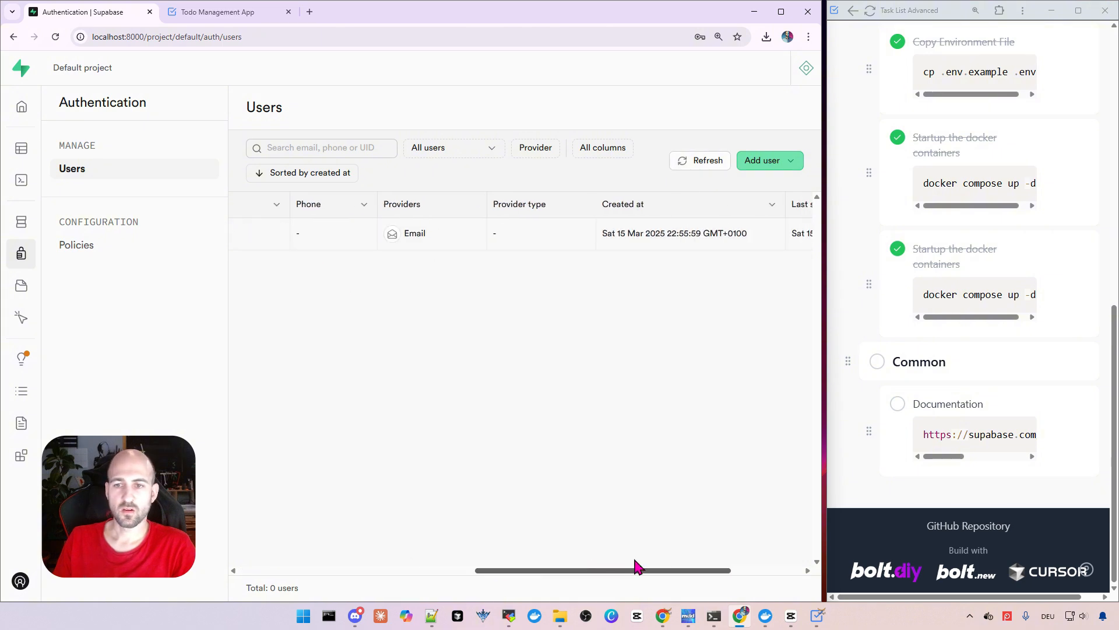
left_click(22, 147)
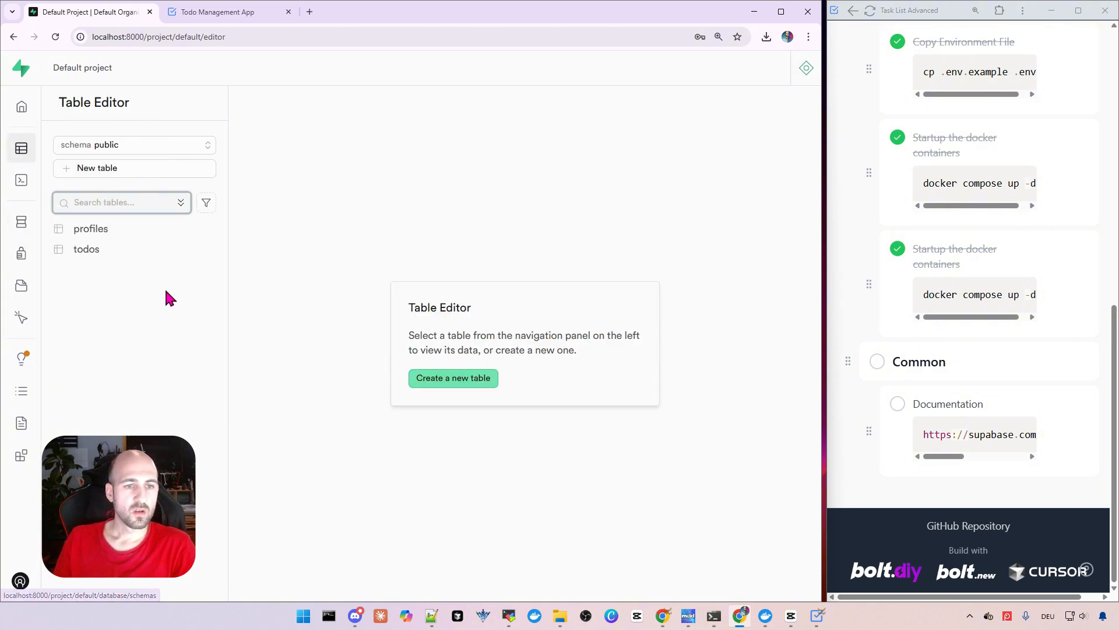
left_click(90, 229)
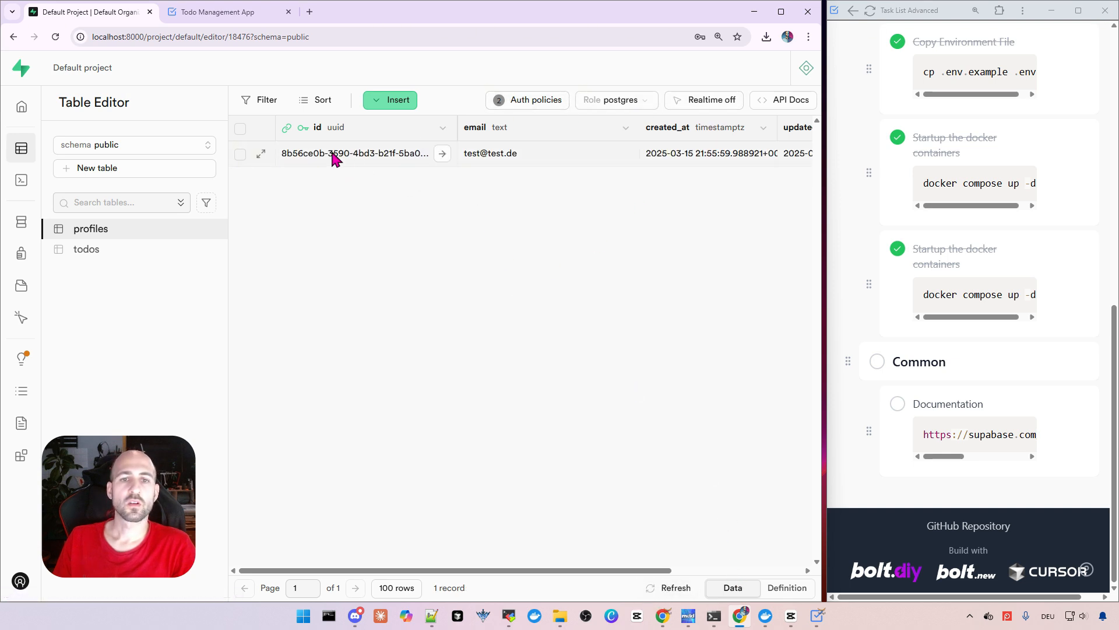
left_click(357, 153)
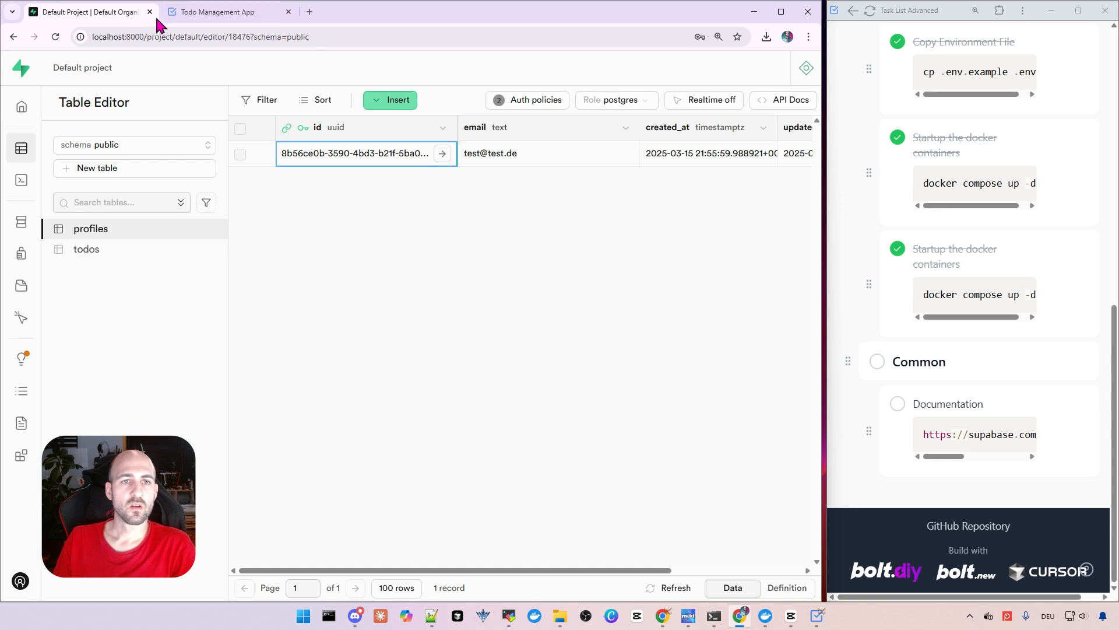
left_click(217, 12)
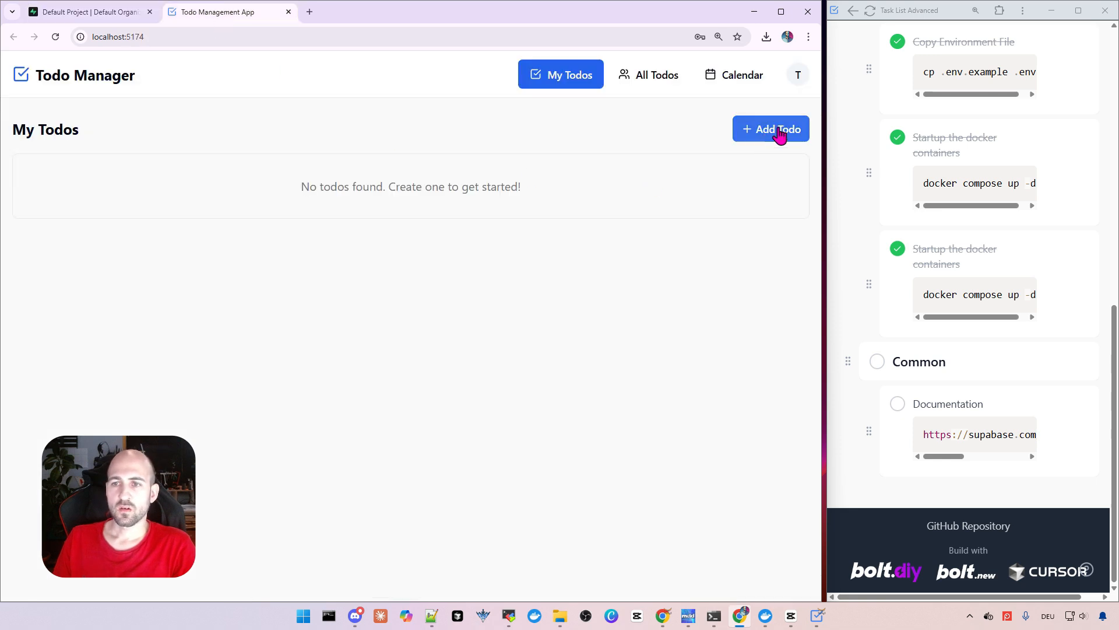
type("test")
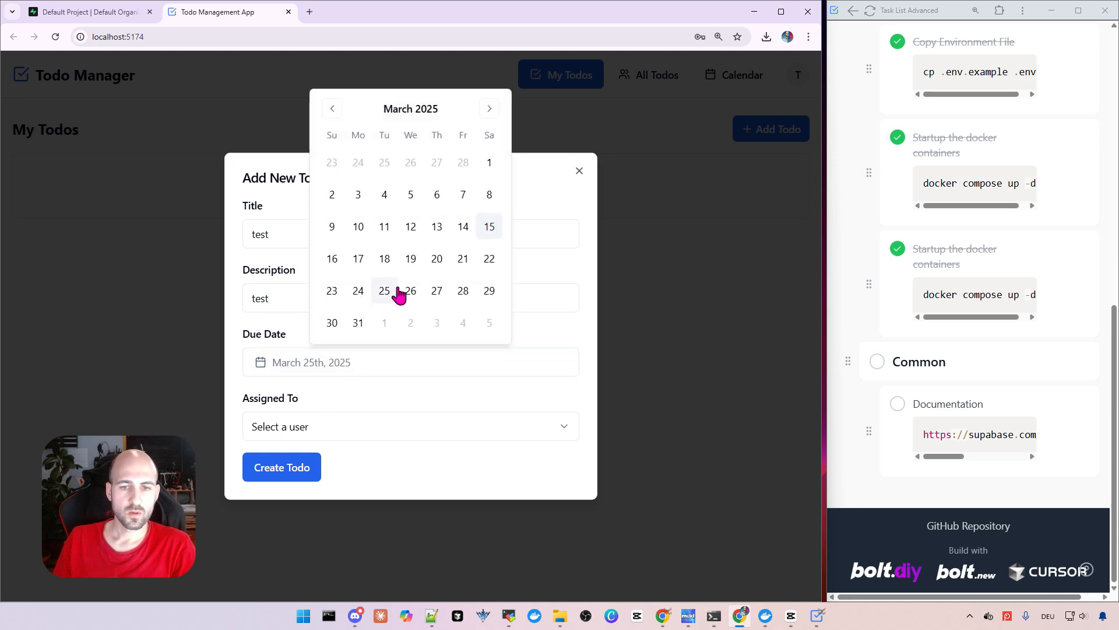
left_click(410, 426)
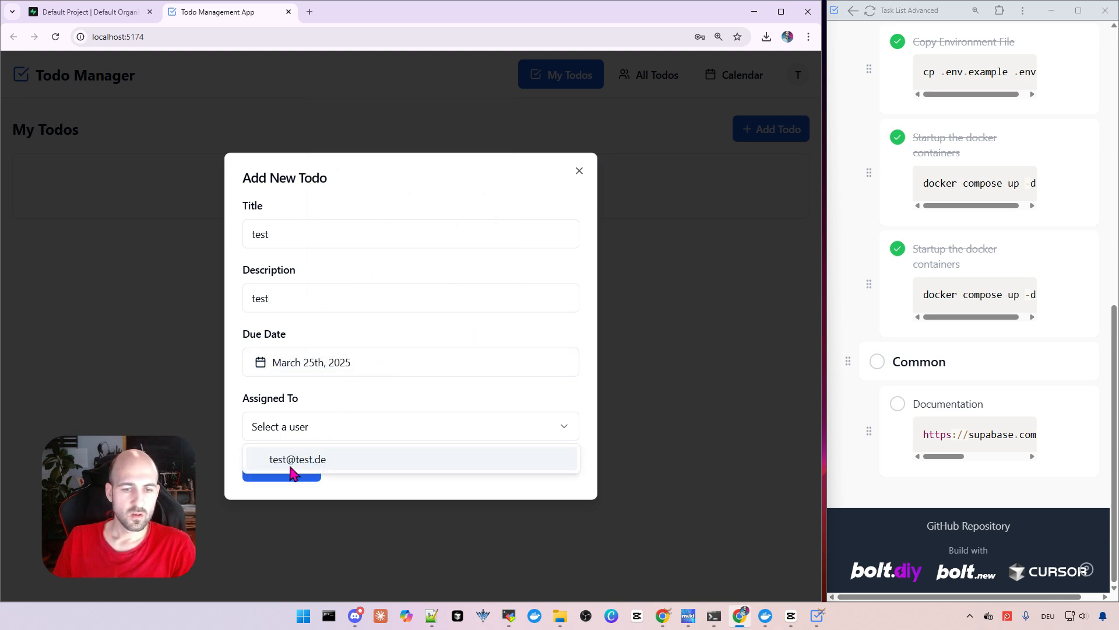
left_click(298, 458)
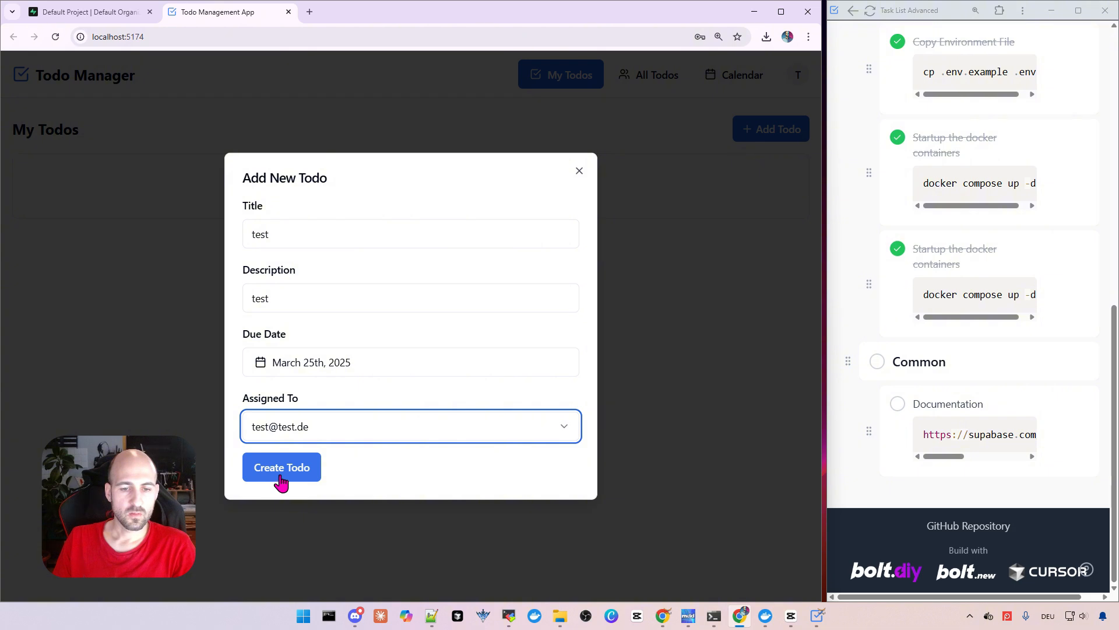
left_click(281, 467)
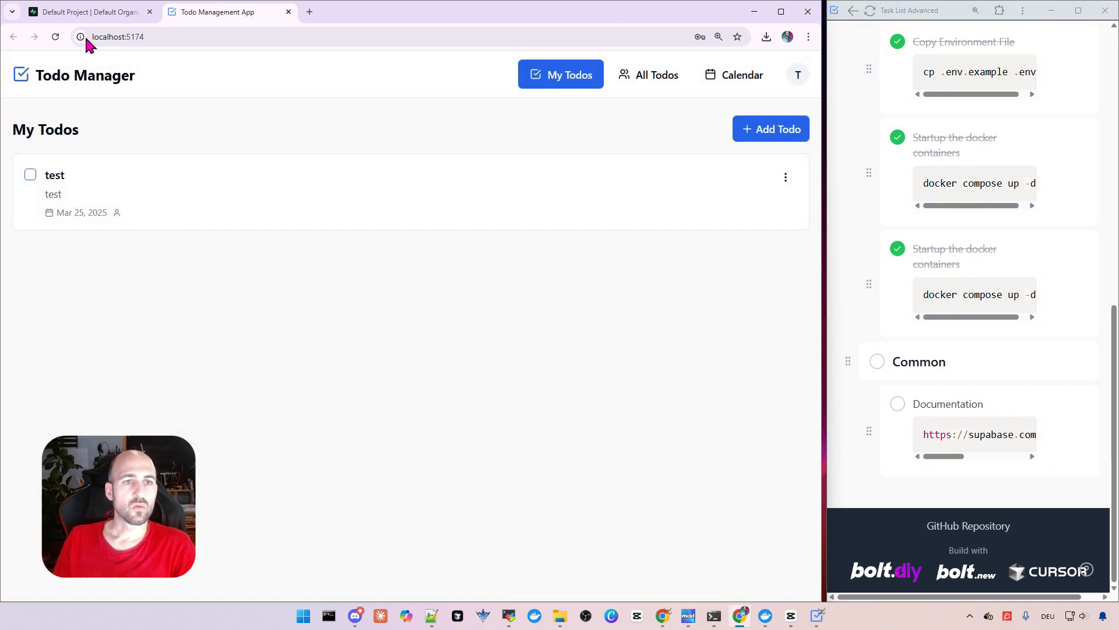
left_click(86, 12)
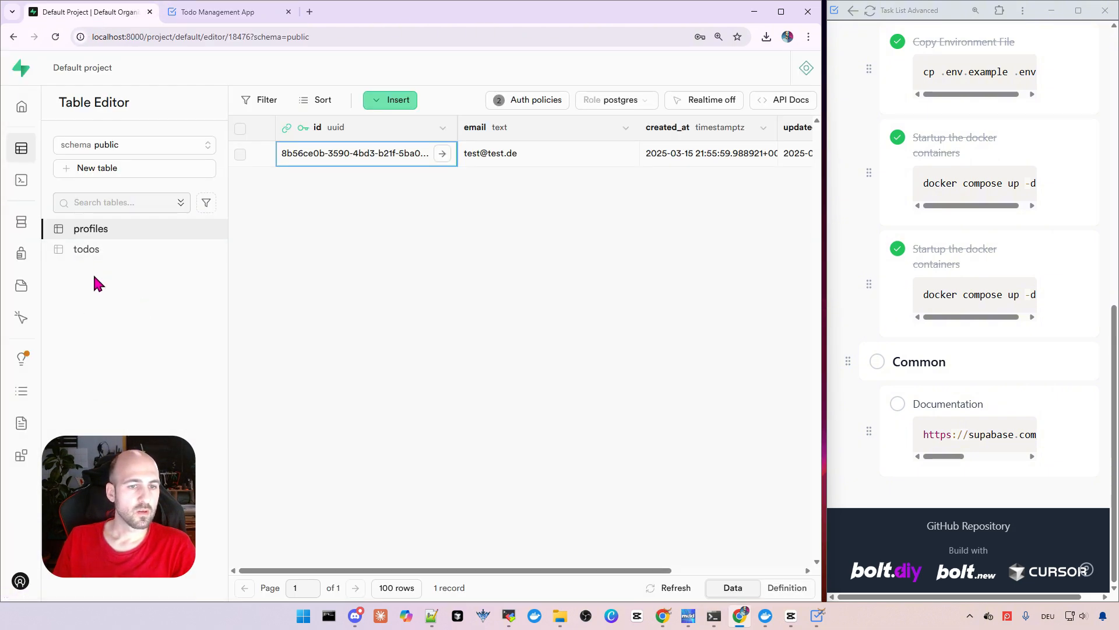
Select the todos table and refresh it to reveal the new test row.
left_click(85, 248)
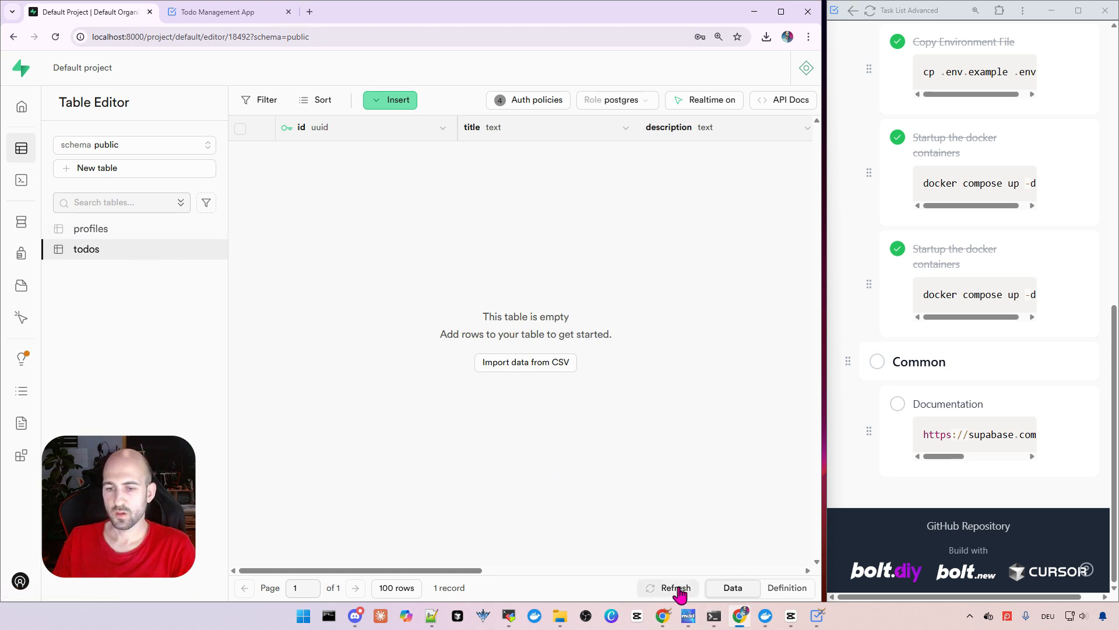
left_click(675, 587)
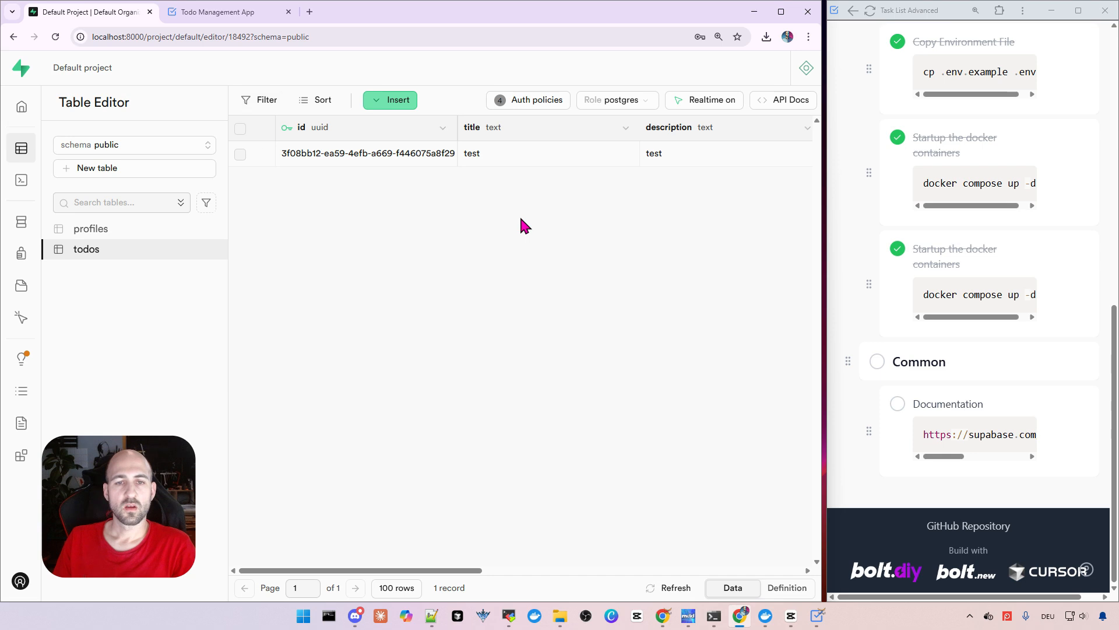
mouse_move(91, 229)
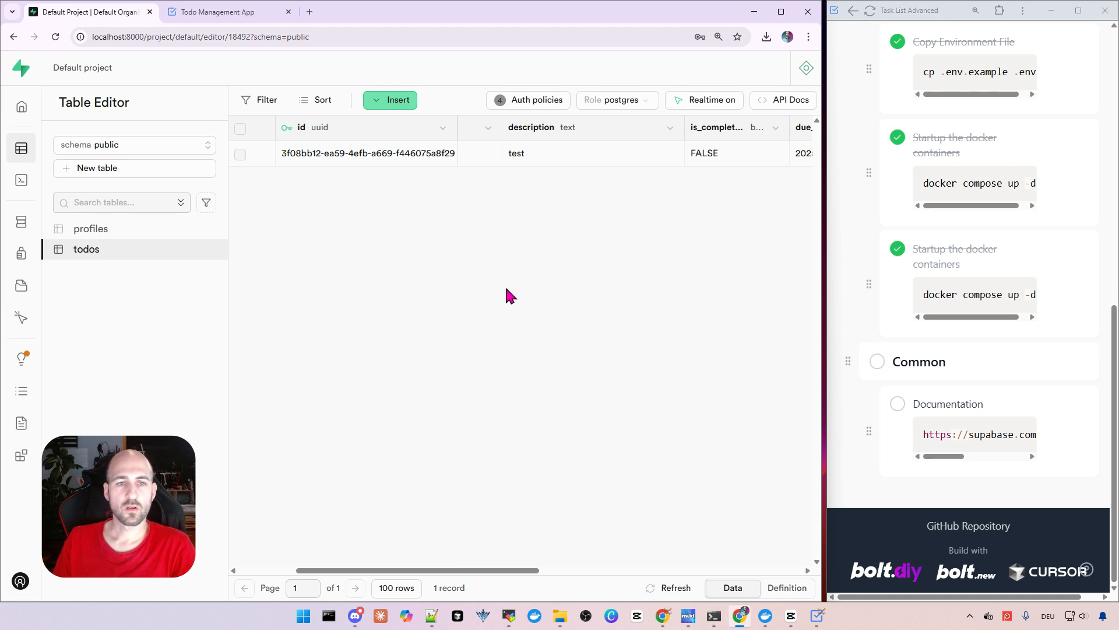
mouse_move(502, 292)
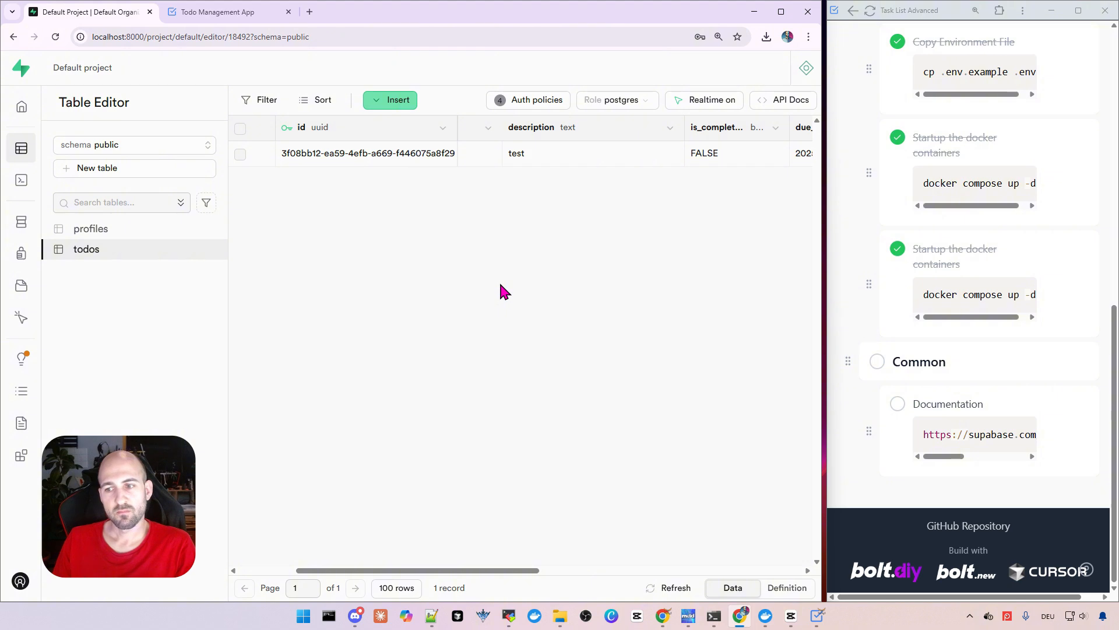
mouse_move(499, 288)
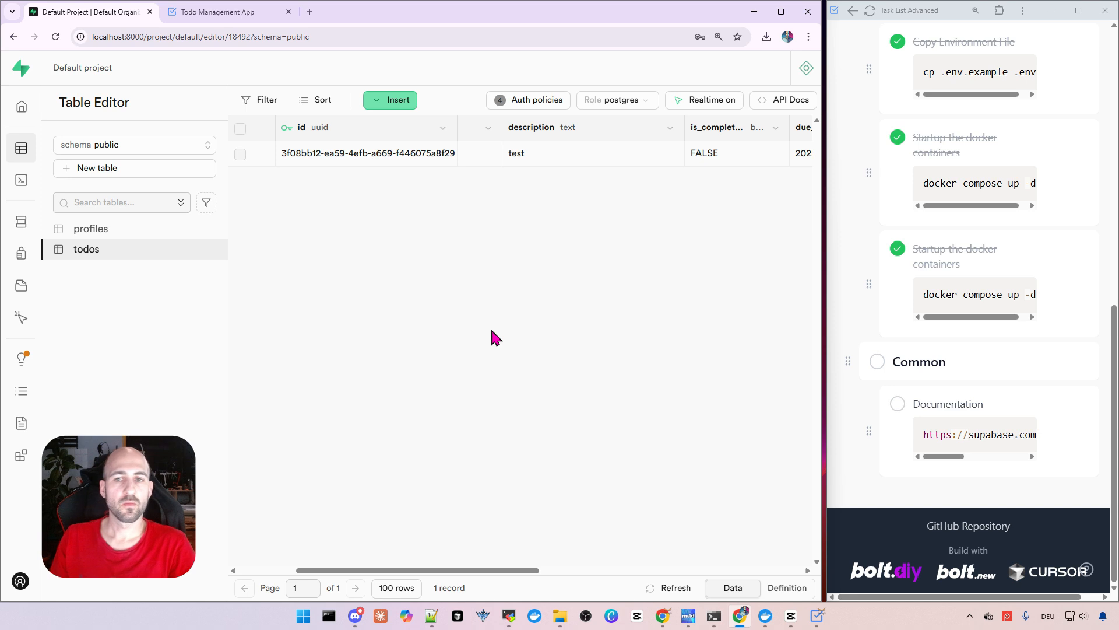
mouse_move(497, 326)
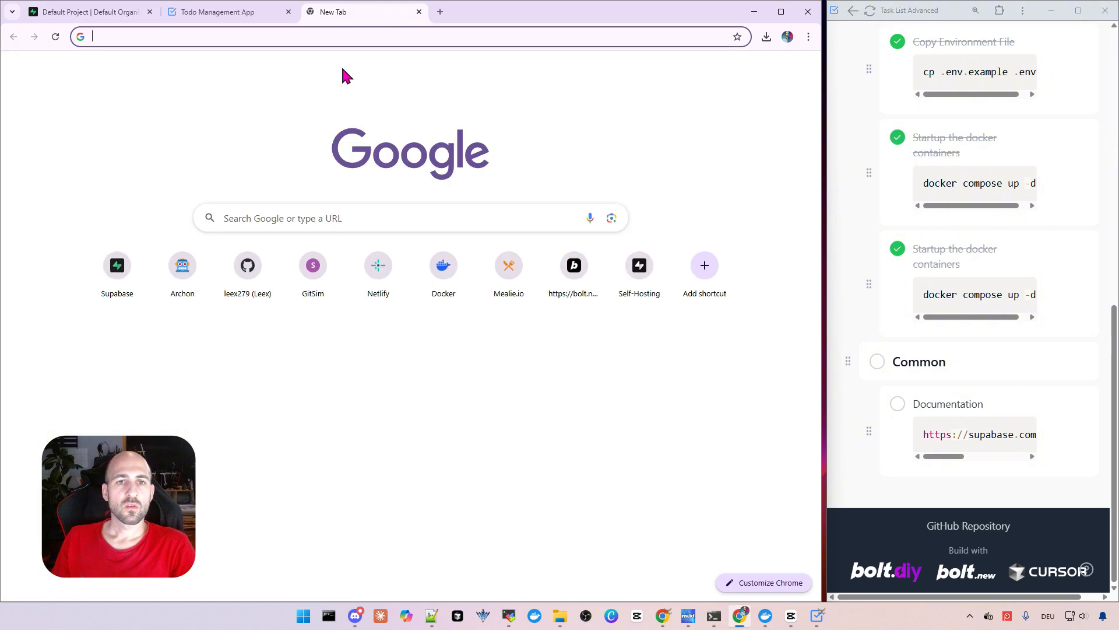
Open the Self-Hosting with Docker docs and jump to 'Installing and running Supabase'.
left_click(638, 265)
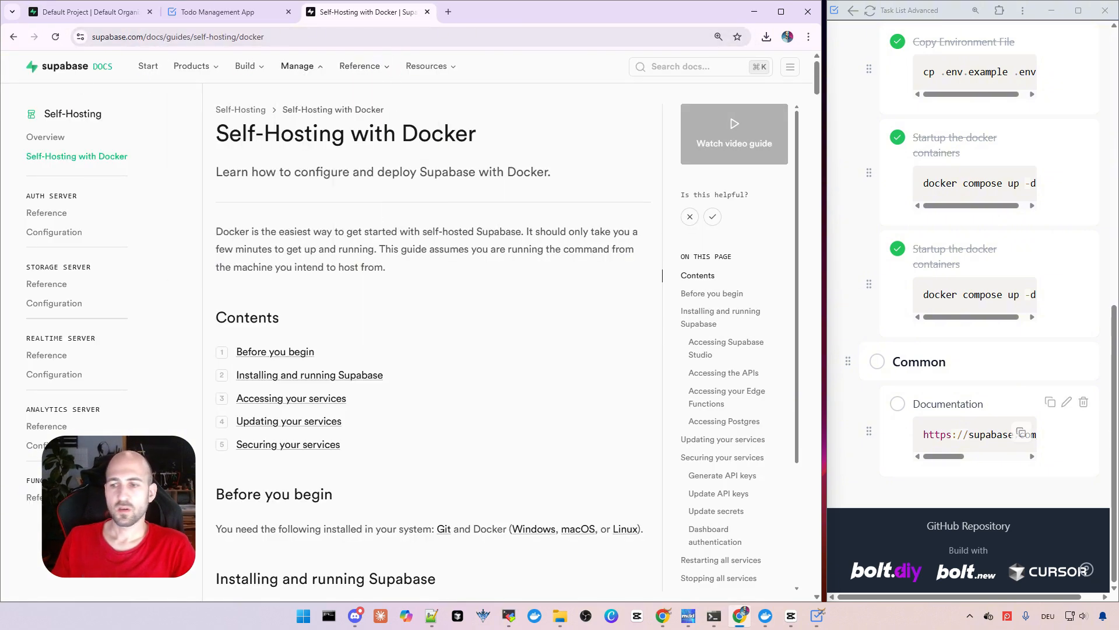
scroll("down", 3)
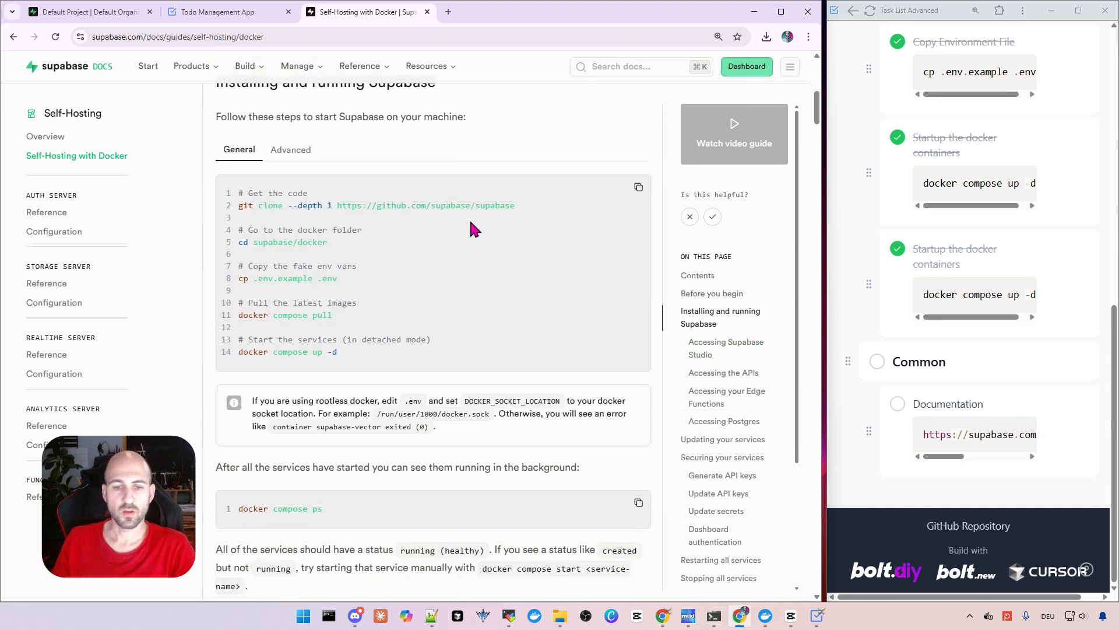
scroll("down", 3)
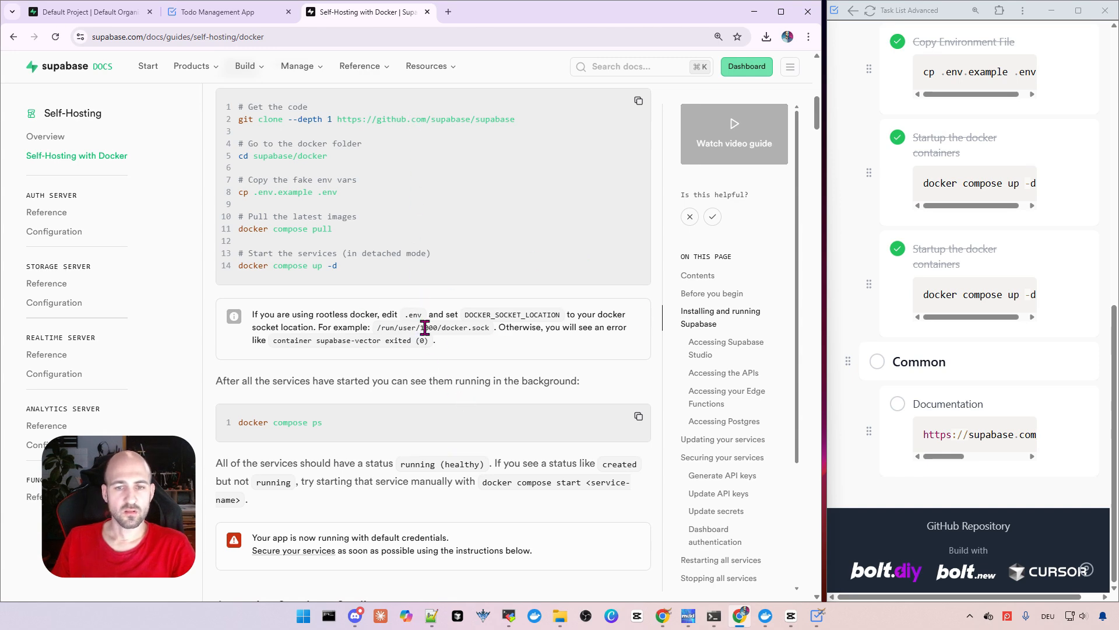
scroll("down", 3)
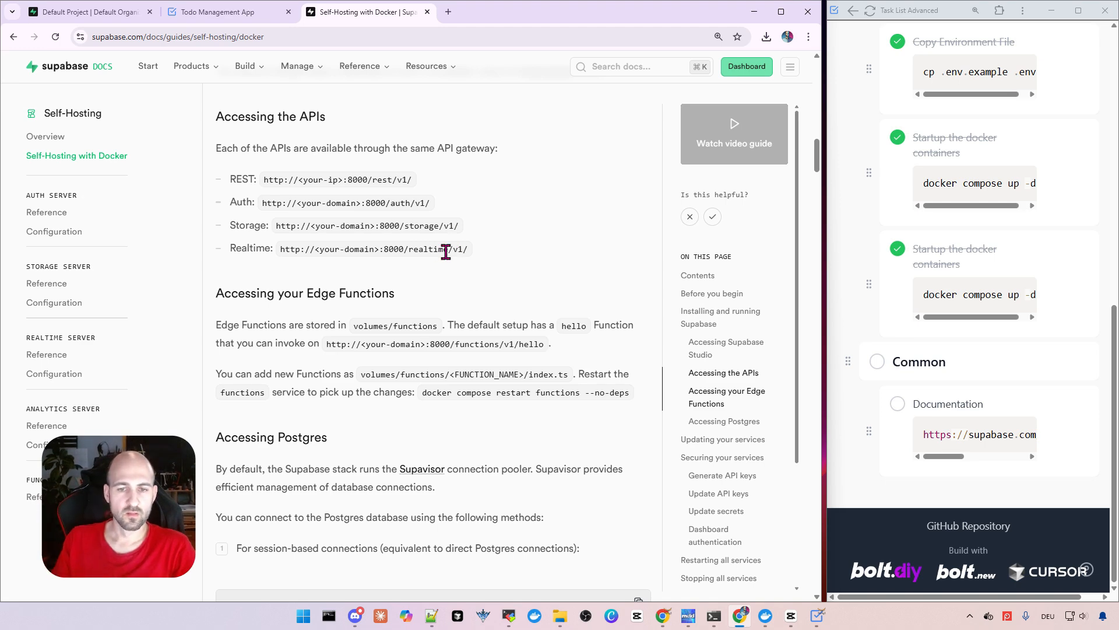
scroll("down", 3)
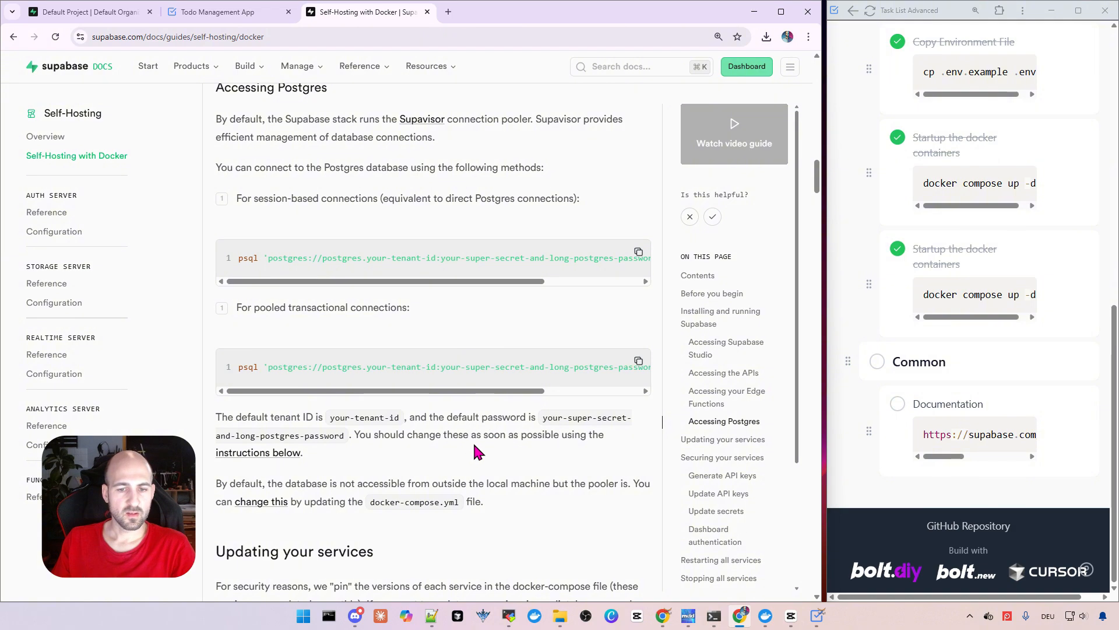
mouse_move(470, 437)
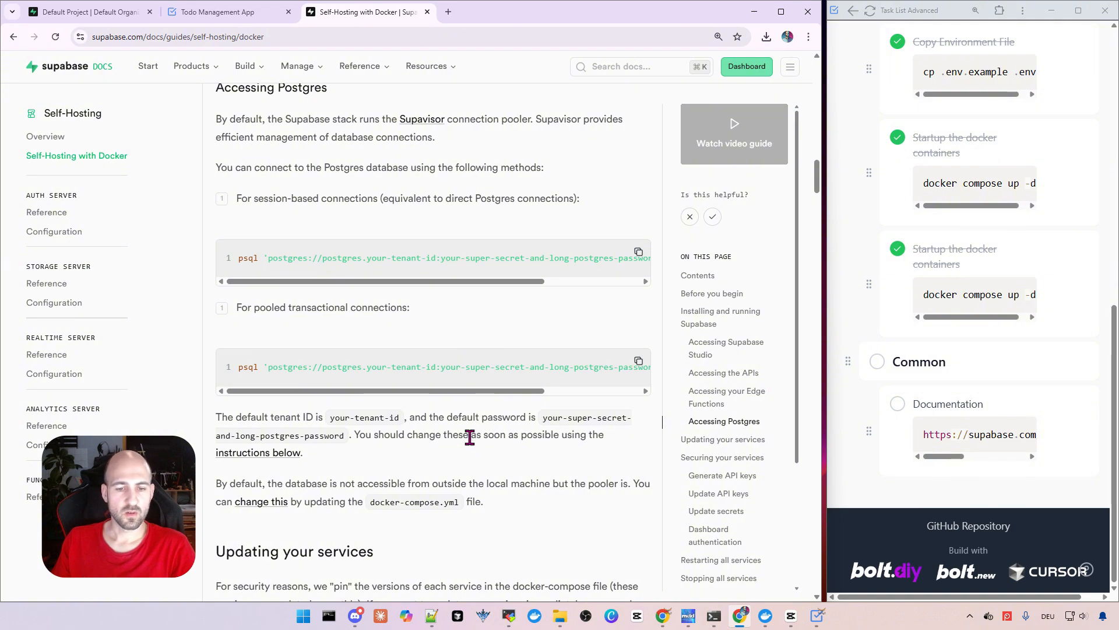
scroll("down", 3)
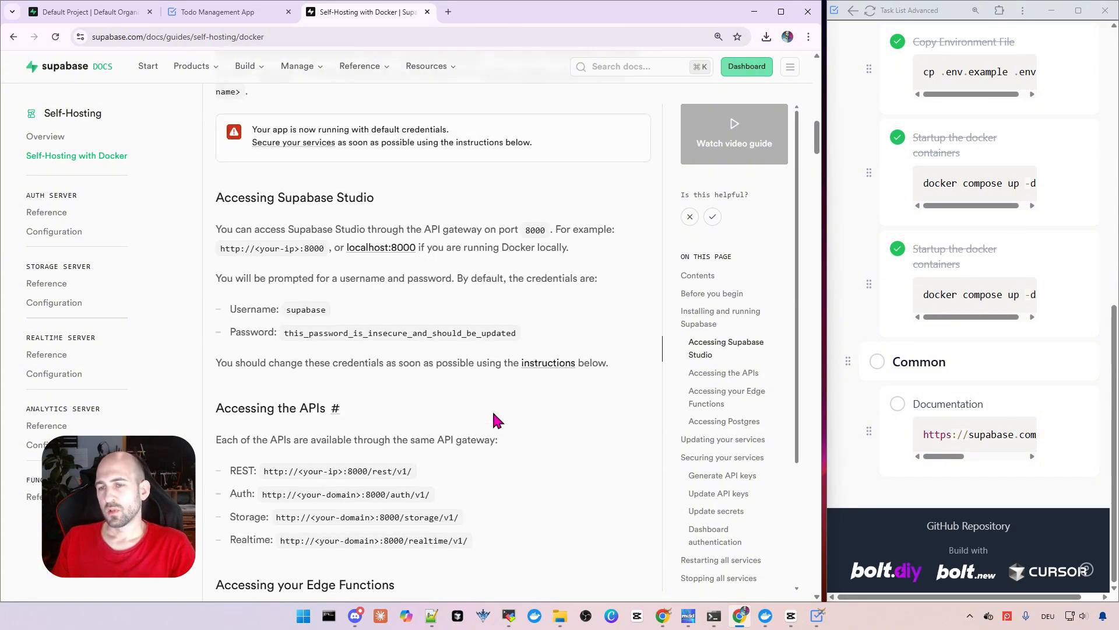
scroll("up", 3)
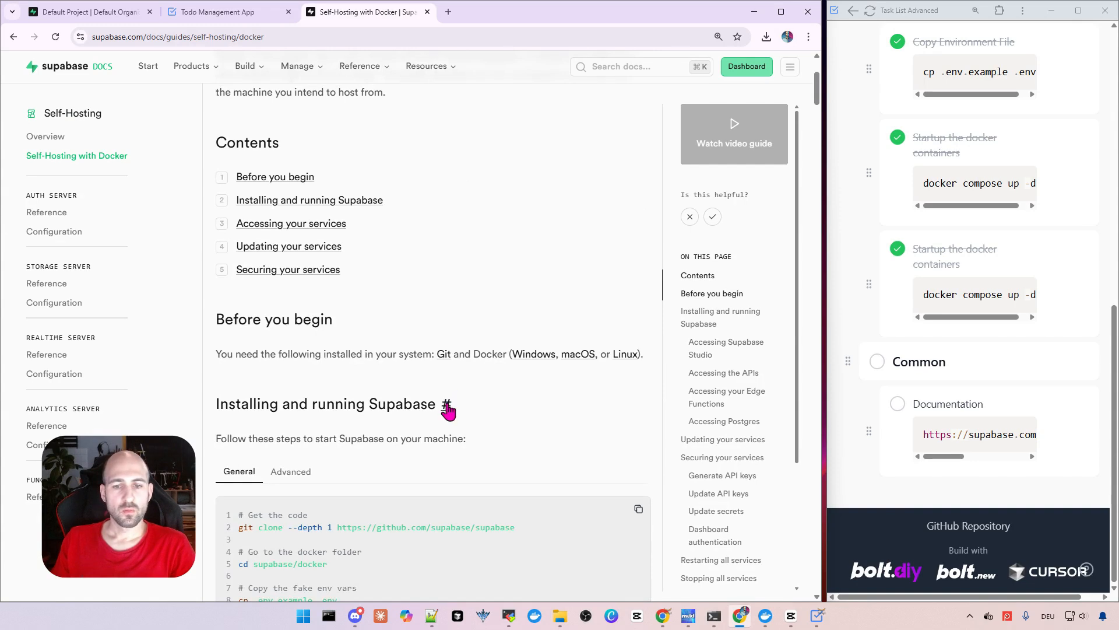
left_click(448, 403)
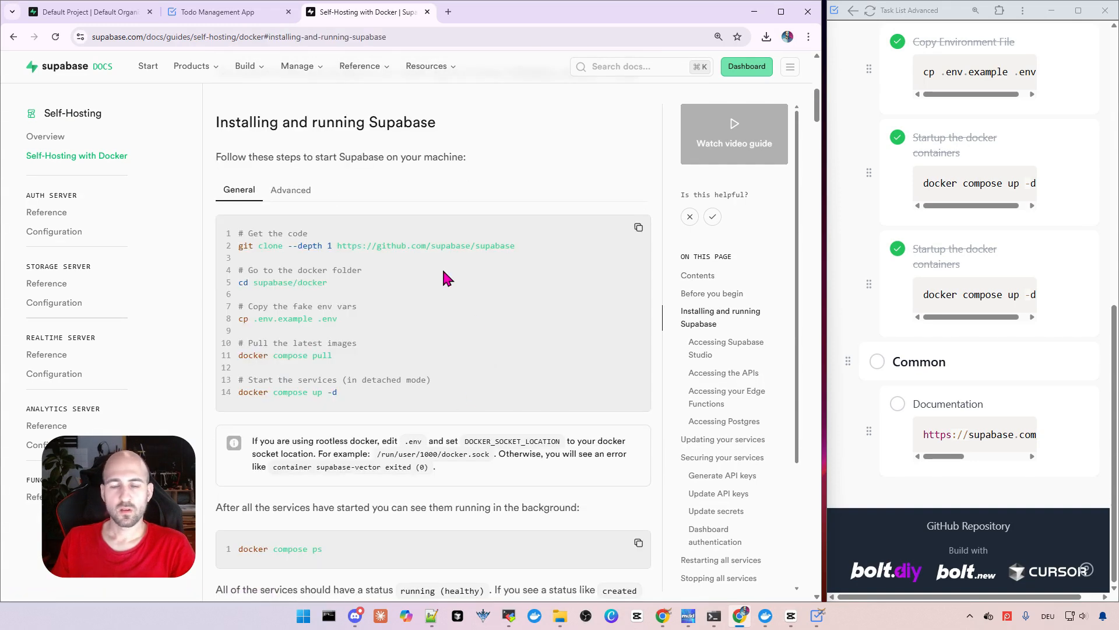